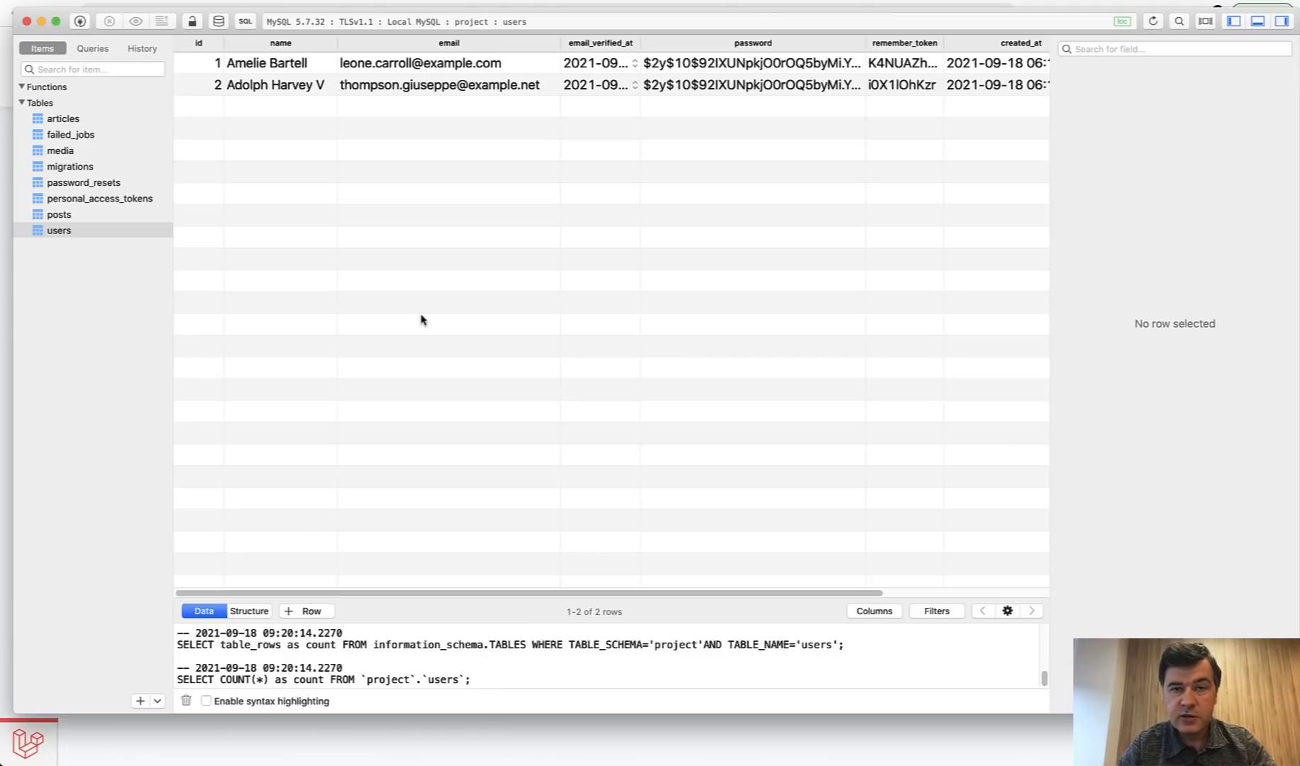
{"action": "mouse_move", "coordinate": [426, 162]}
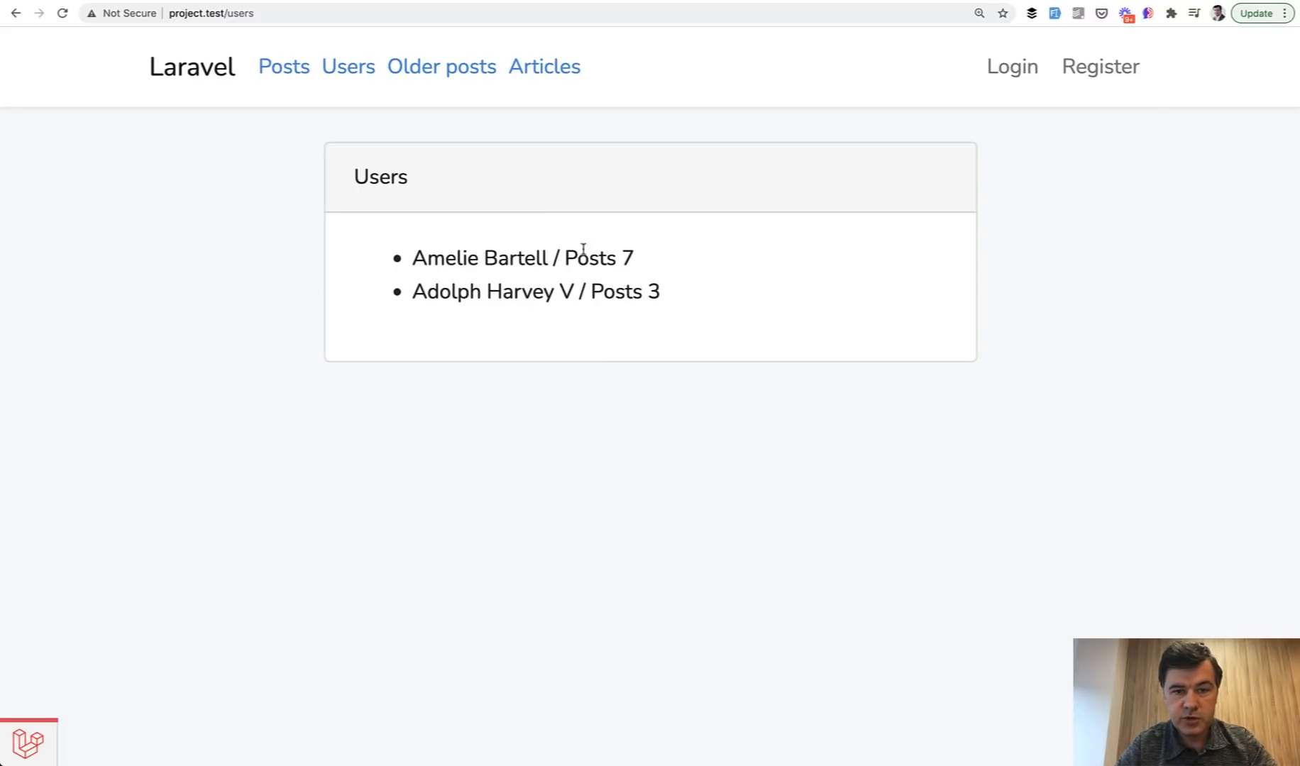
{"action": "mouse_move", "coordinate": [733, 294]}
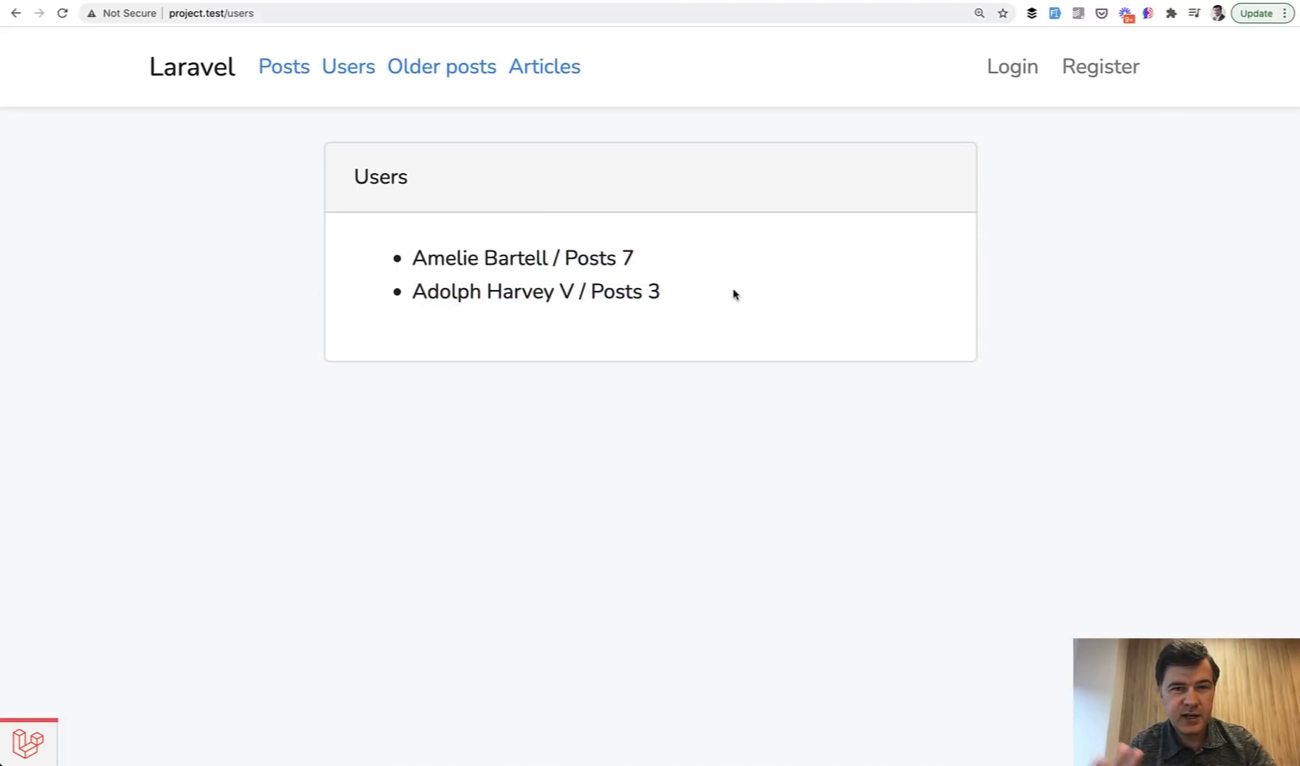
{"action": "mouse_move", "coordinate": [721, 301]}
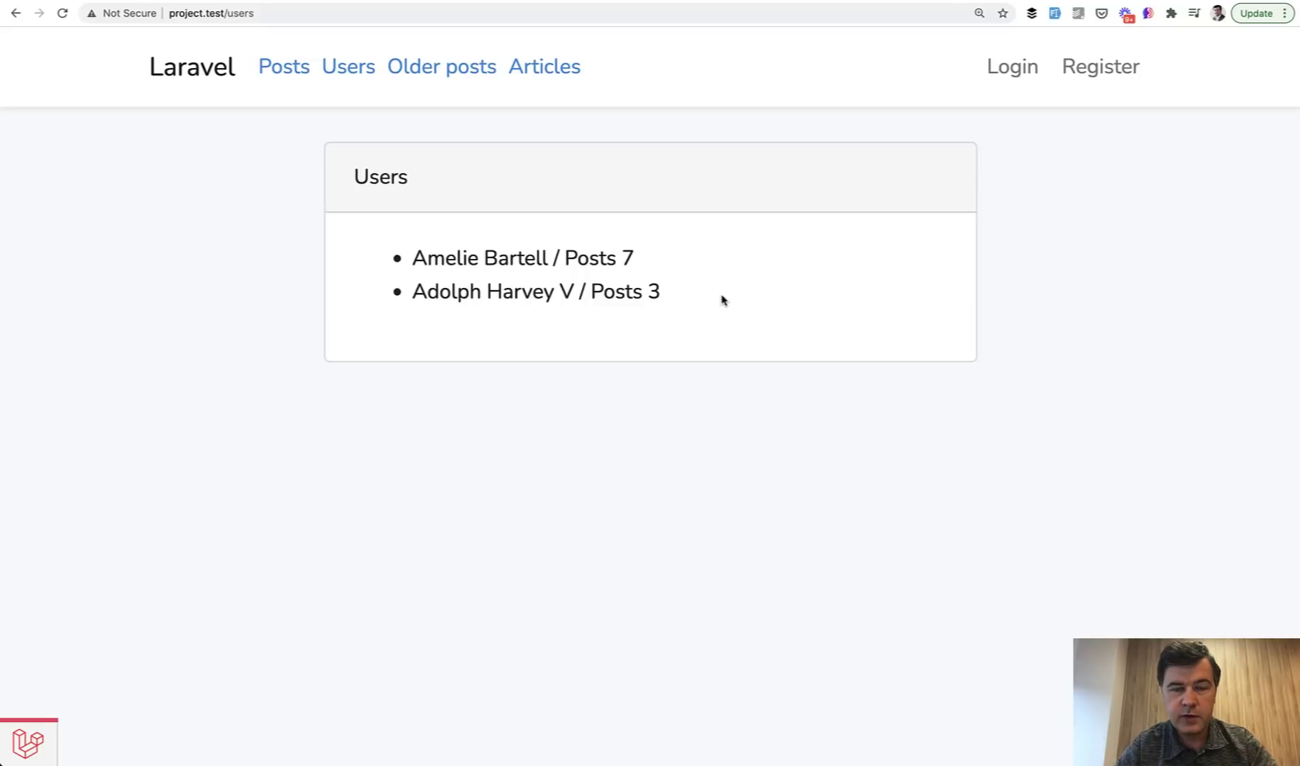
{"action": "mouse_move", "coordinate": [529, 213]}
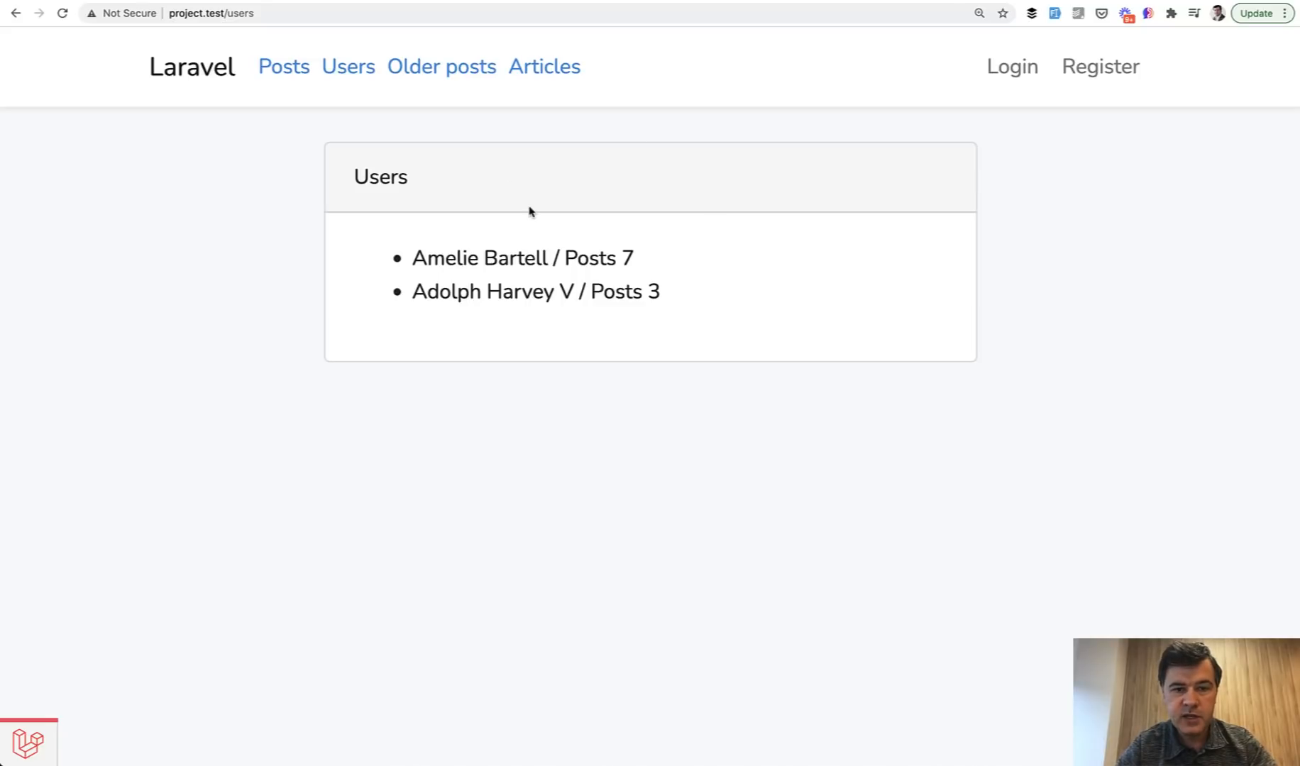
Step: Switch from Sequel Ace's users table to Chrome's project.test/users page listing both users with post counts
{"action": "double_click", "coordinate": [488, 258]}
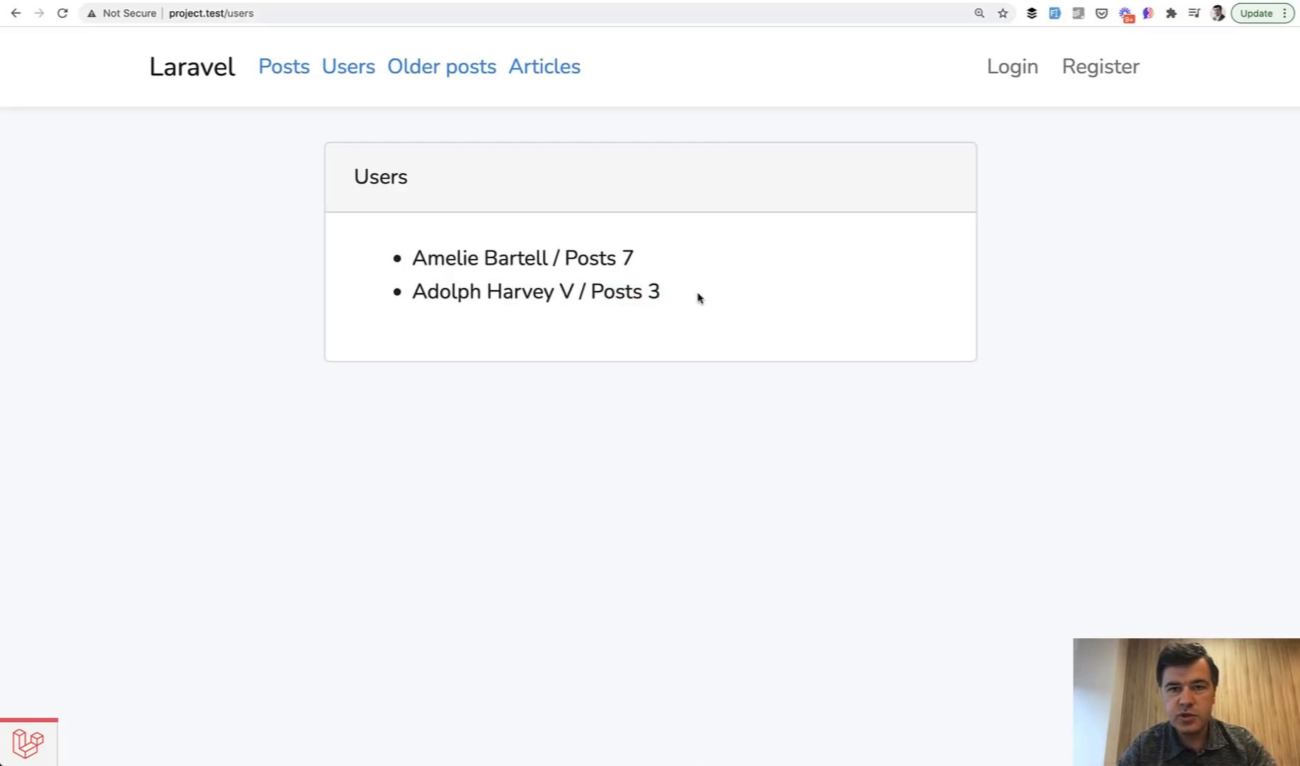
{"action": "mouse_move", "coordinate": [647, 323]}
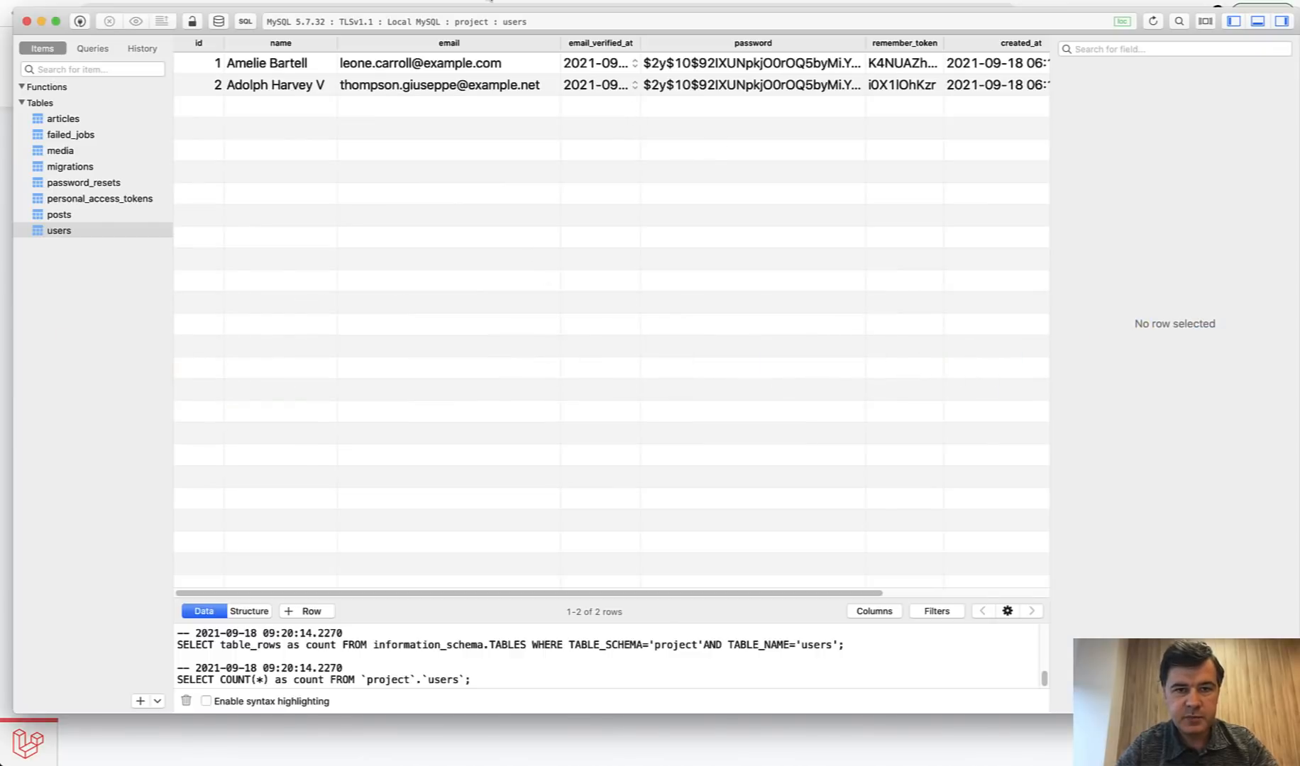
{"action": "left_click", "coordinate": [58, 215]}
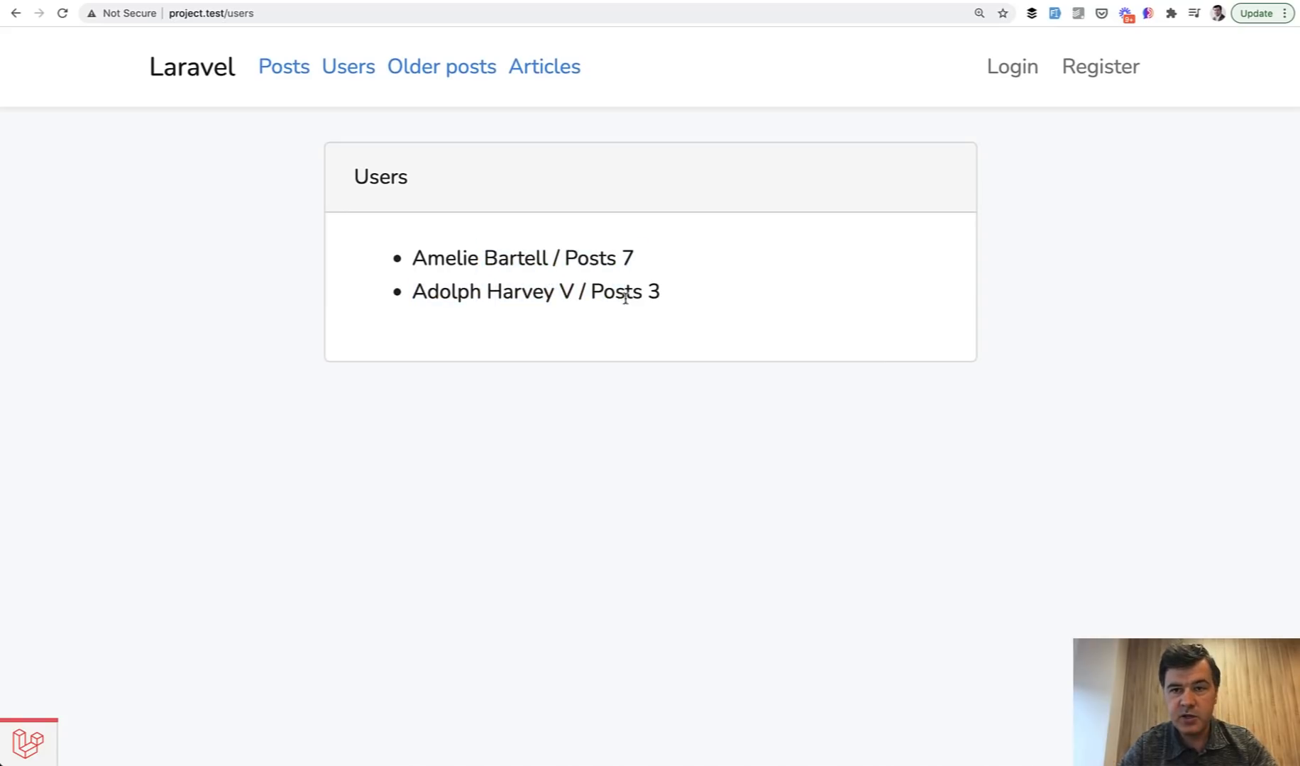
{"action": "mouse_move", "coordinate": [444, 313]}
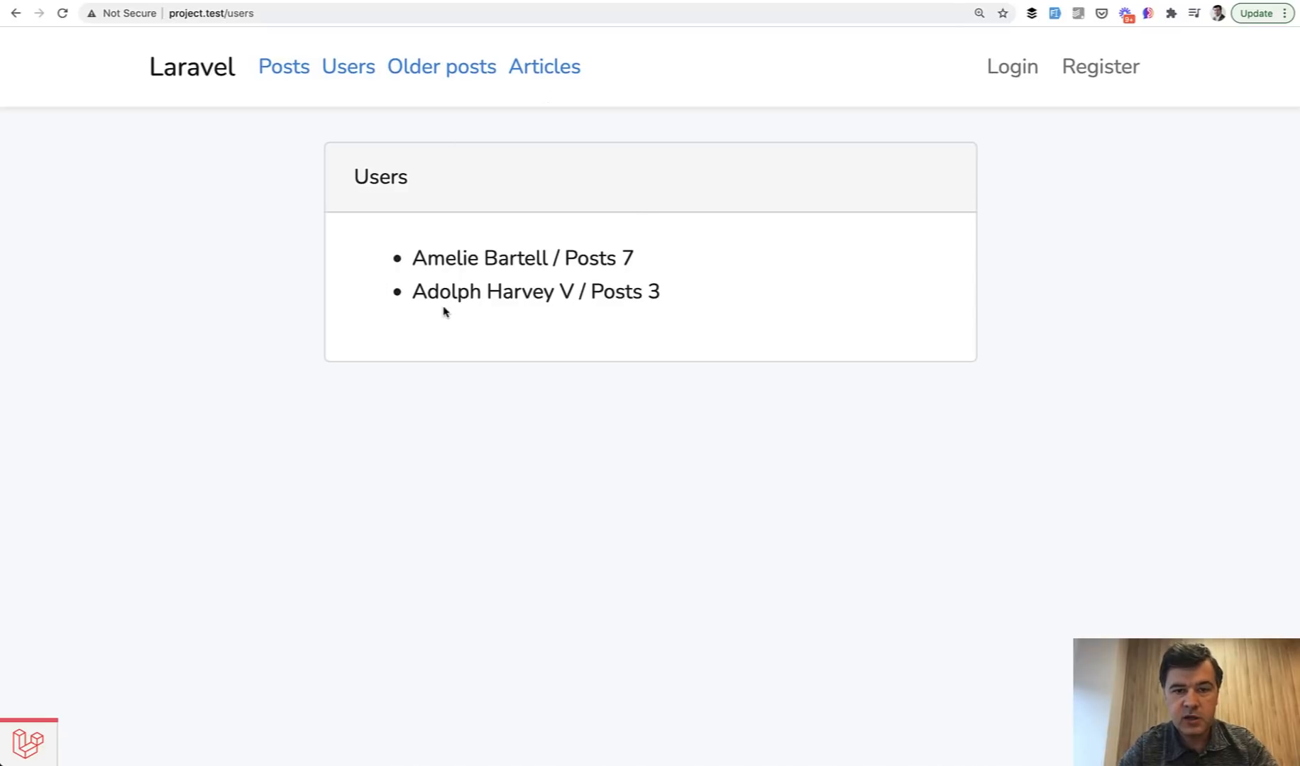
{"action": "mouse_move", "coordinate": [62, 669]}
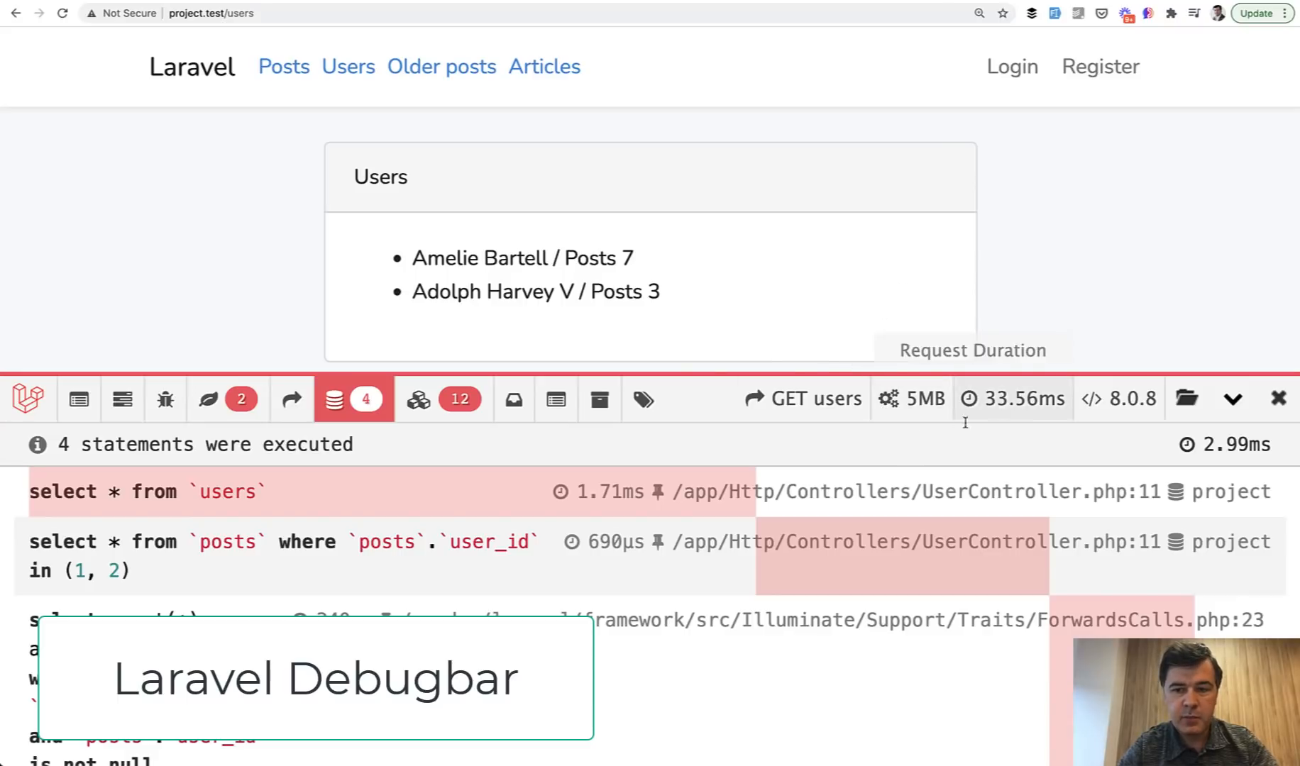
{"action": "mouse_move", "coordinate": [1051, 217]}
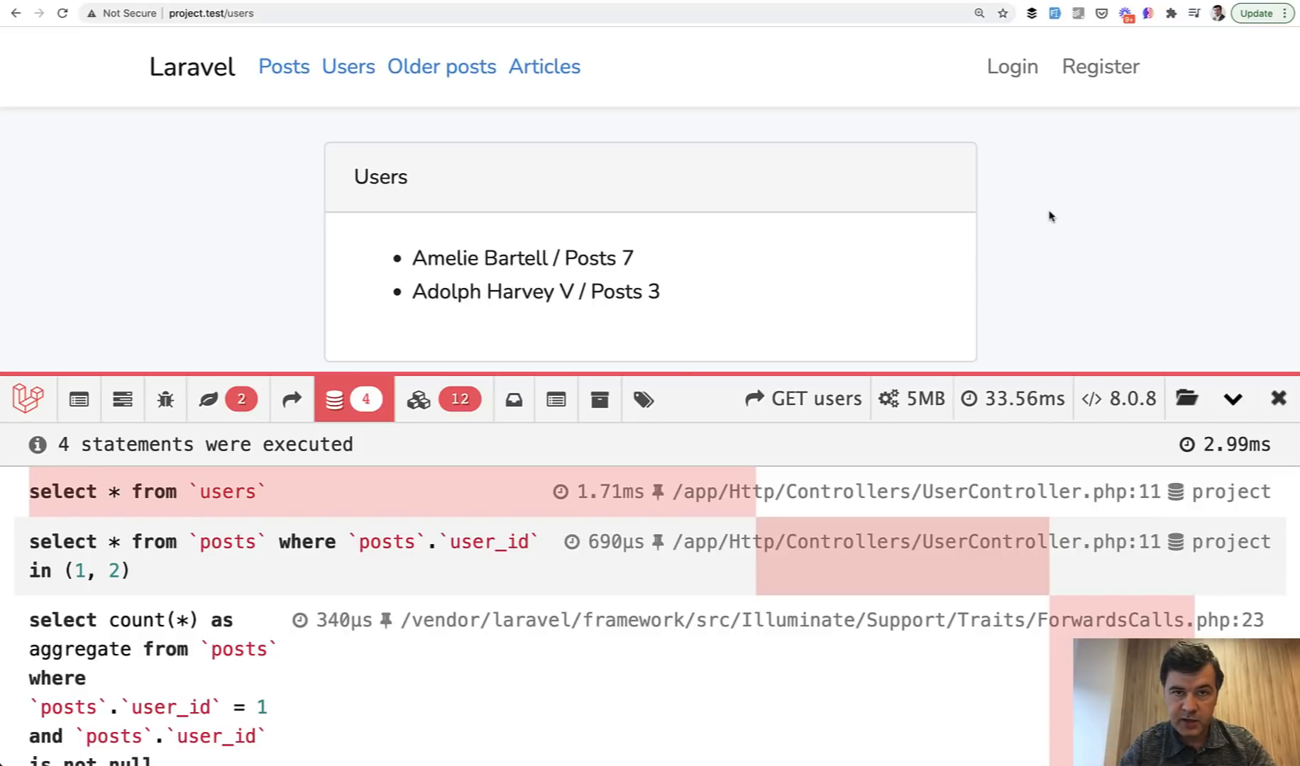
{"action": "mouse_move", "coordinate": [821, 169]}
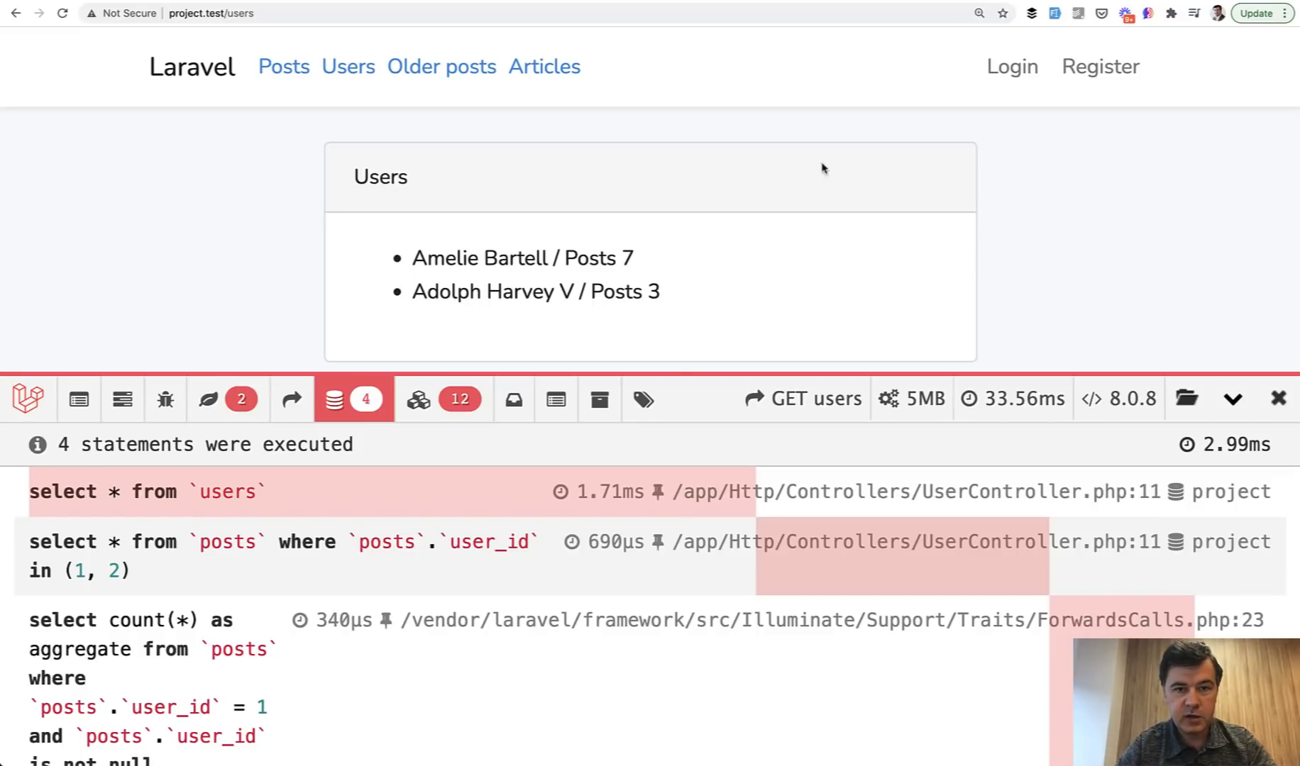
{"action": "mouse_move", "coordinate": [196, 238]}
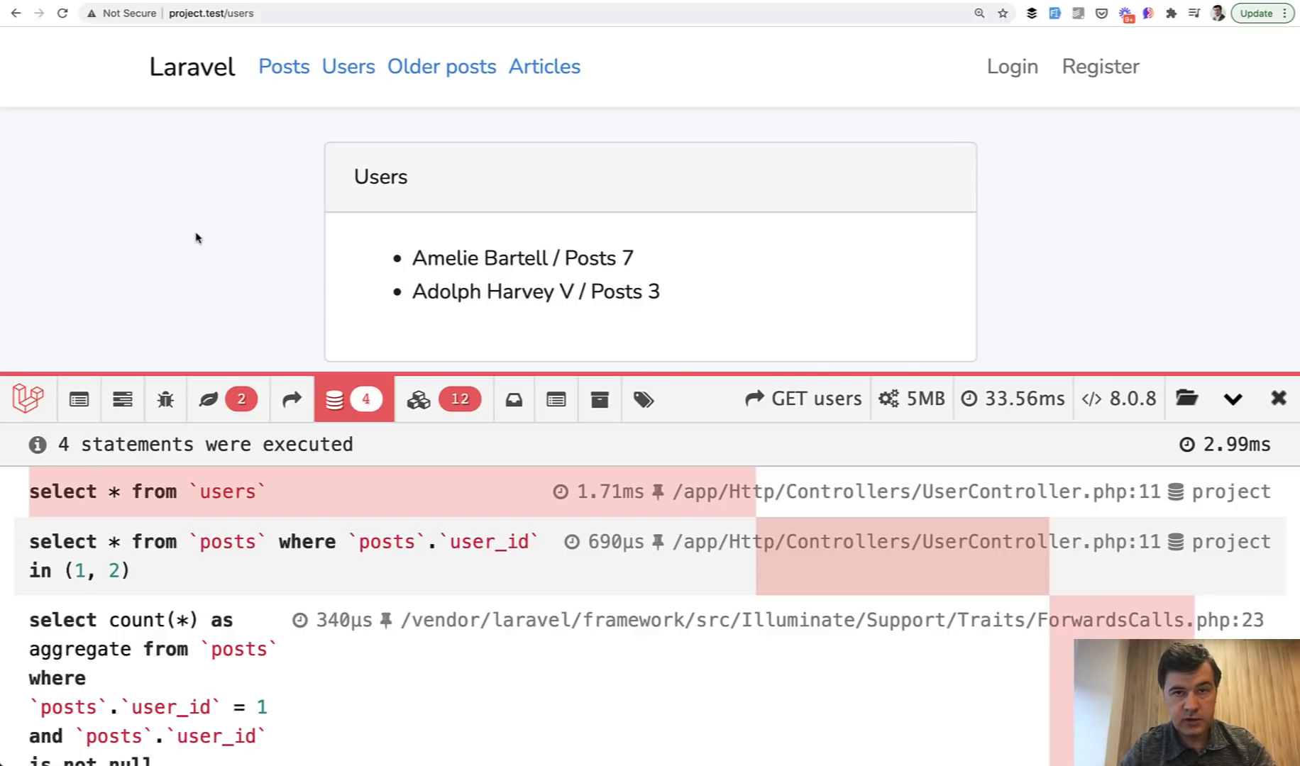
{"action": "mouse_move", "coordinate": [746, 86]}
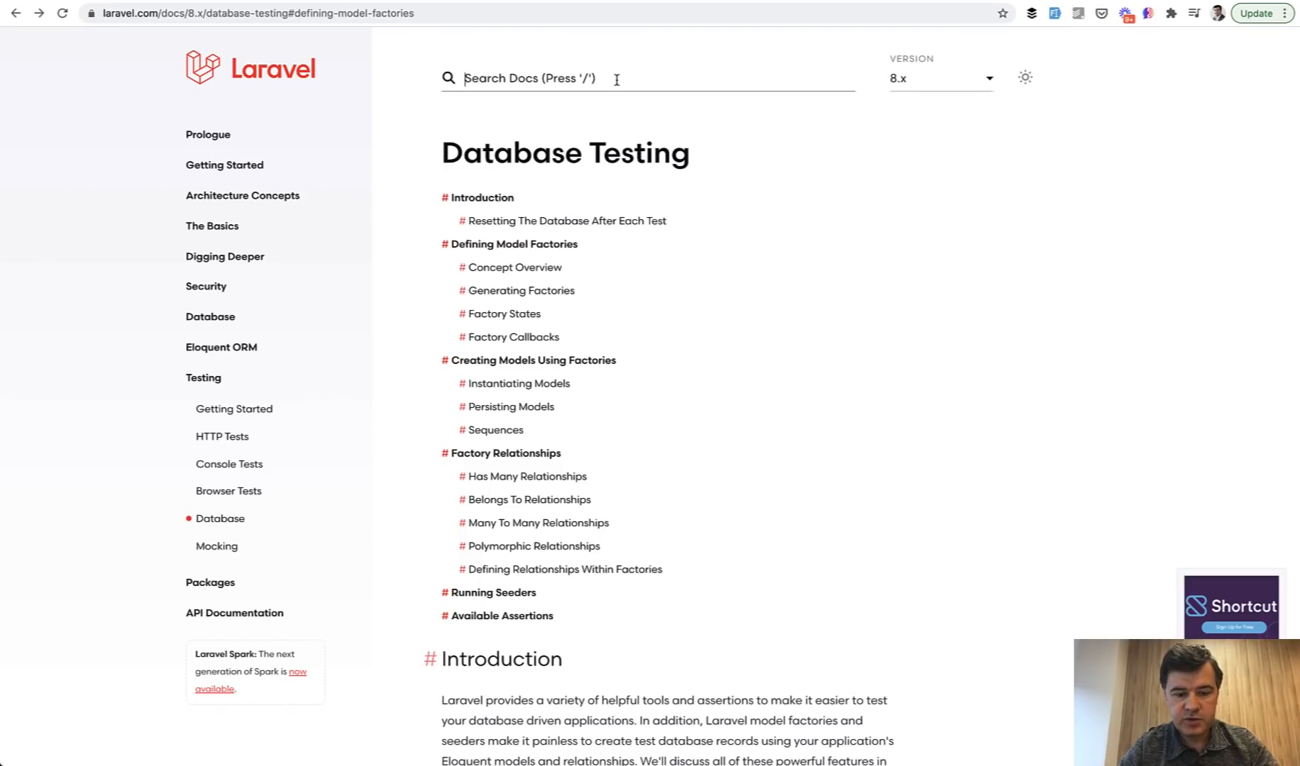
Step: Search the Laravel docs for 'factories' and go to Seeding > Using Model Factories
{"action": "type", "text": "factories"}
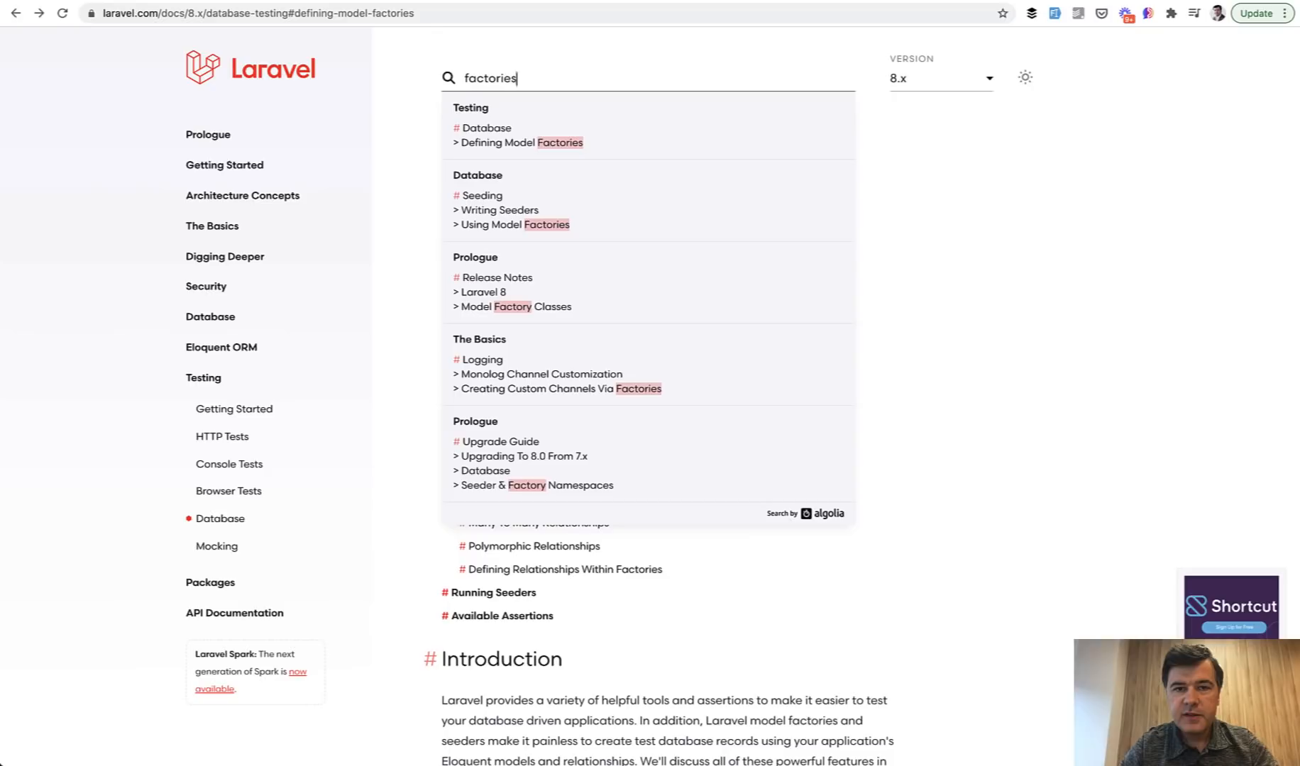
{"action": "mouse_move", "coordinate": [528, 190]}
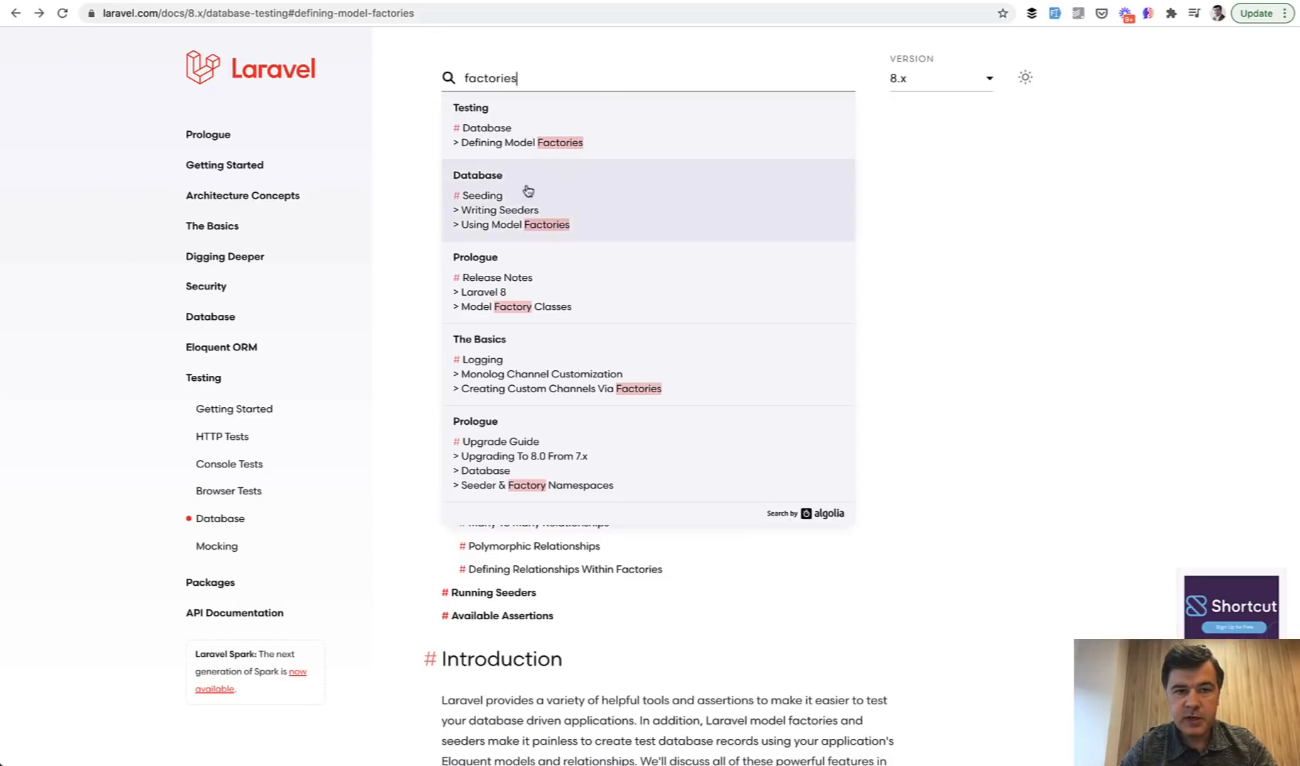
{"action": "mouse_move", "coordinate": [535, 134]}
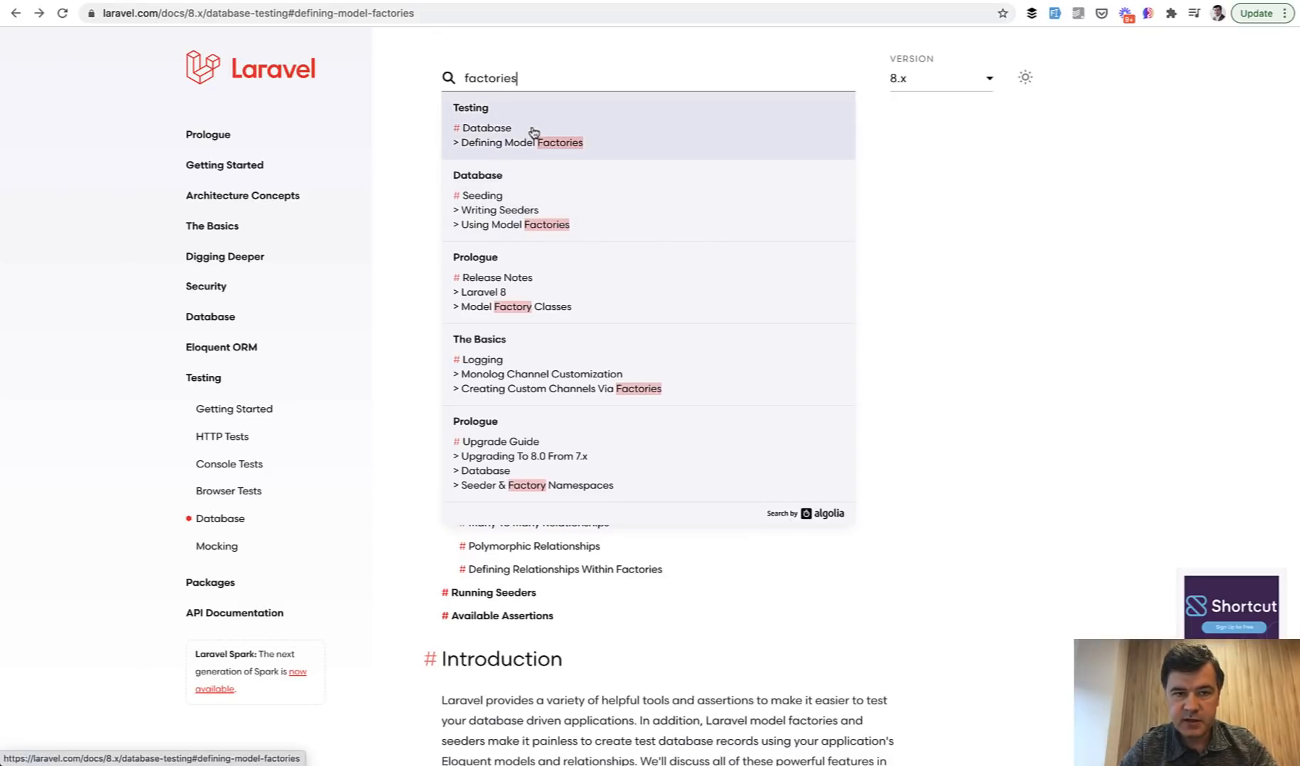
{"action": "mouse_move", "coordinate": [501, 199]}
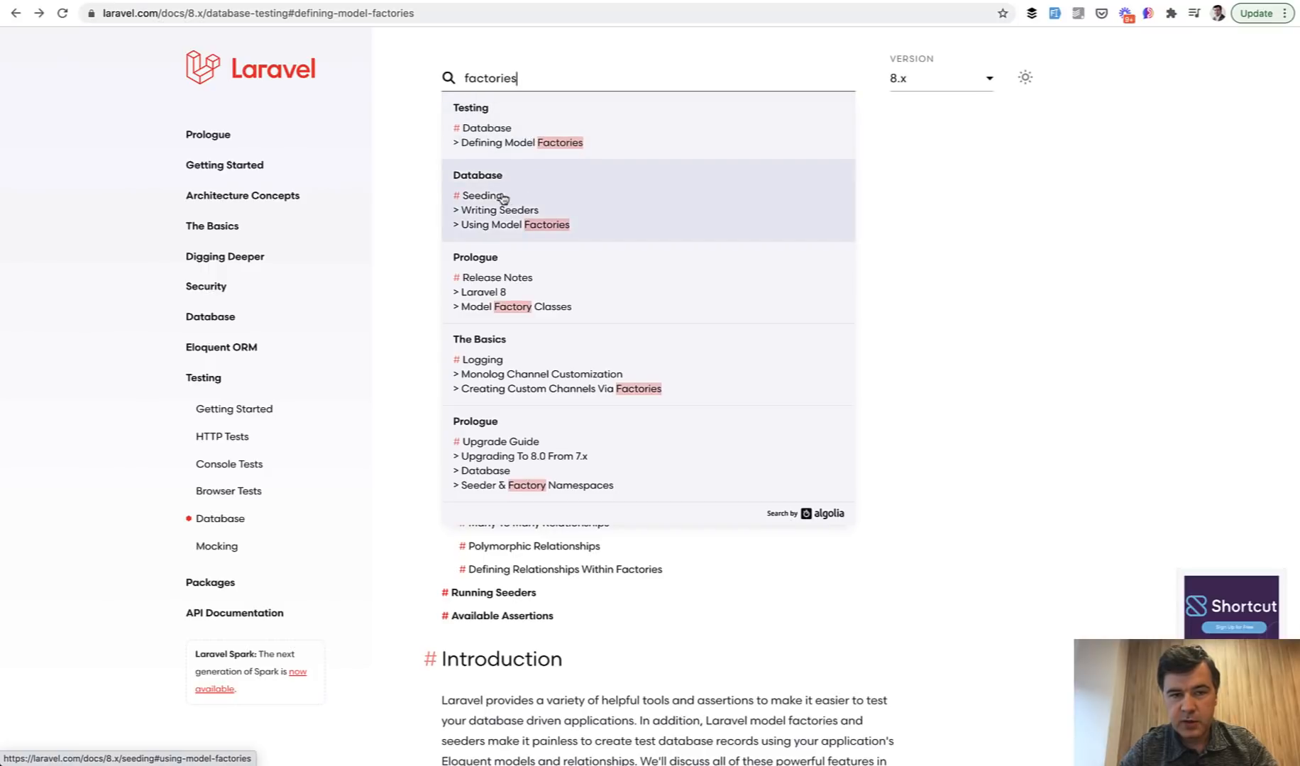
{"action": "left_click", "coordinate": [521, 224]}
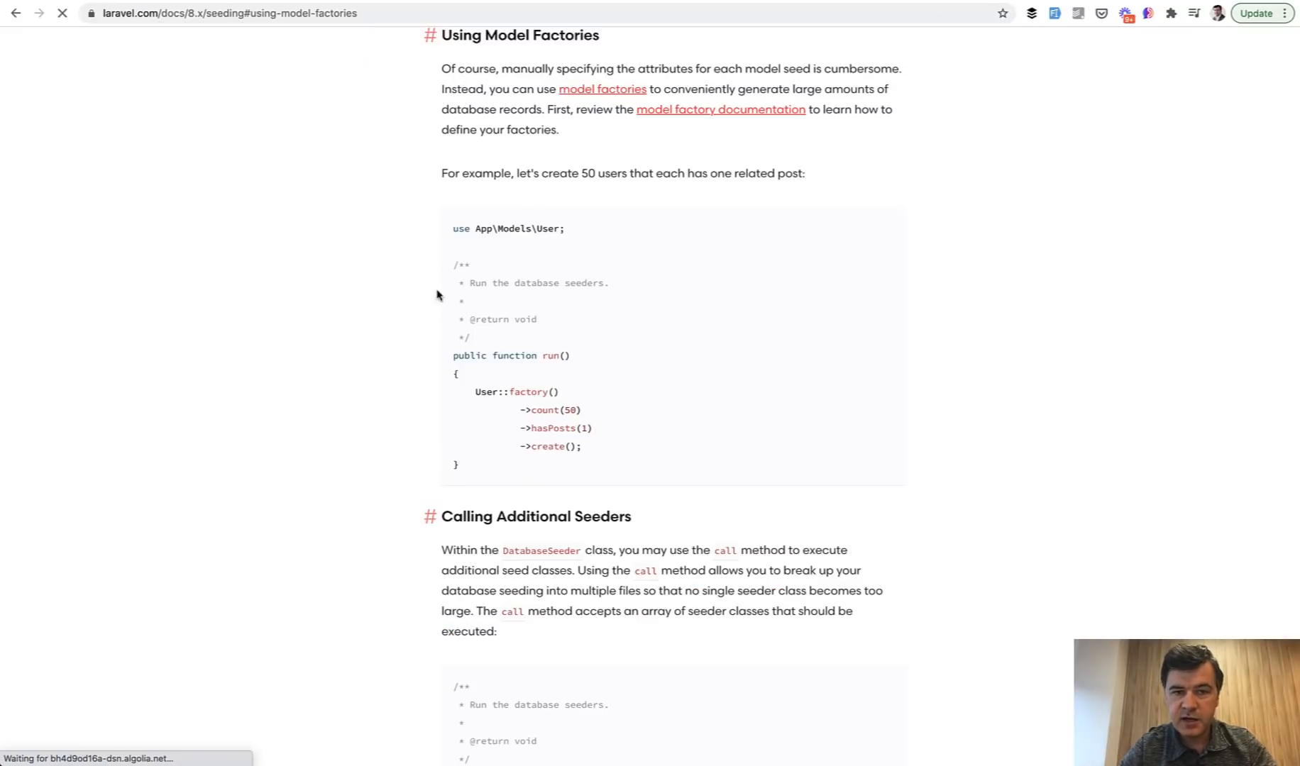
{"action": "mouse_move", "coordinate": [349, 382]}
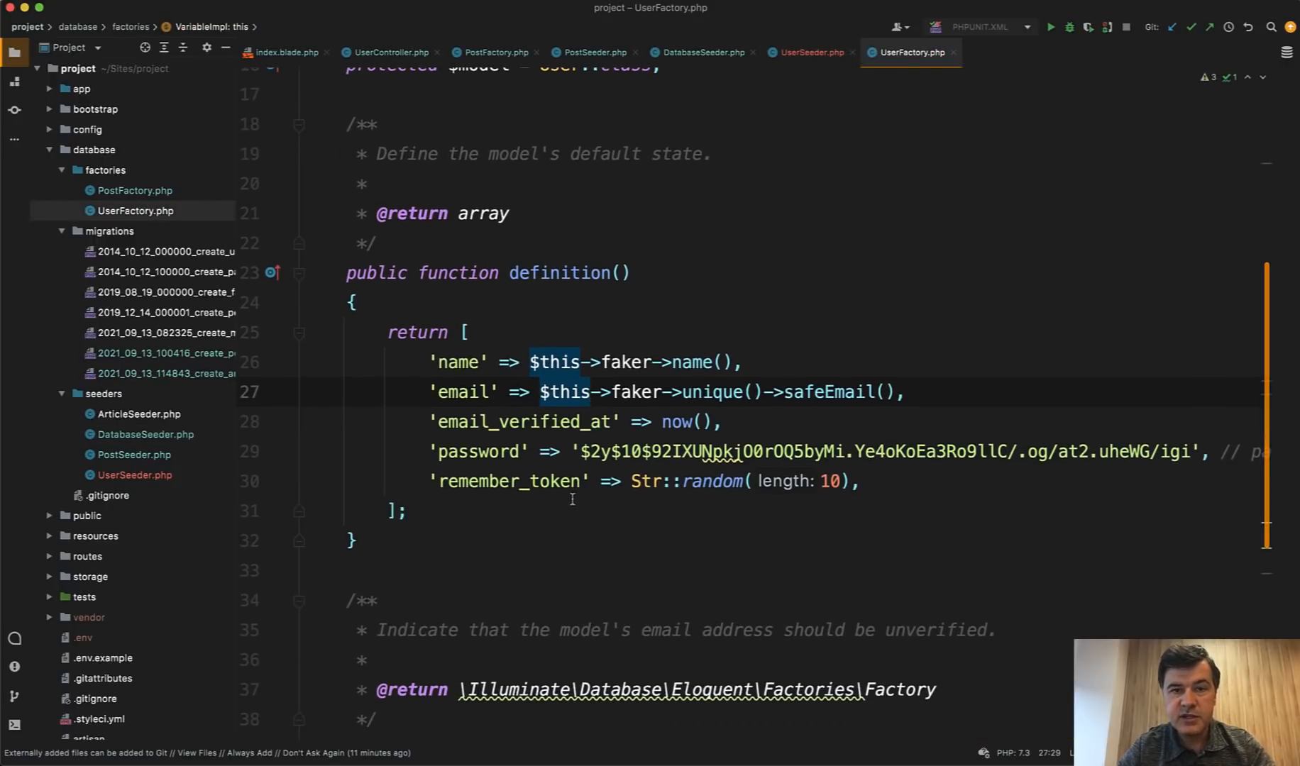
Step: Review UserFactory.php, then move to DatabaseSeeder.php's run method
{"action": "left_click", "coordinate": [406, 510]}
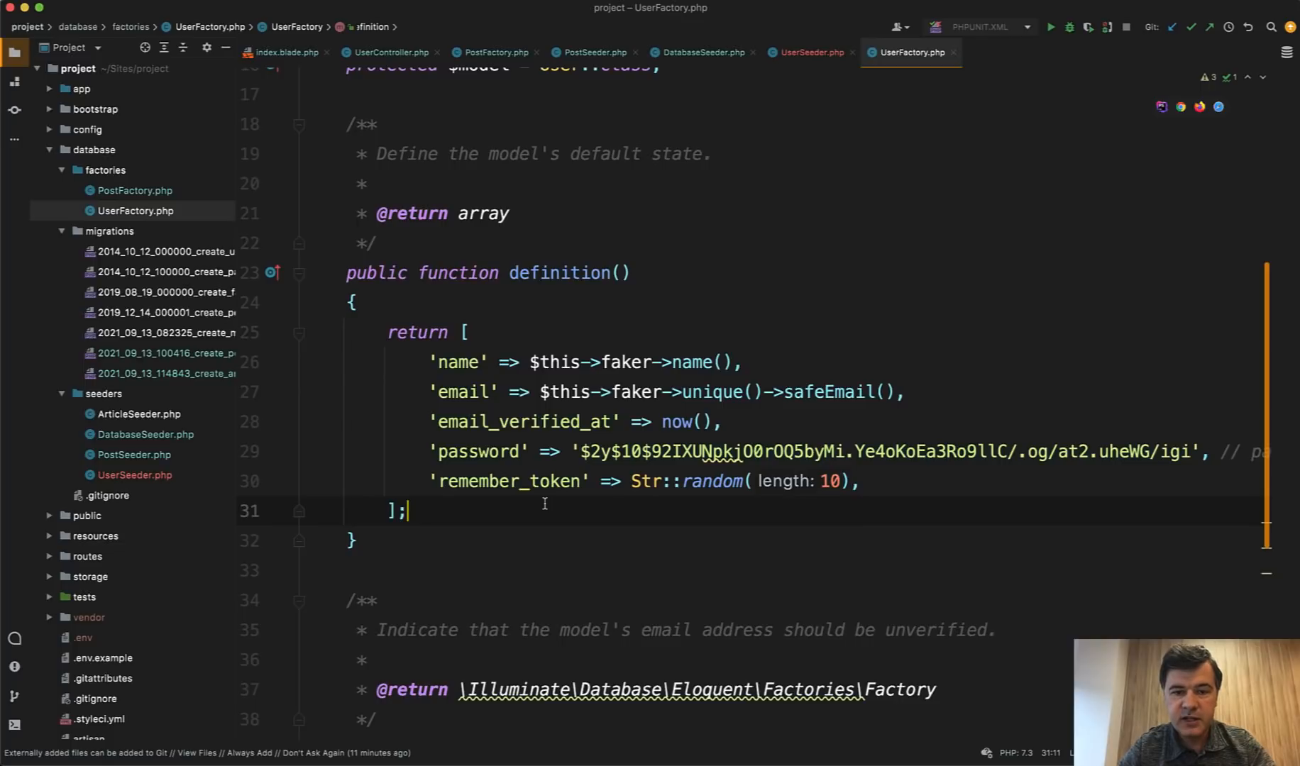
{"action": "mouse_move", "coordinate": [699, 473]}
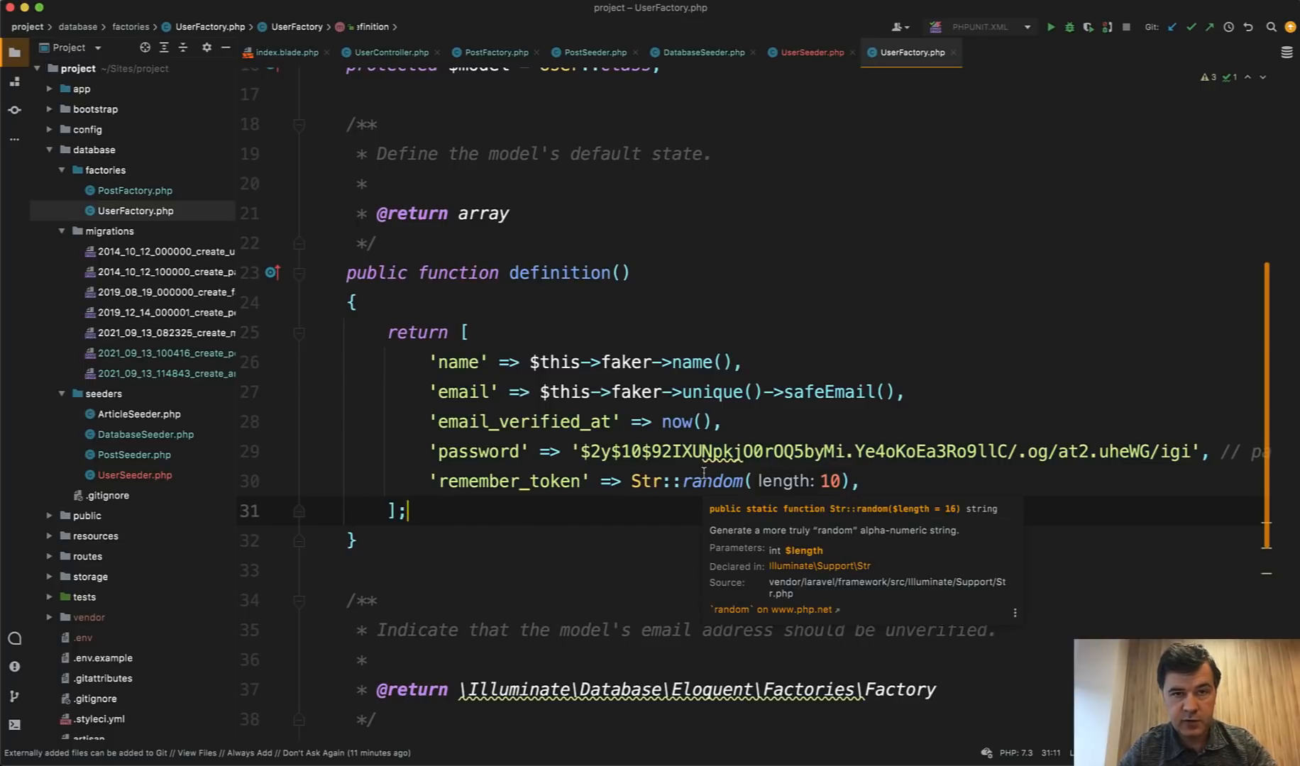
{"action": "left_click", "coordinate": [702, 53]}
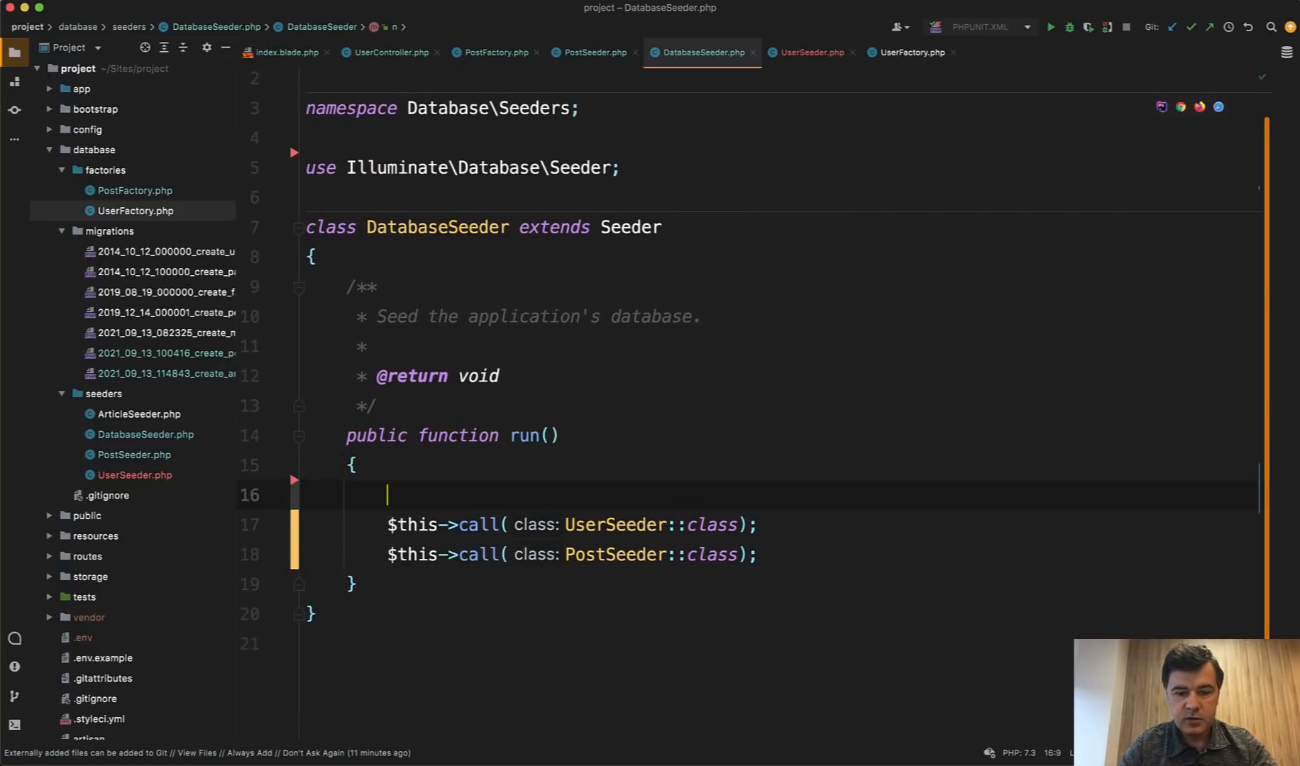
Step: Add User::factory(10)->create(); inside the DatabaseSeeder run method
{"action": "type", "text": "User::factor"}
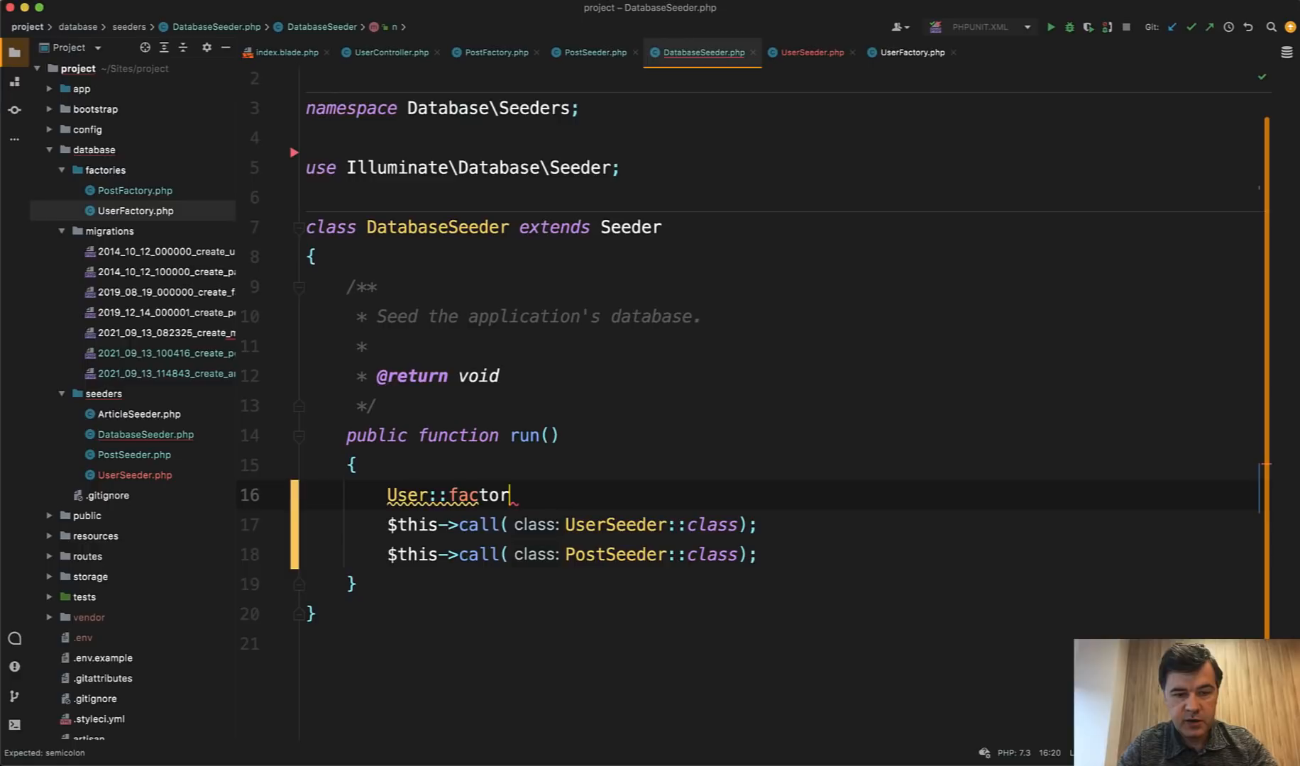
{"action": "type", "text": "y()"}
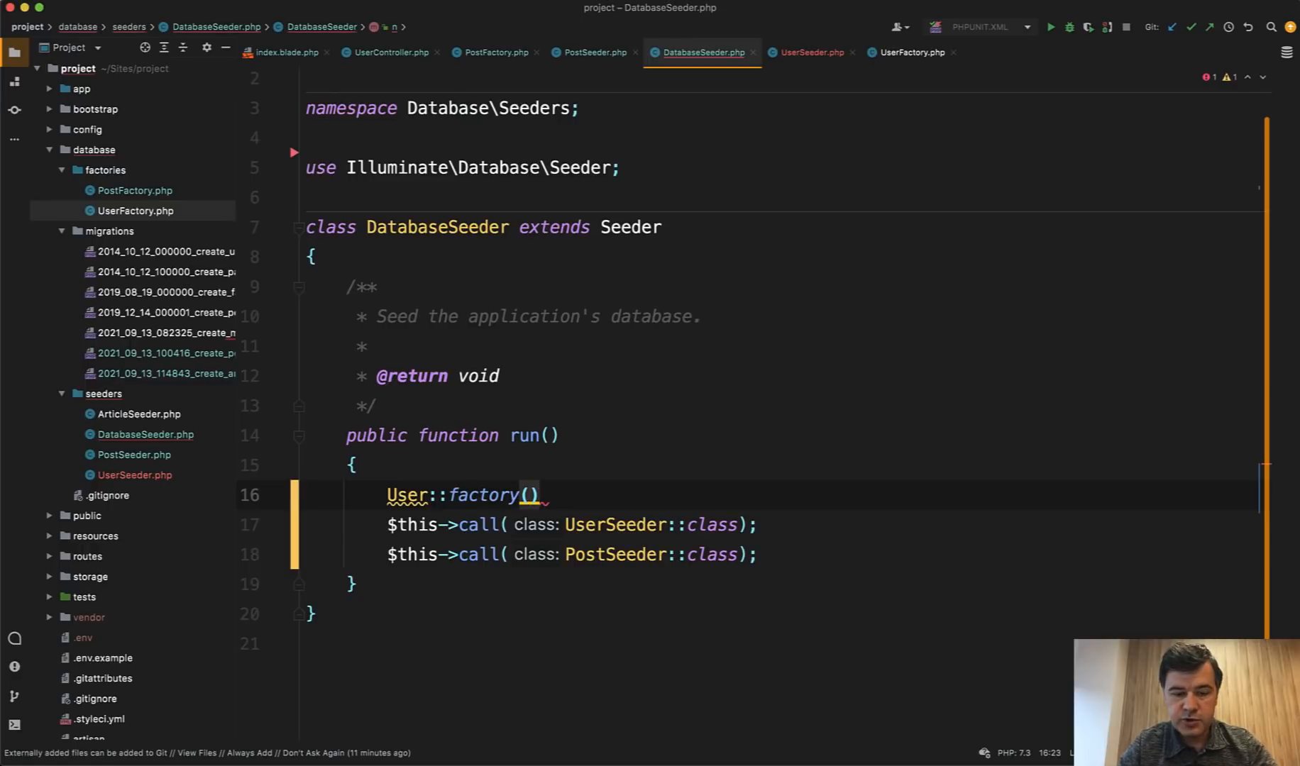
{"action": "type", "text": "10)->create"}
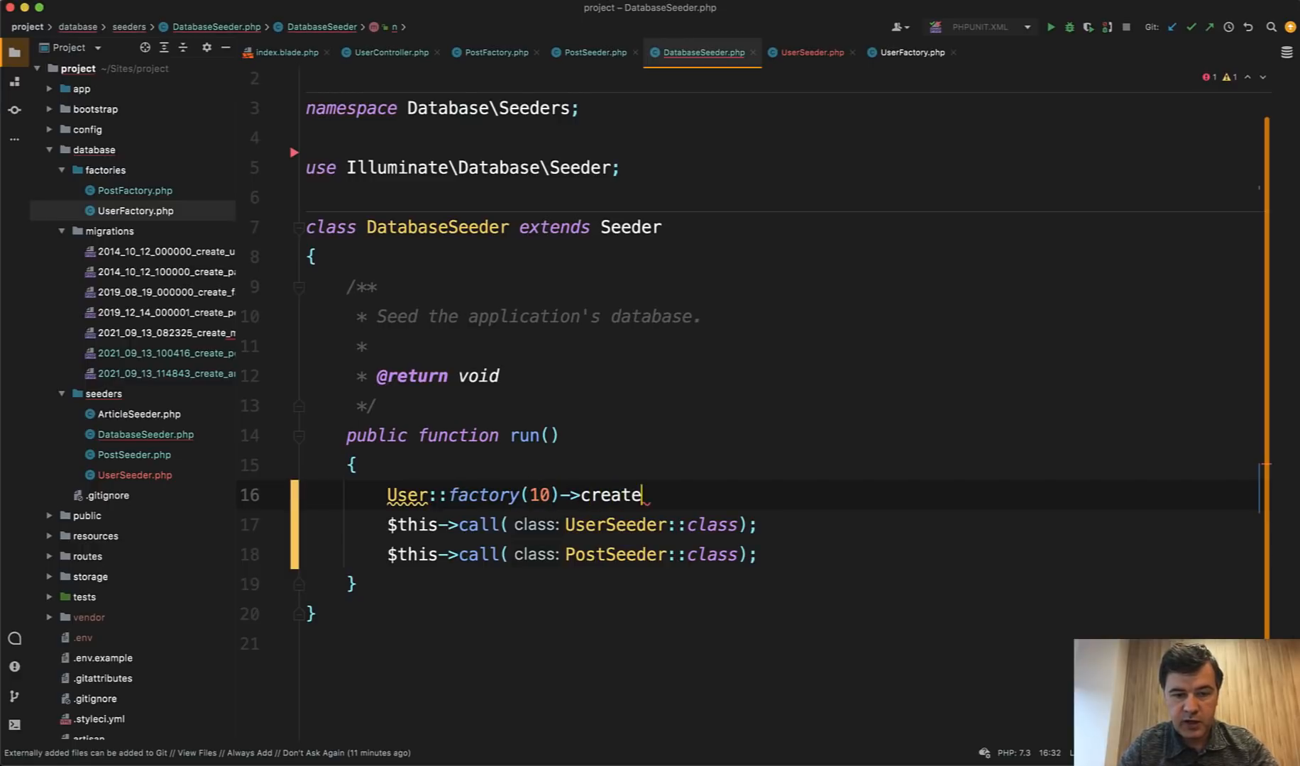
{"action": "type", "text": "();"}
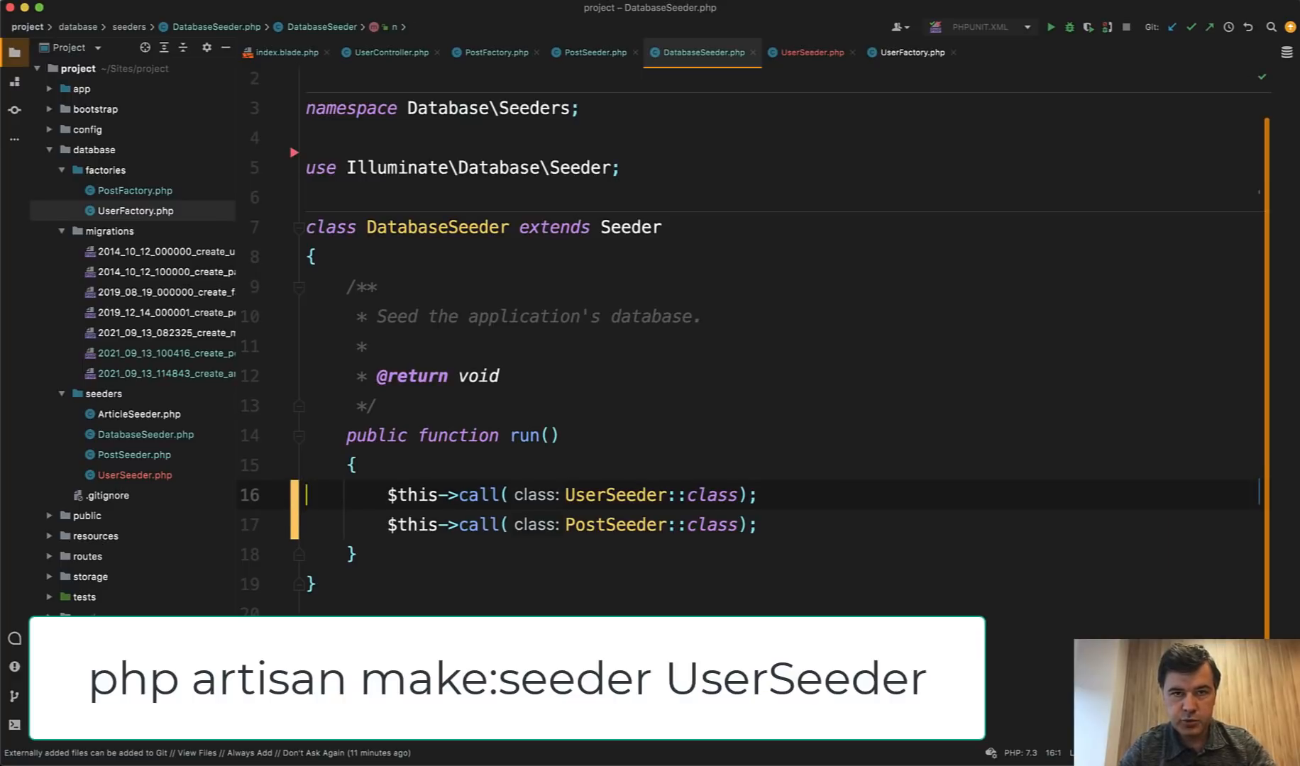
{"action": "left_click", "coordinate": [811, 53]}
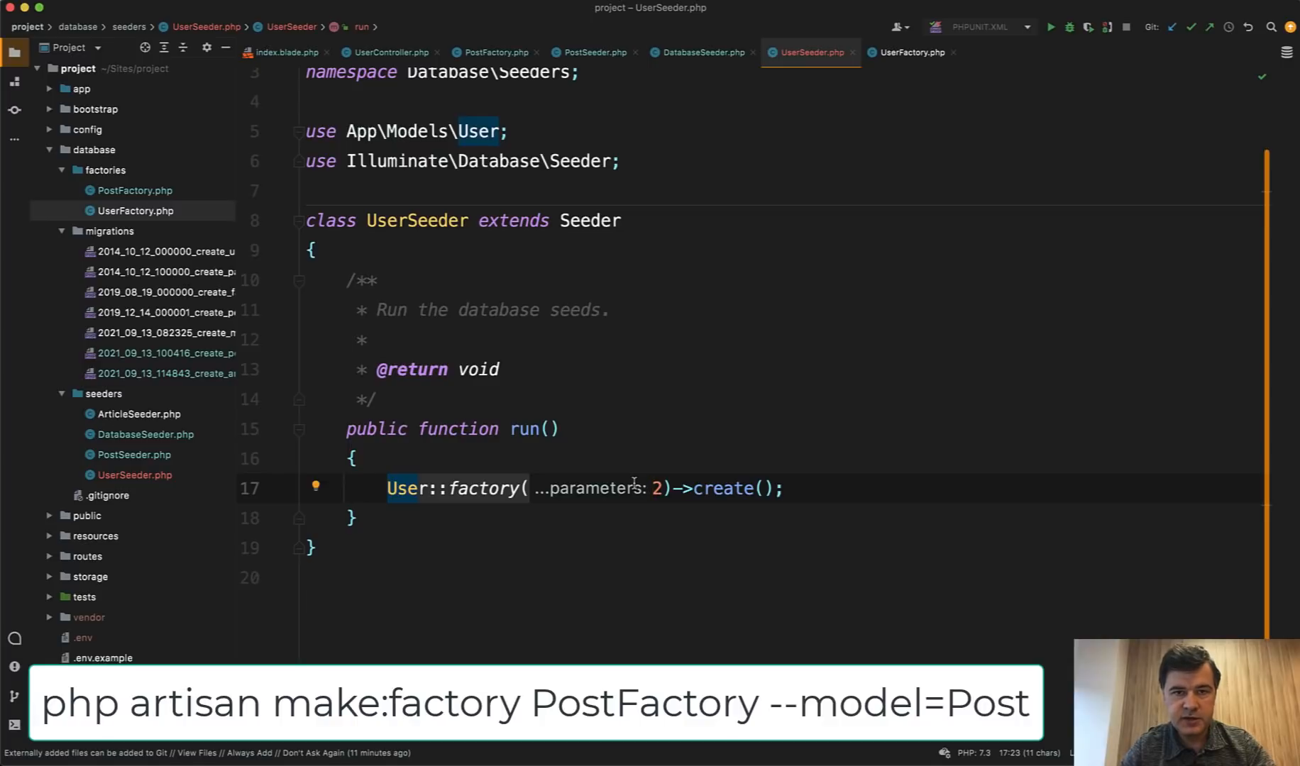
{"action": "left_click", "coordinate": [653, 488]}
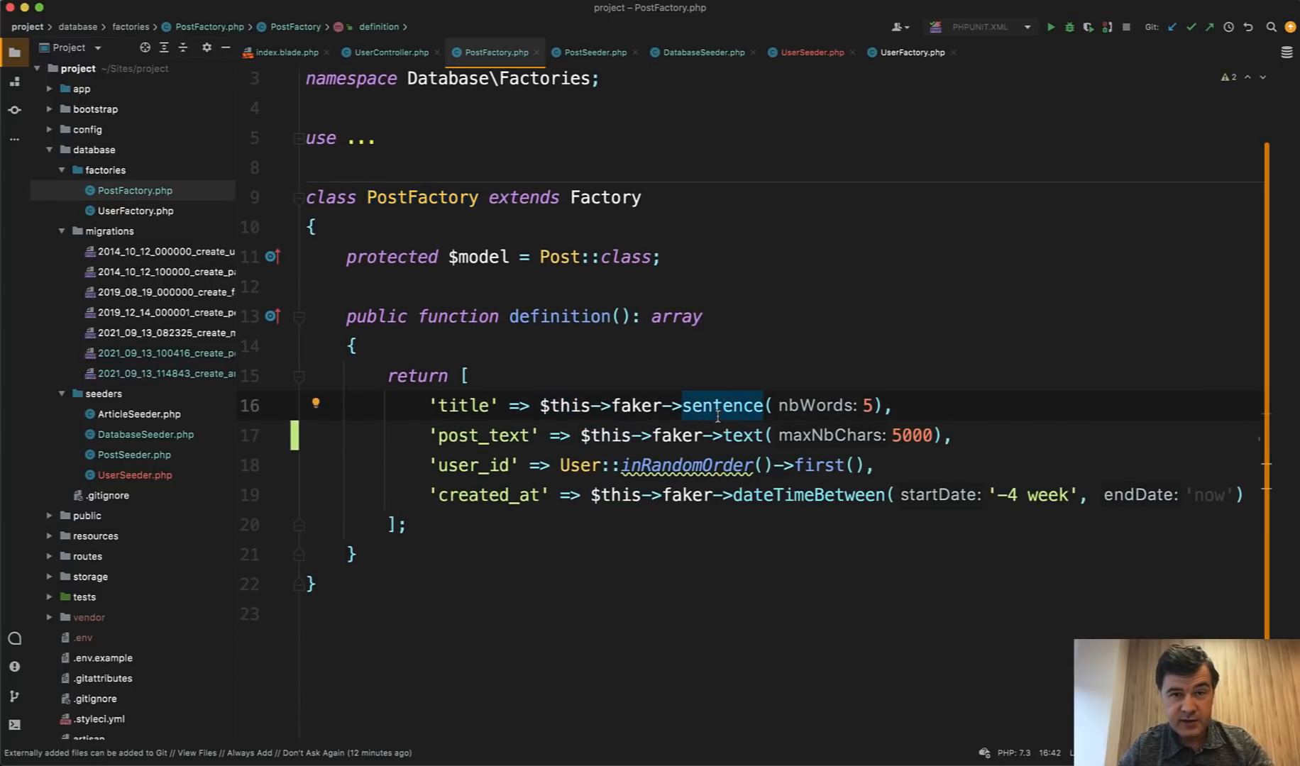
{"action": "mouse_move", "coordinate": [485, 436]}
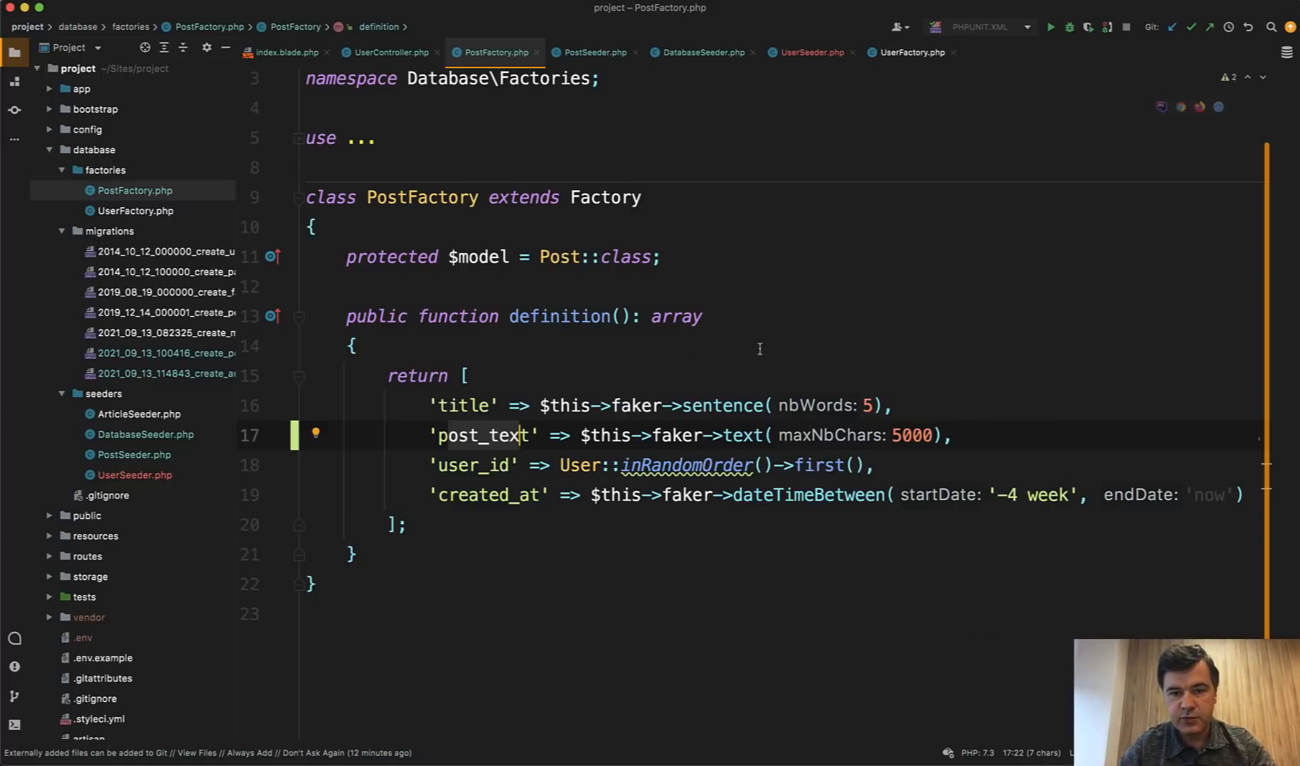
{"action": "left_click", "coordinate": [951, 436]}
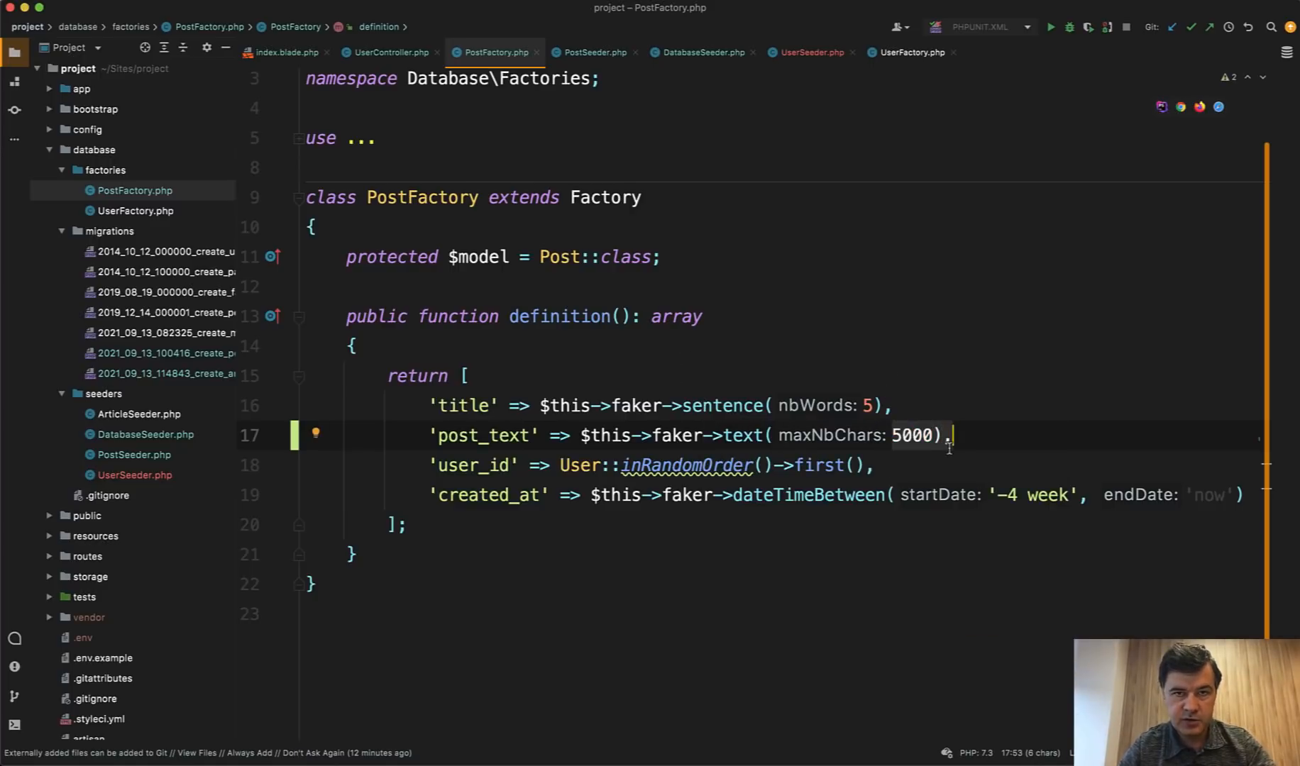
{"action": "mouse_move", "coordinate": [683, 338]}
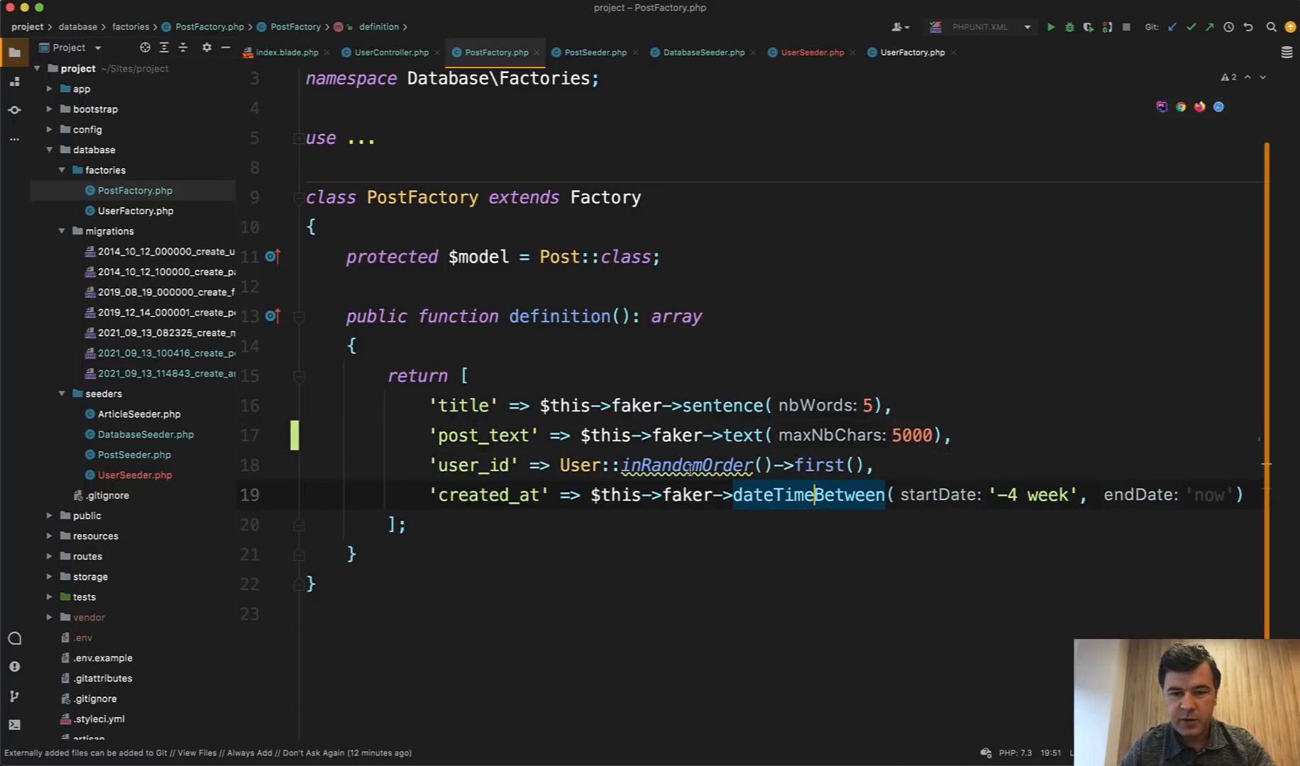
{"action": "left_click", "coordinate": [688, 466]}
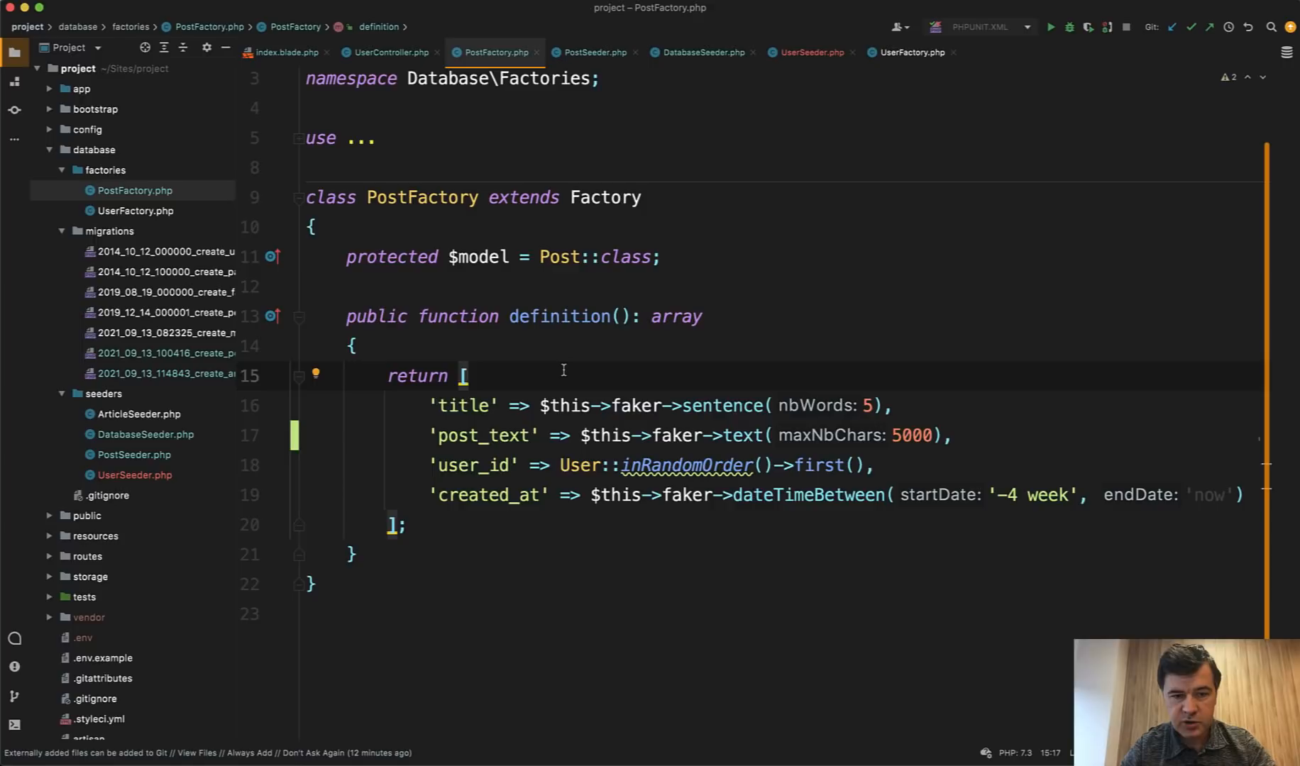
{"action": "mouse_move", "coordinate": [630, 346]}
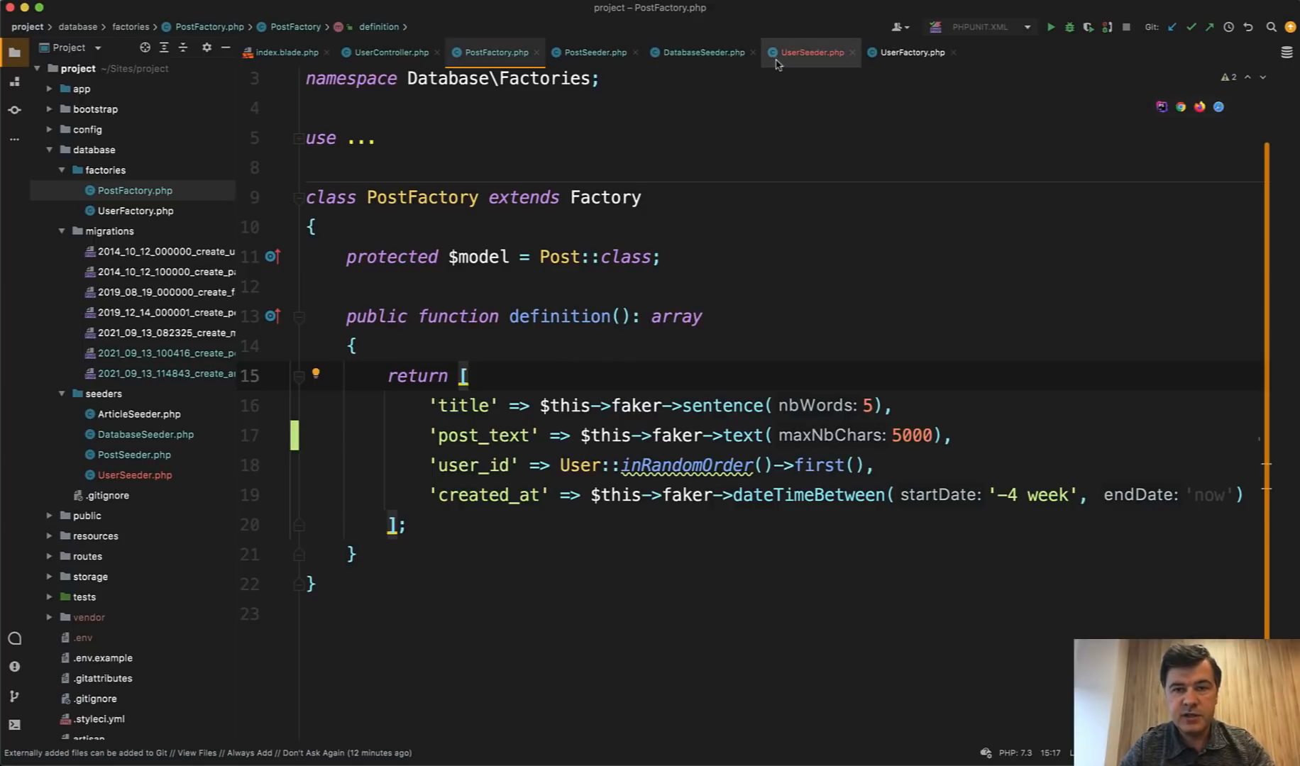
Step: Change UserSeeder's User::factory(2) to create 1000 users
{"action": "left_click", "coordinate": [809, 51]}
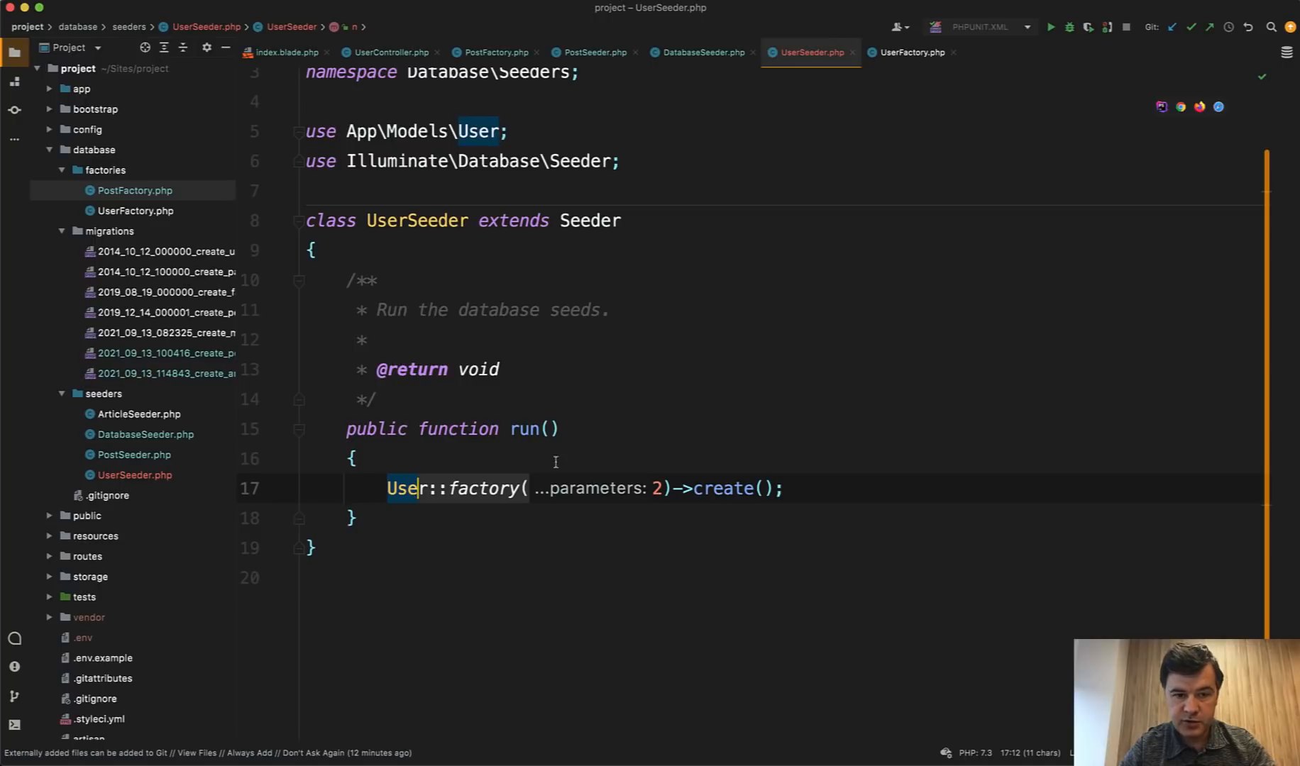
{"action": "mouse_move", "coordinate": [135, 459]}
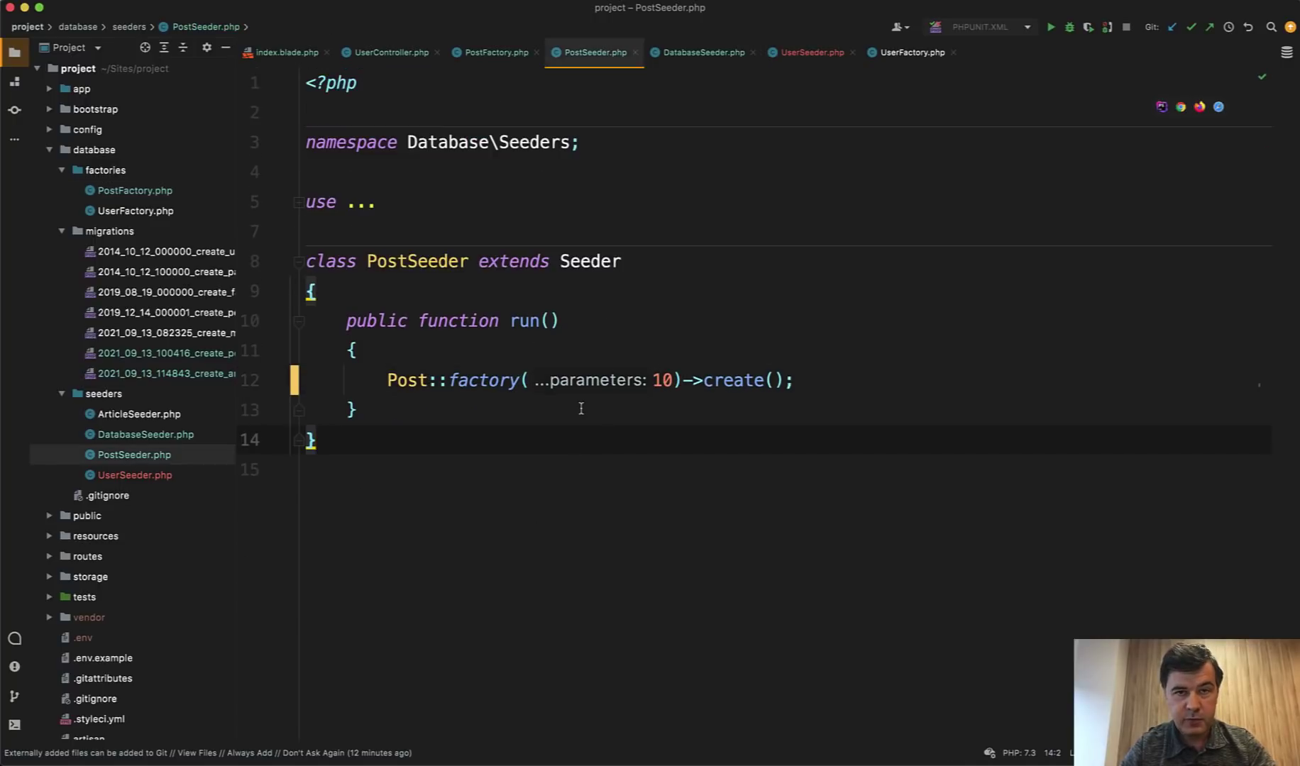
{"action": "mouse_move", "coordinate": [732, 424]}
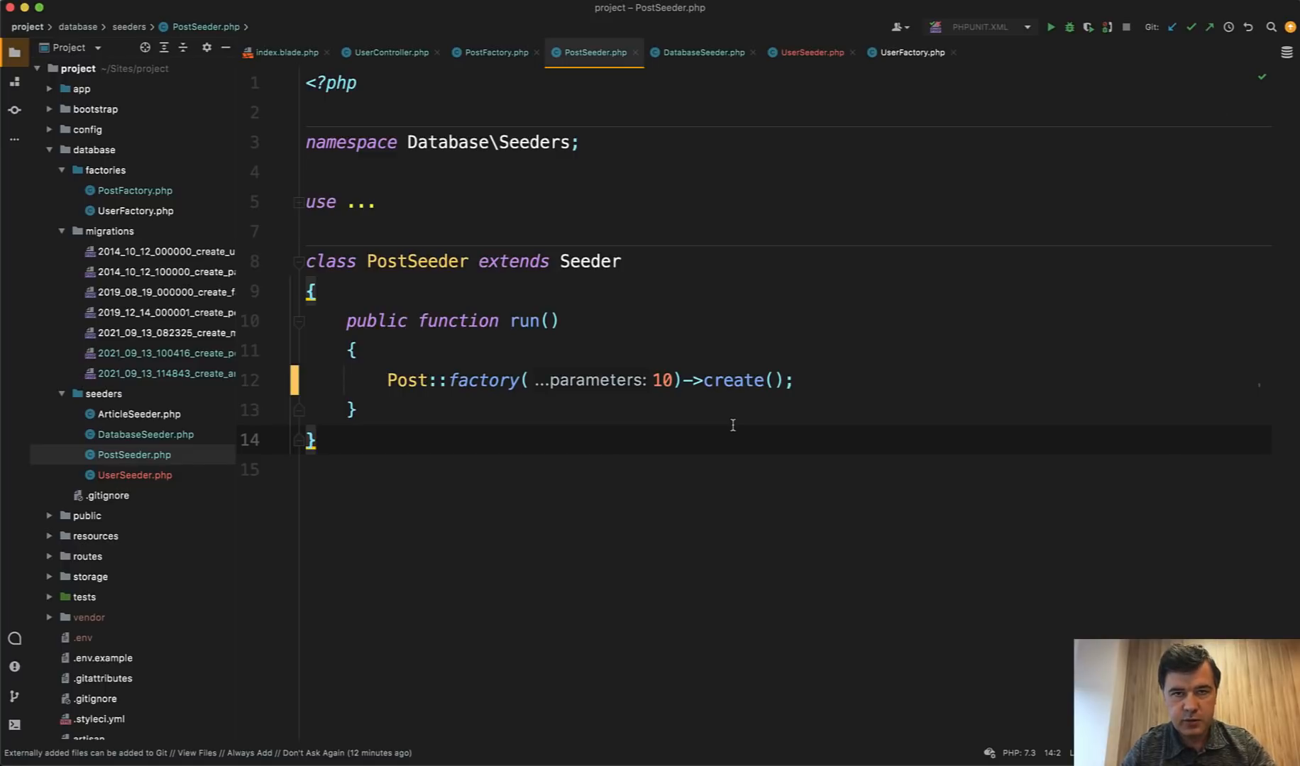
{"action": "left_click", "coordinate": [809, 51]}
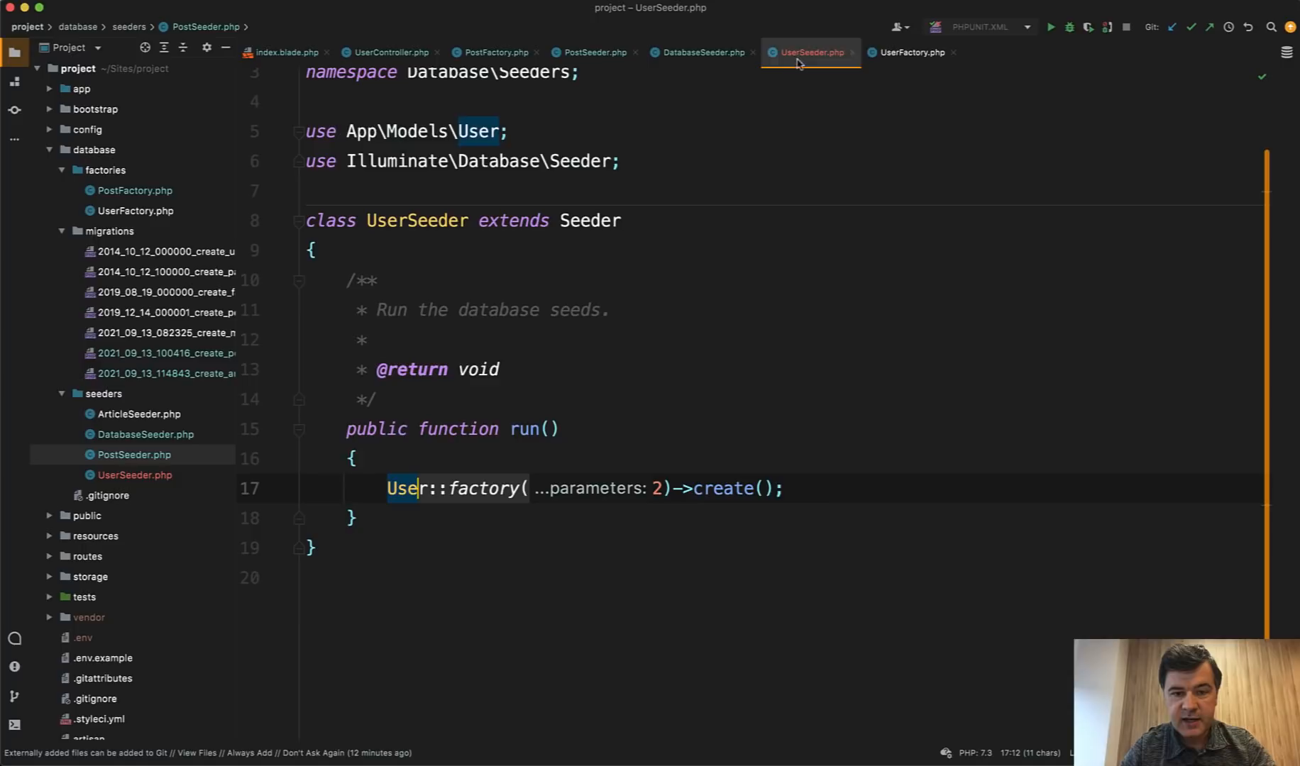
{"action": "type", "text": "1000"}
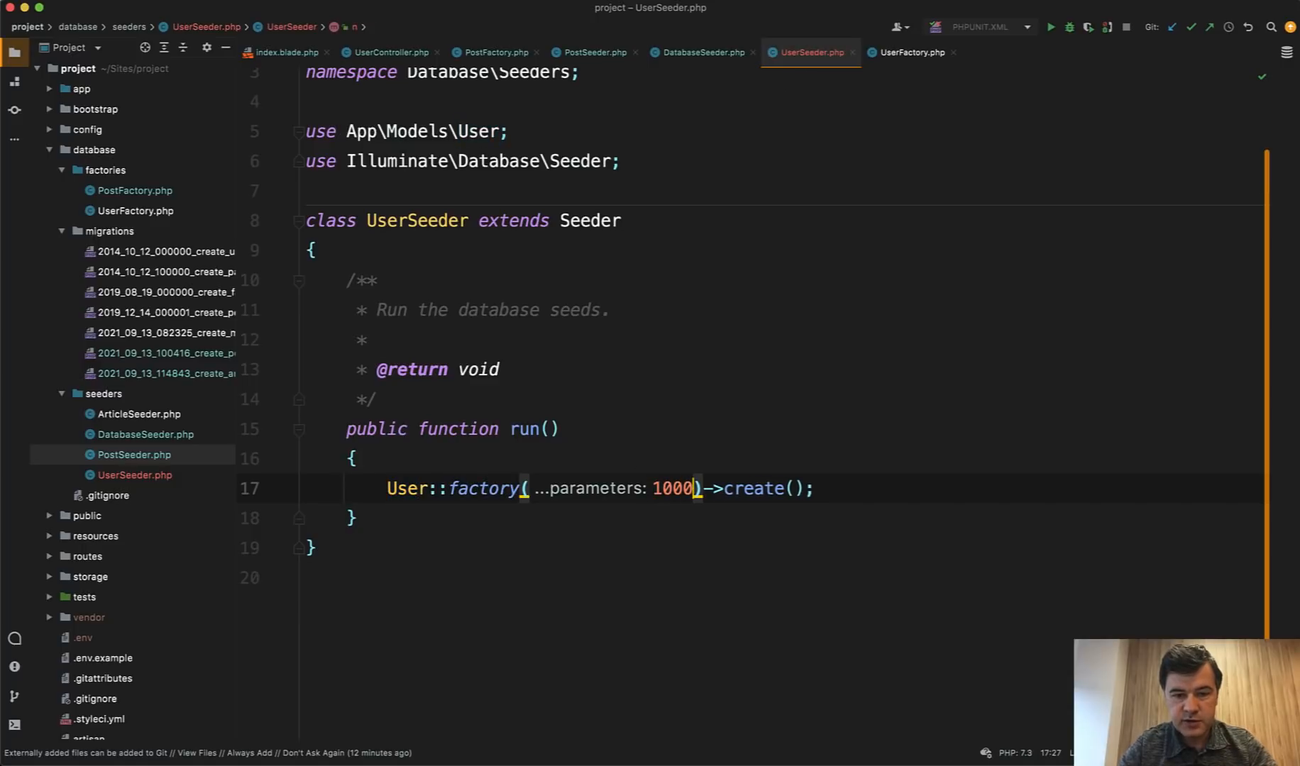
Step: Change PostSeeder's Post::factory(10) to create 5000 posts
{"action": "left_click", "coordinate": [592, 52]}
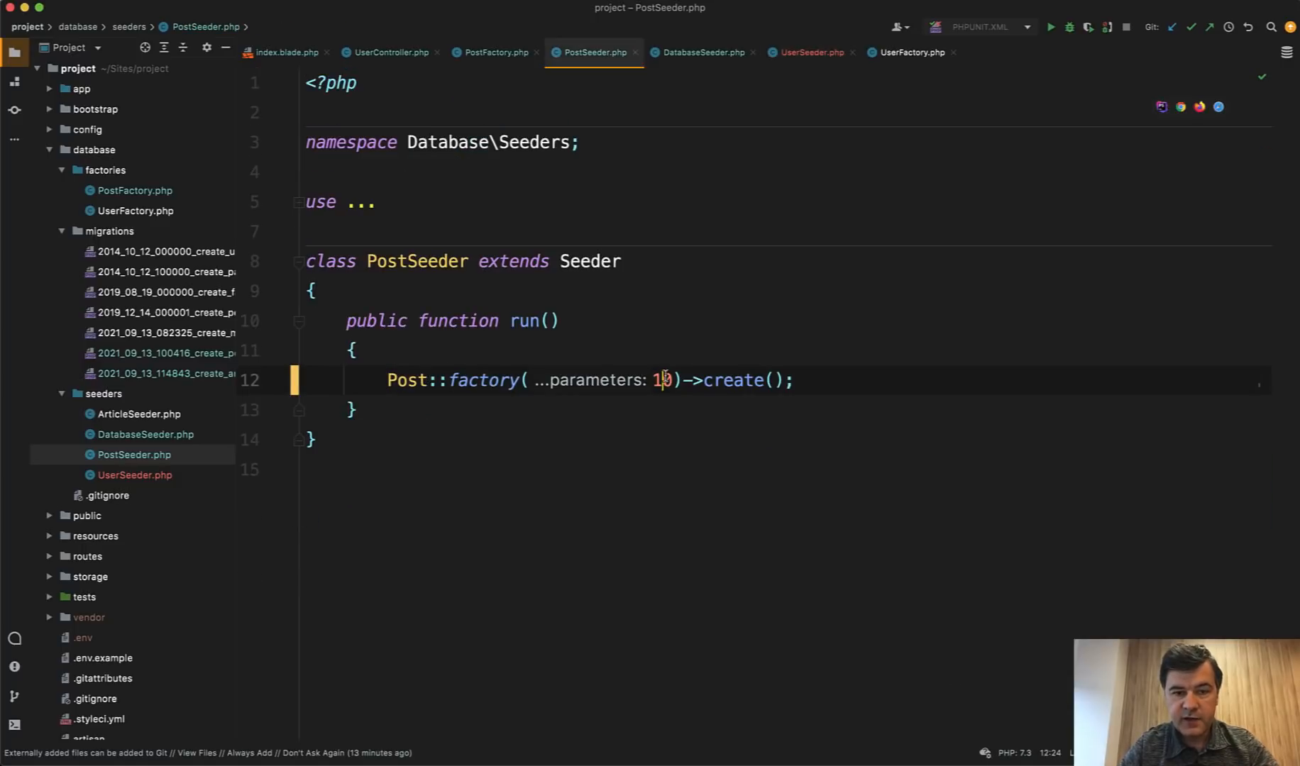
{"action": "type", "text": "5000"}
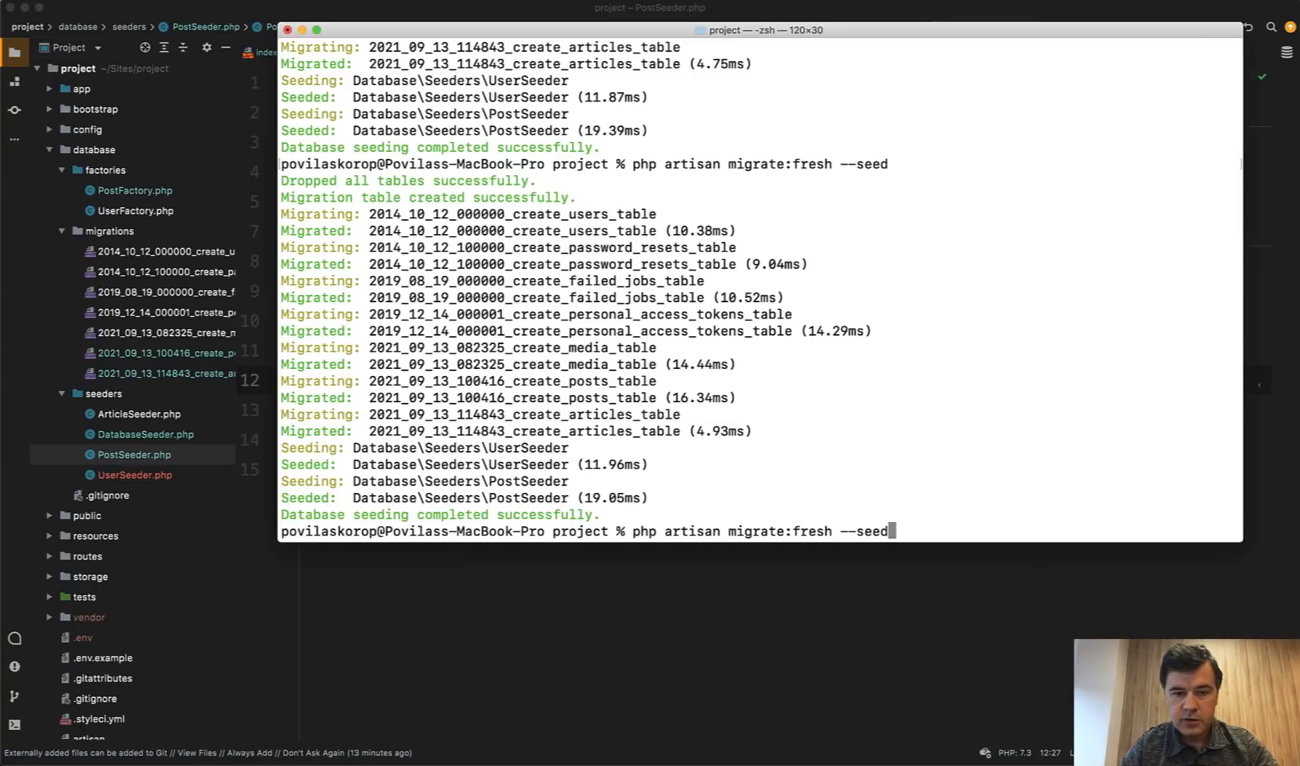
{"action": "mouse_move", "coordinate": [939, 552]}
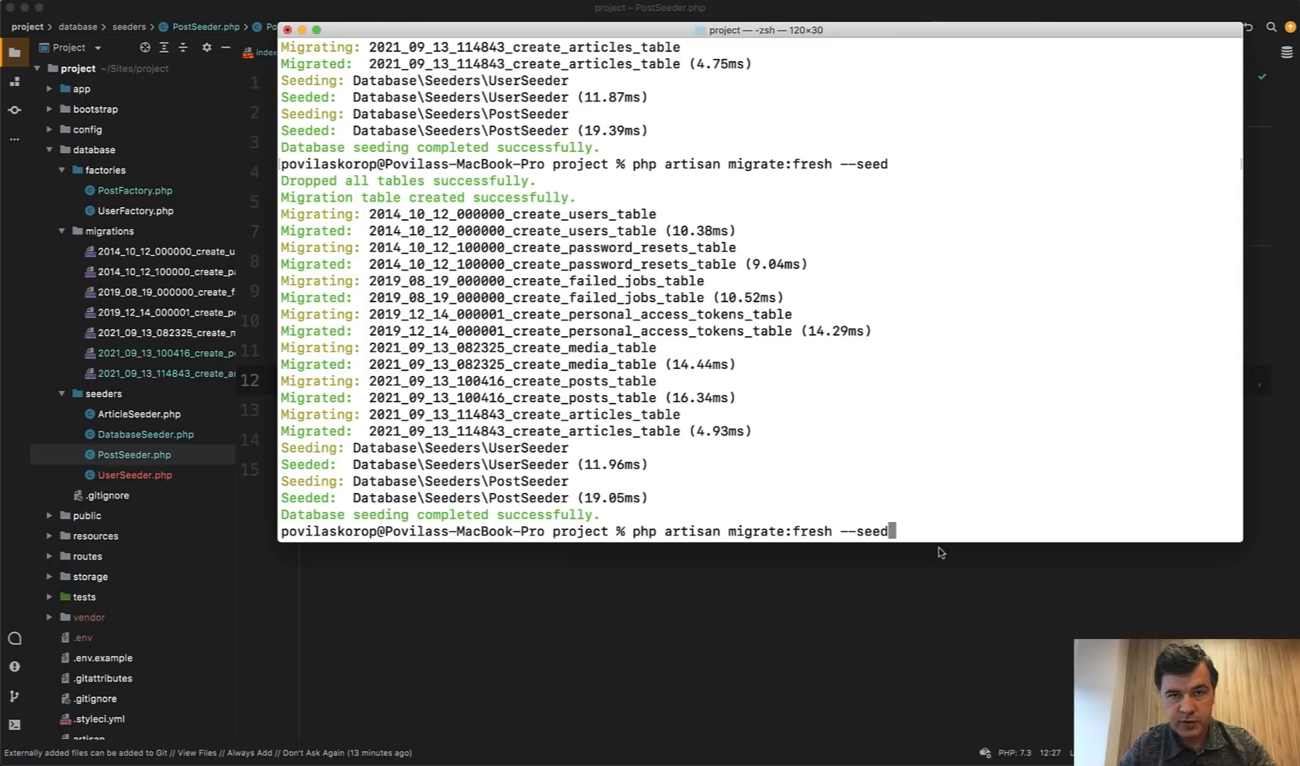
{"action": "mouse_move", "coordinate": [771, 535]}
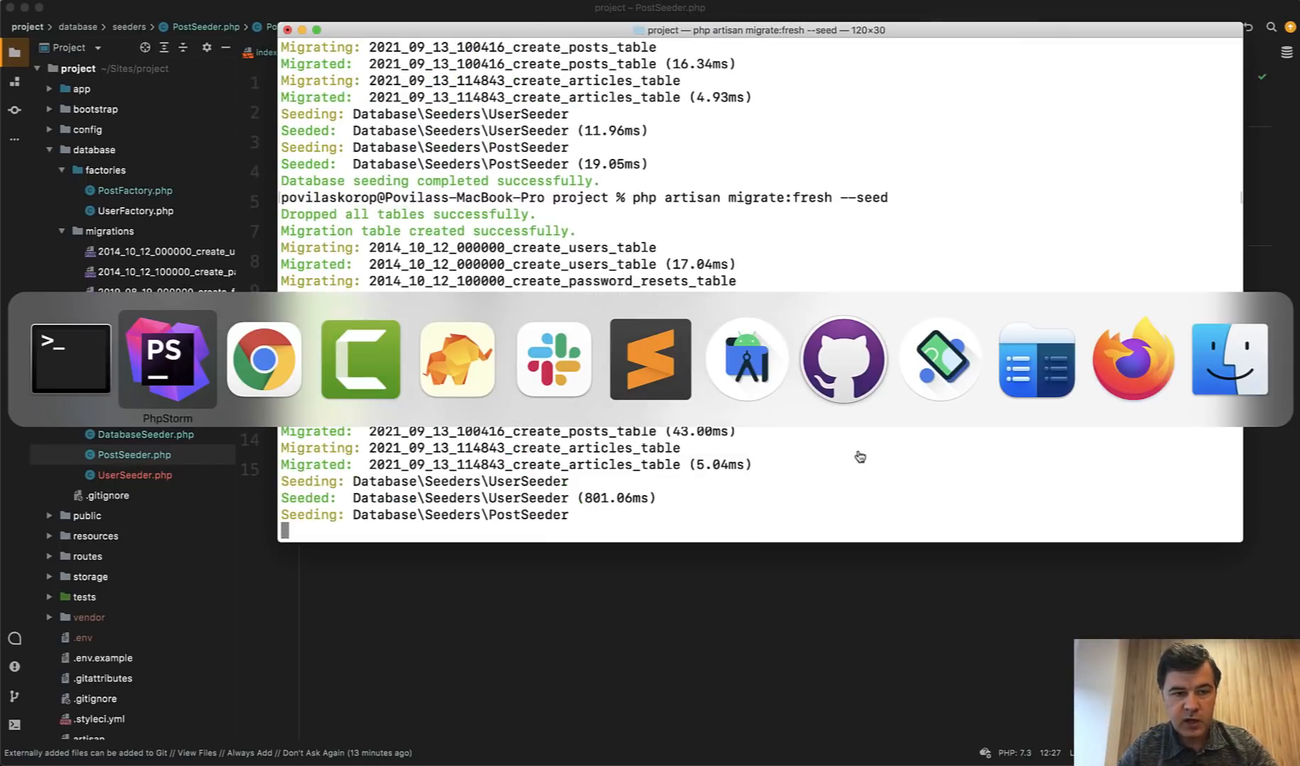
Step: Return to PhpStorm after migrate:fresh --seed finishes reseeding the database
{"action": "left_click", "coordinate": [166, 358]}
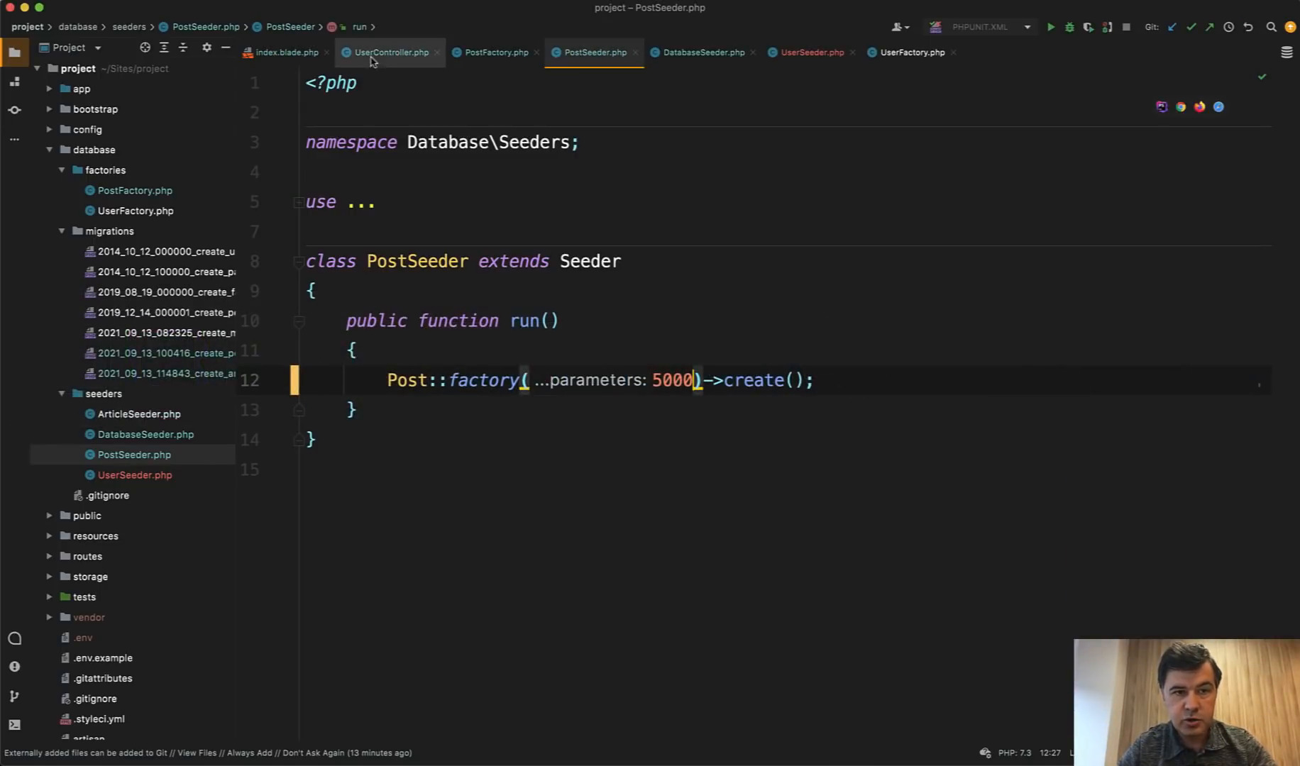
Step: Inspect UserController's User::with('posts')->get() line, then return to the users view
{"action": "left_click", "coordinate": [388, 52]}
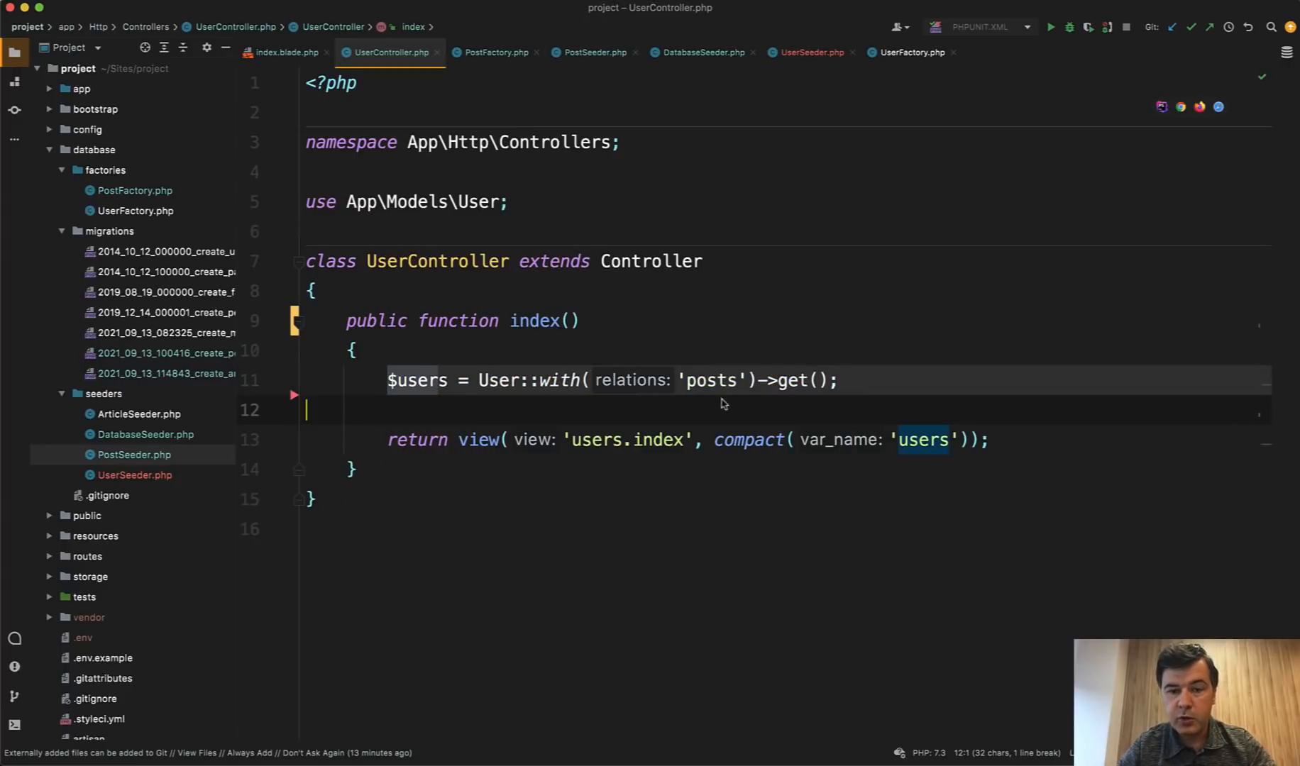
{"action": "left_click", "coordinate": [790, 381]}
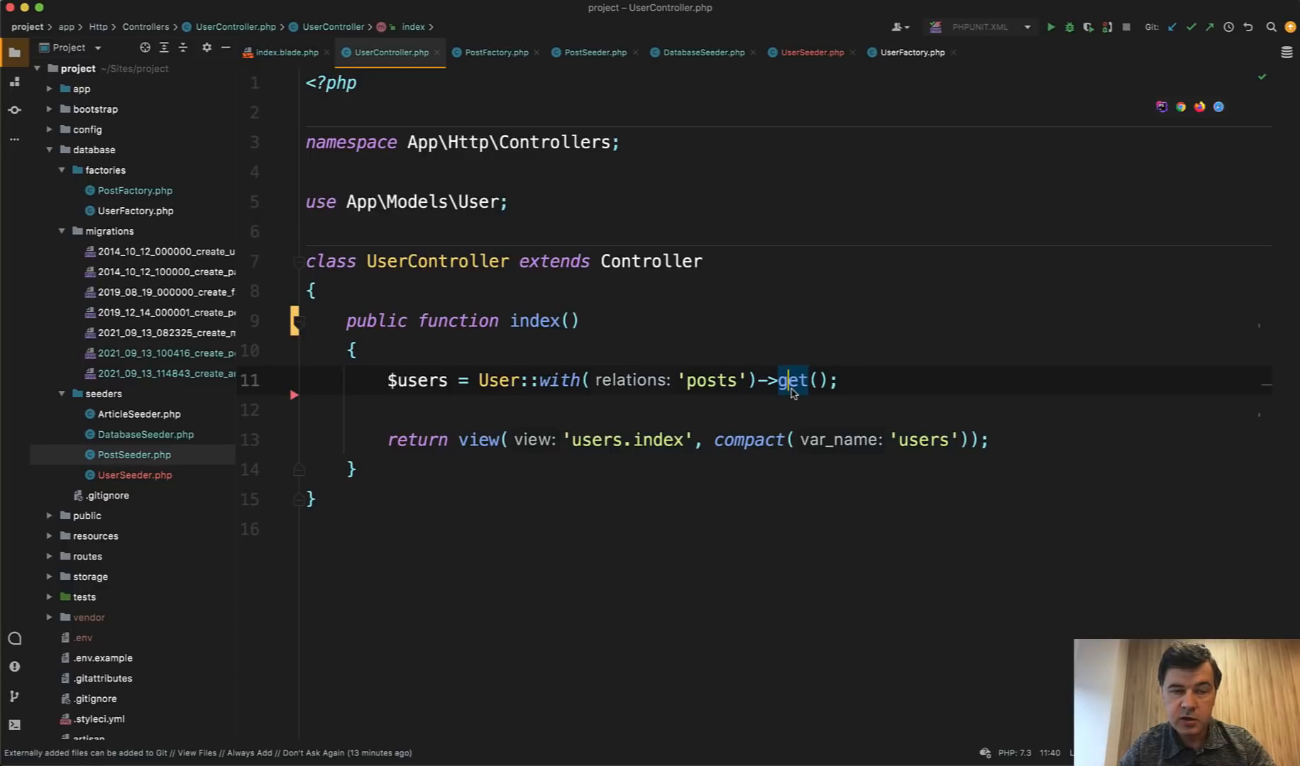
{"action": "left_click", "coordinate": [284, 51]}
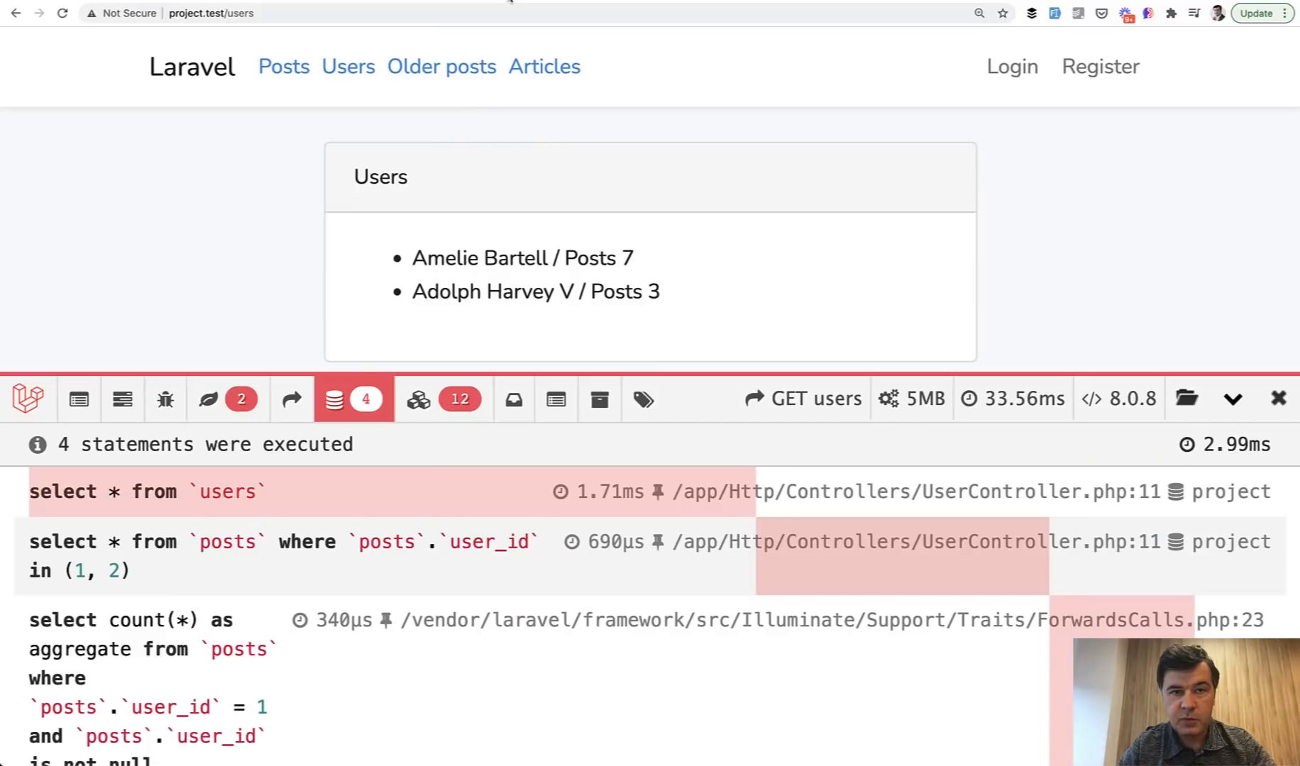
{"action": "mouse_move", "coordinate": [339, 465]}
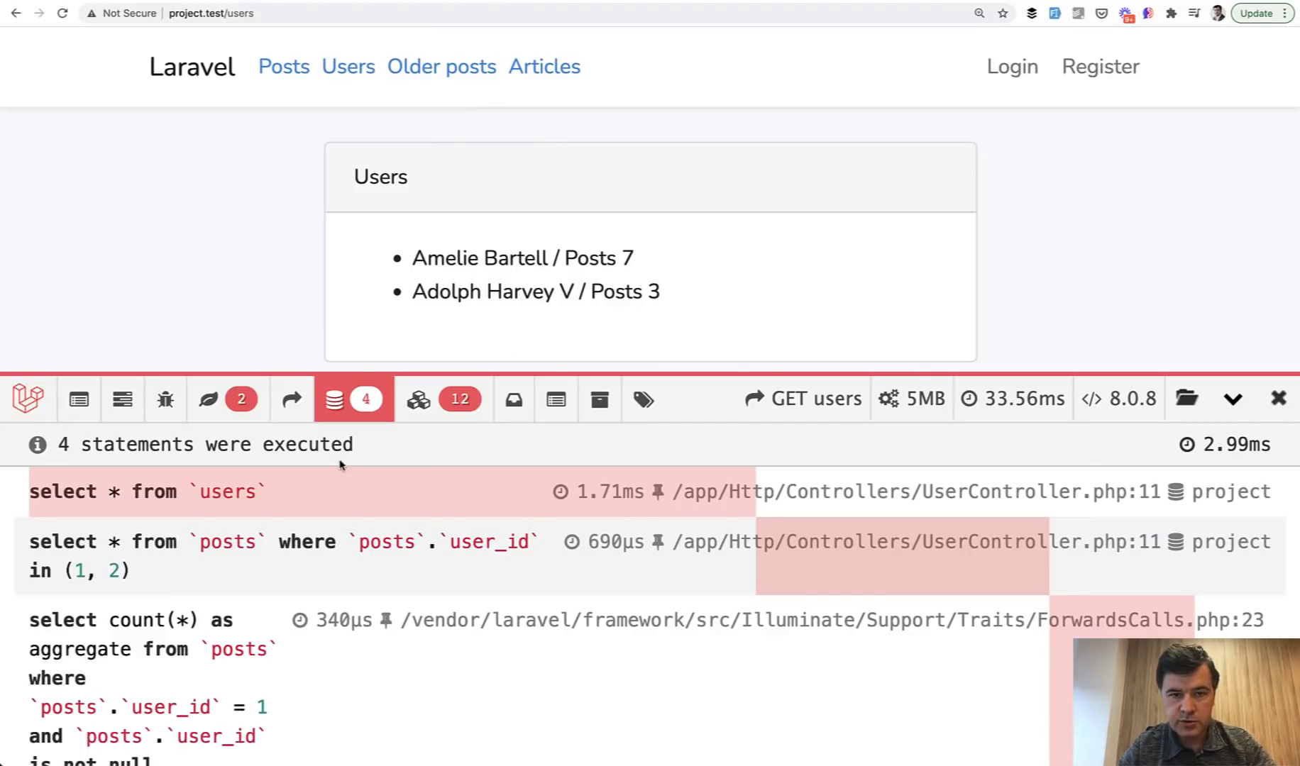
{"action": "mouse_move", "coordinate": [911, 399]}
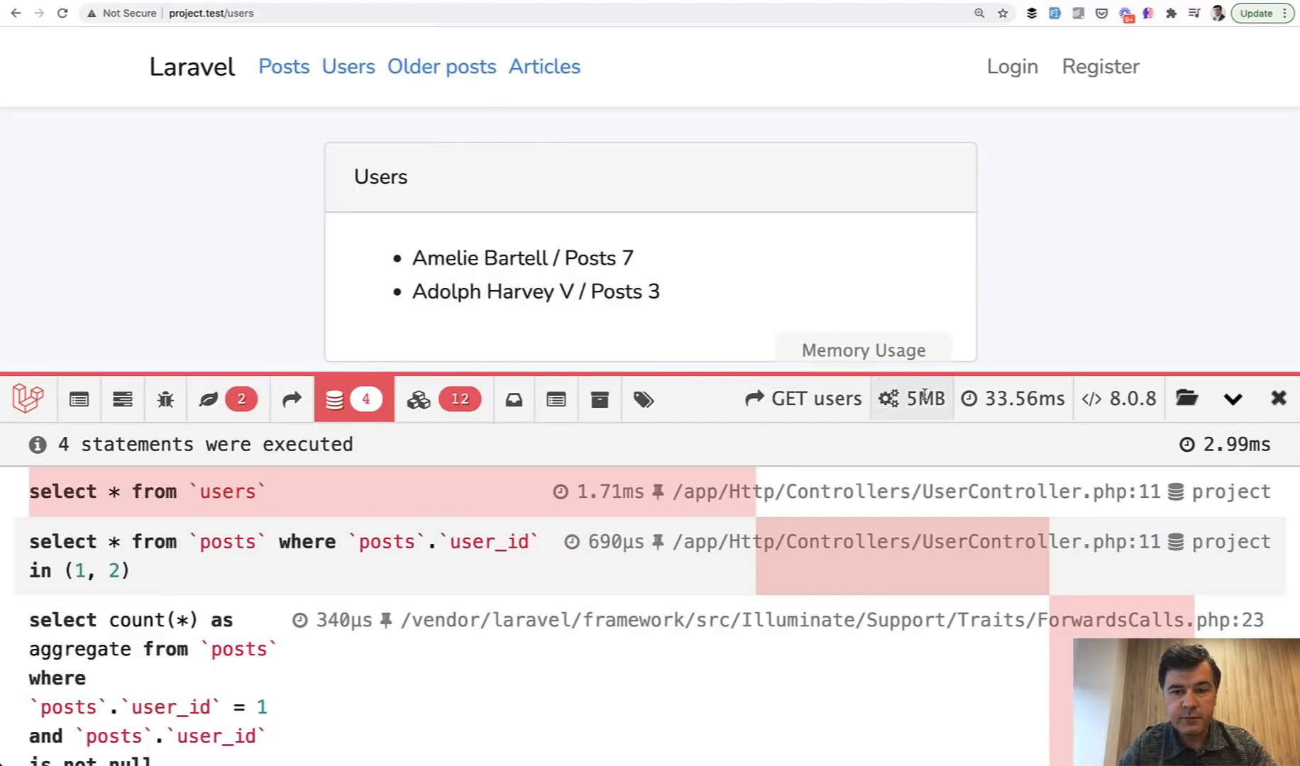
{"action": "mouse_move", "coordinate": [1086, 298]}
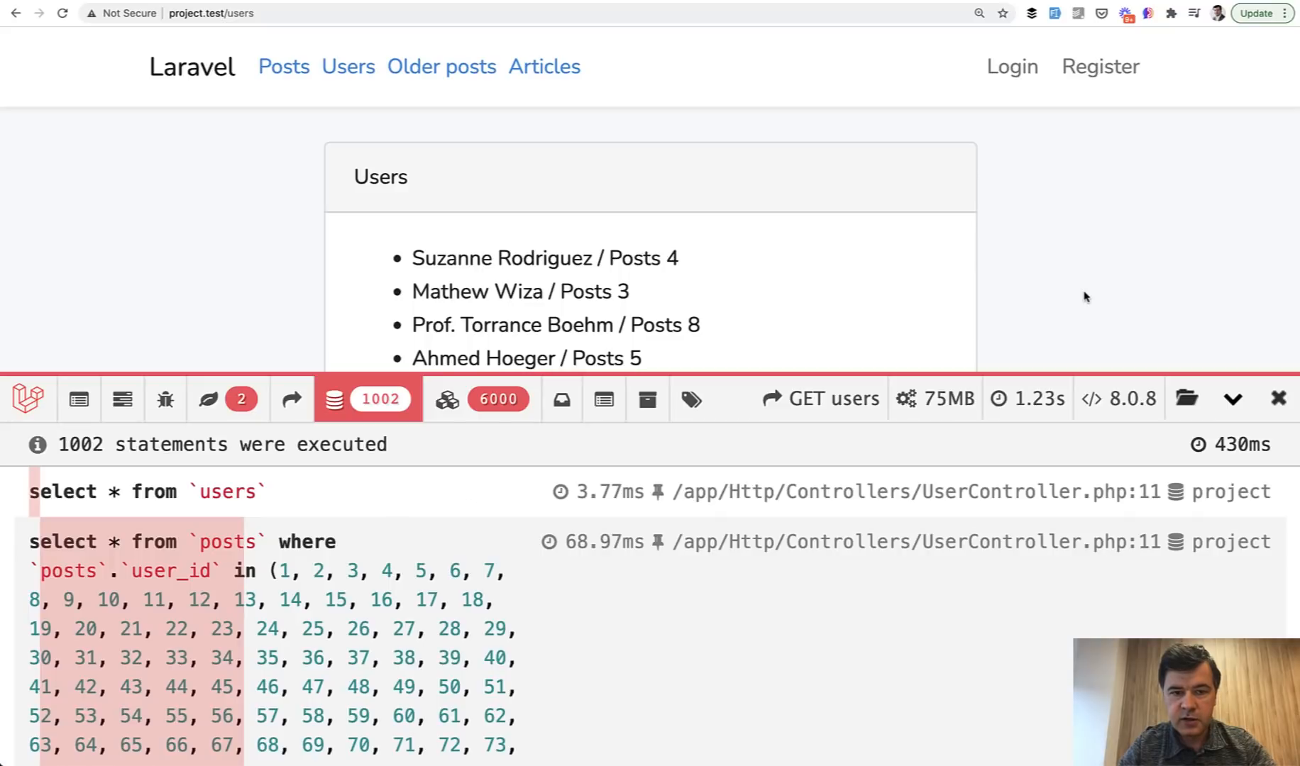
{"action": "mouse_move", "coordinate": [444, 484]}
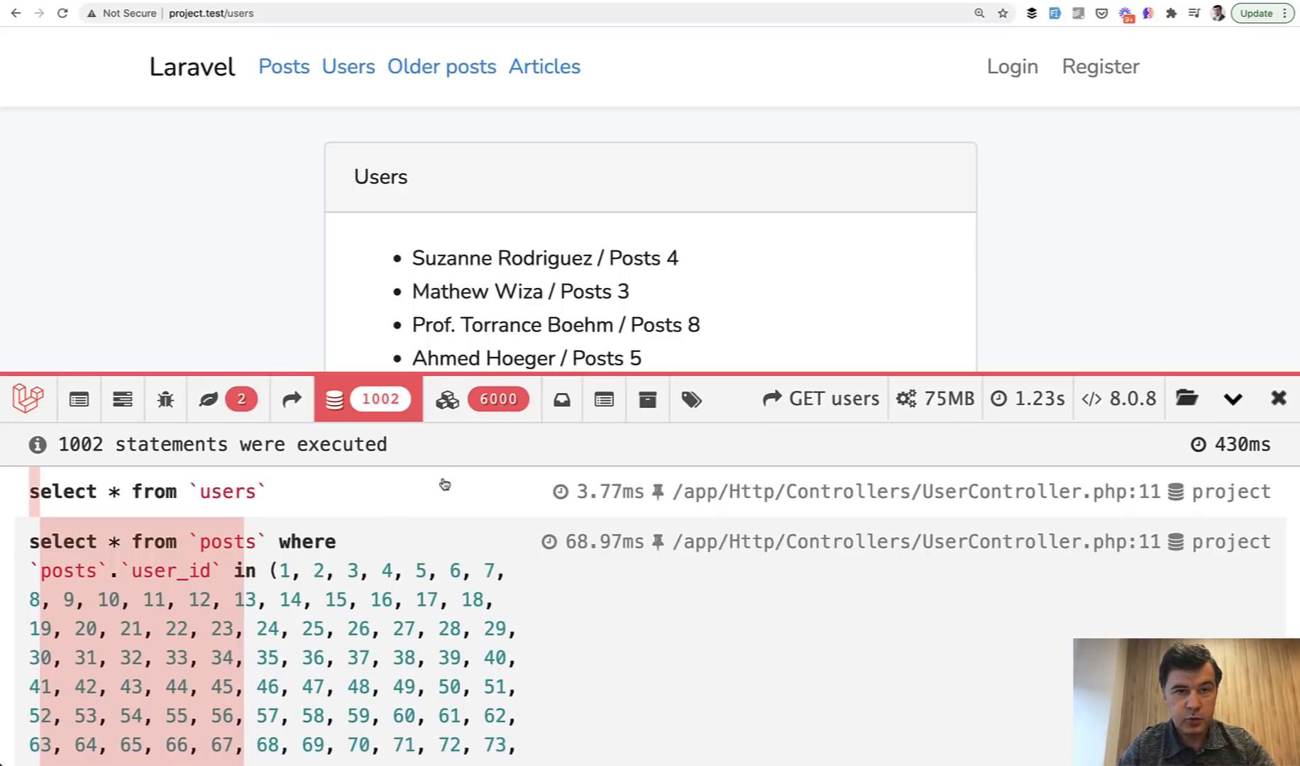
{"action": "mouse_move", "coordinate": [1044, 440]}
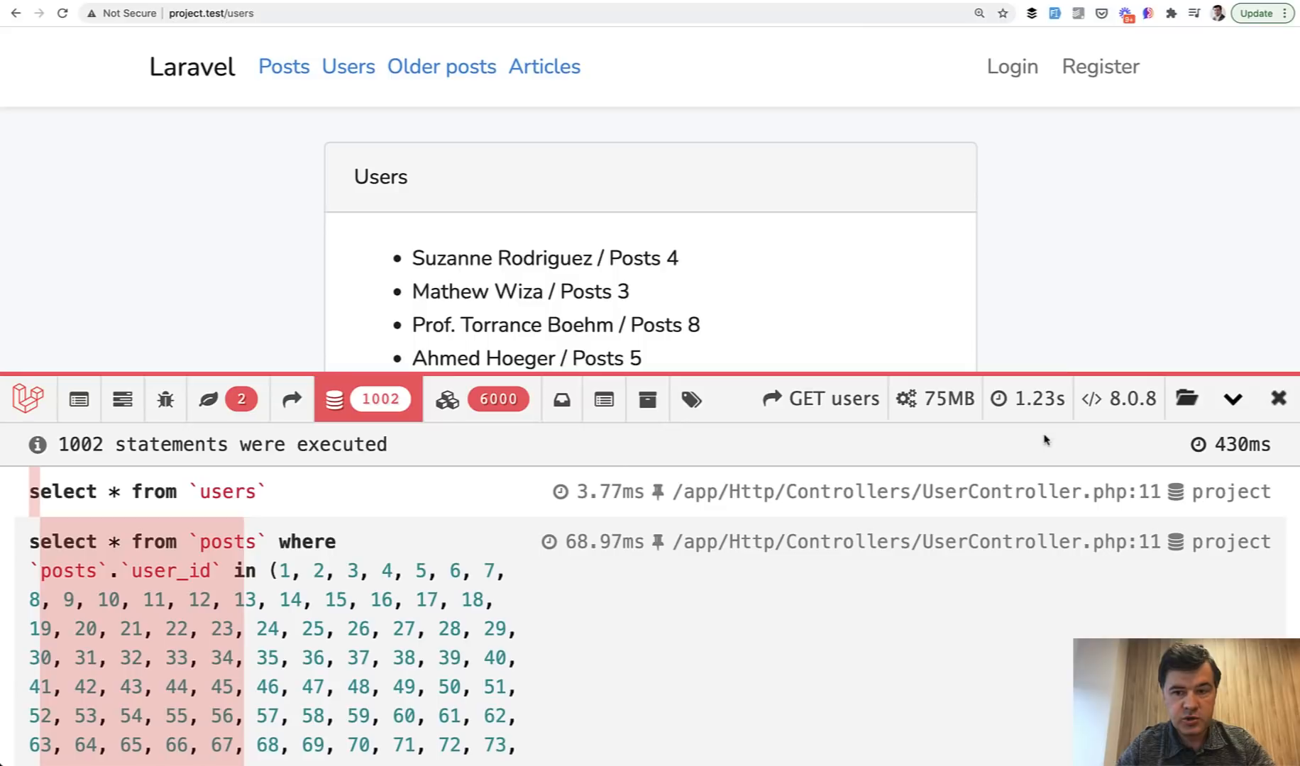
{"action": "mouse_move", "coordinate": [1093, 254]}
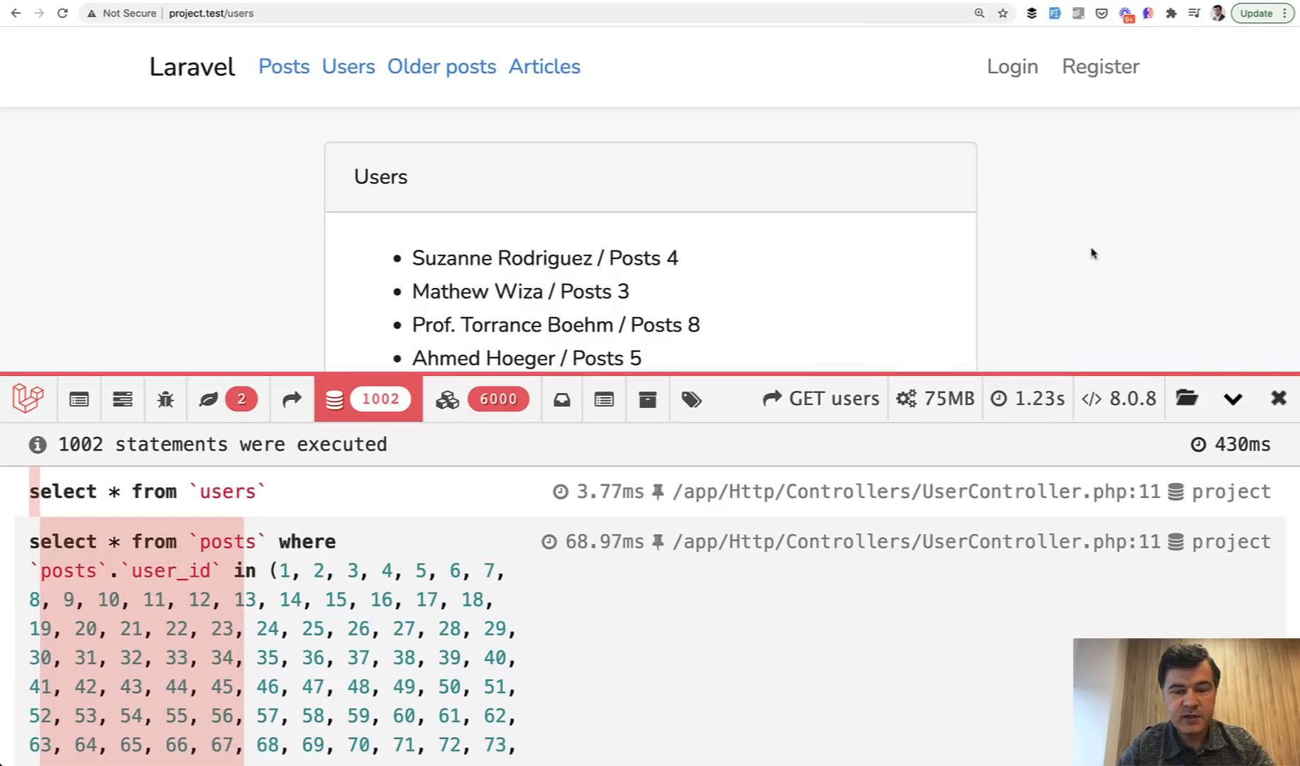
{"action": "mouse_move", "coordinate": [1025, 270]}
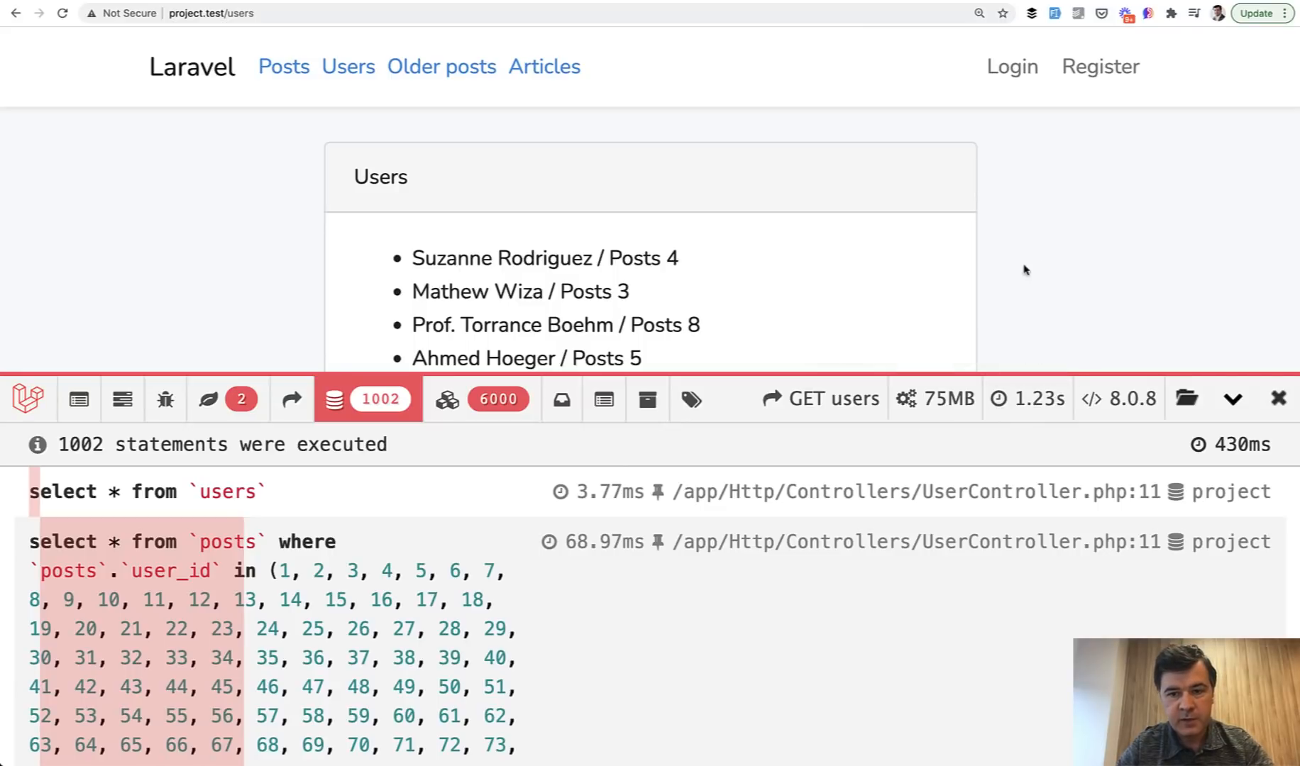
{"action": "mouse_move", "coordinate": [1169, 244]}
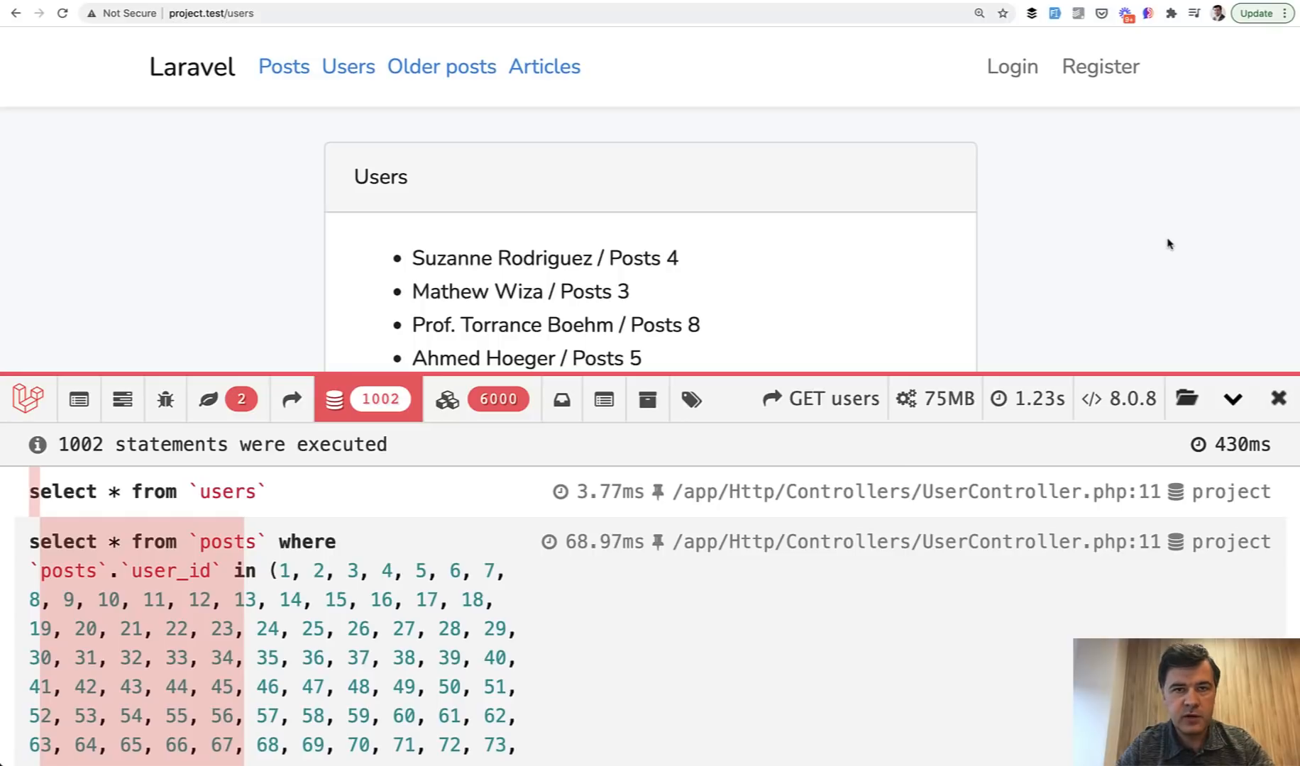
{"action": "mouse_move", "coordinate": [1135, 241]}
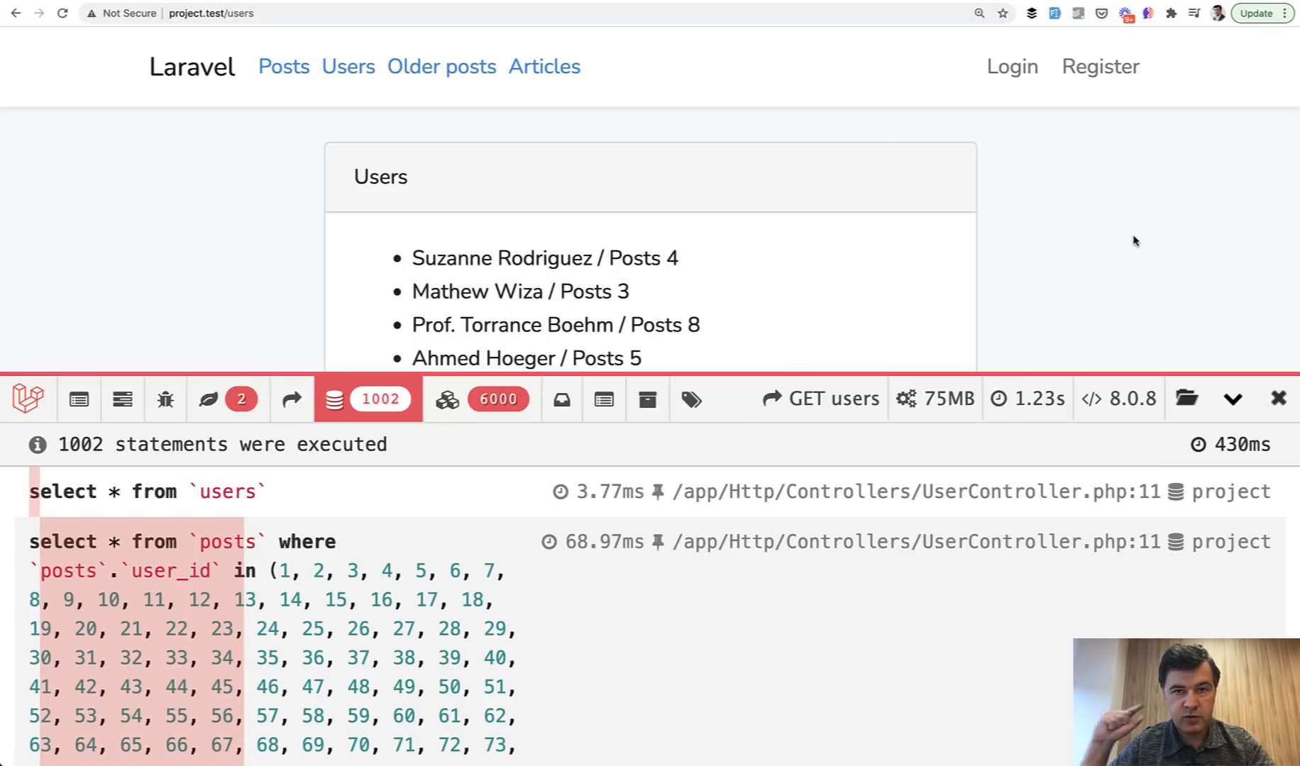
{"action": "mouse_move", "coordinate": [1071, 244]}
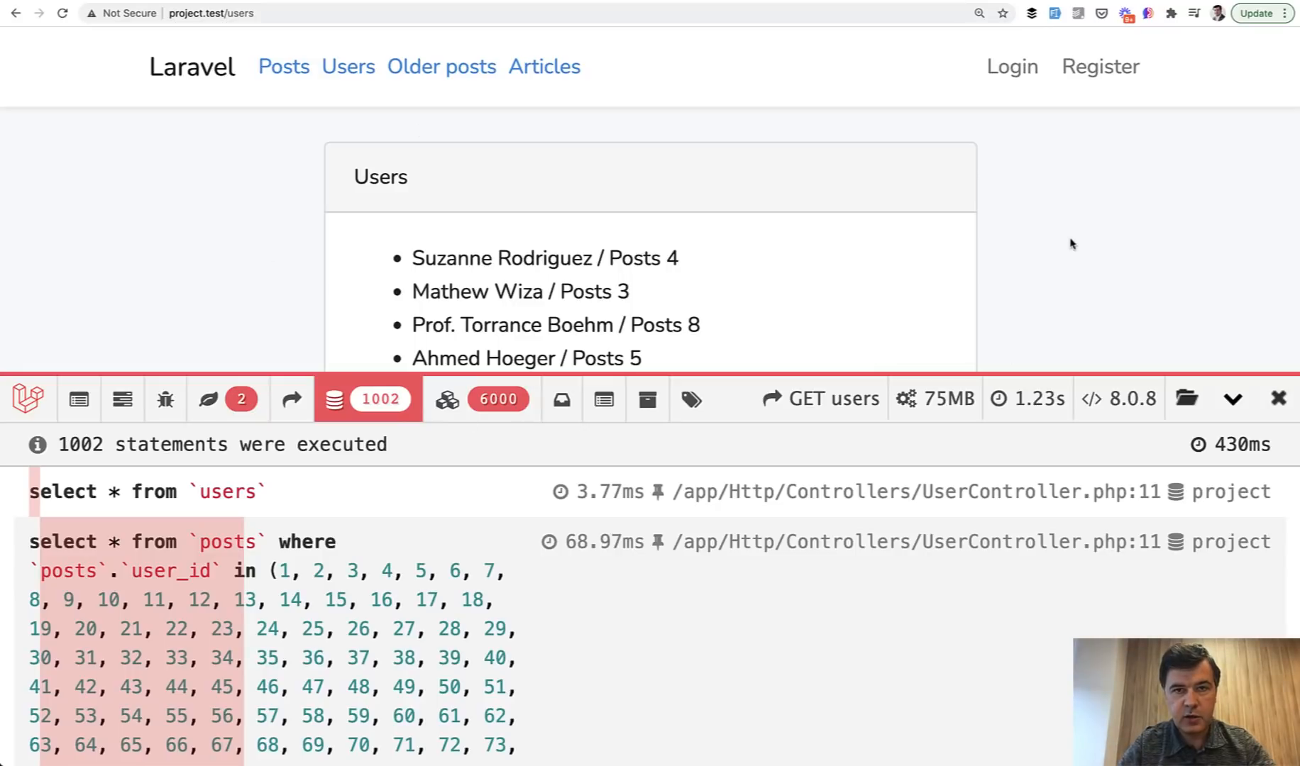
{"action": "mouse_move", "coordinate": [1088, 233]}
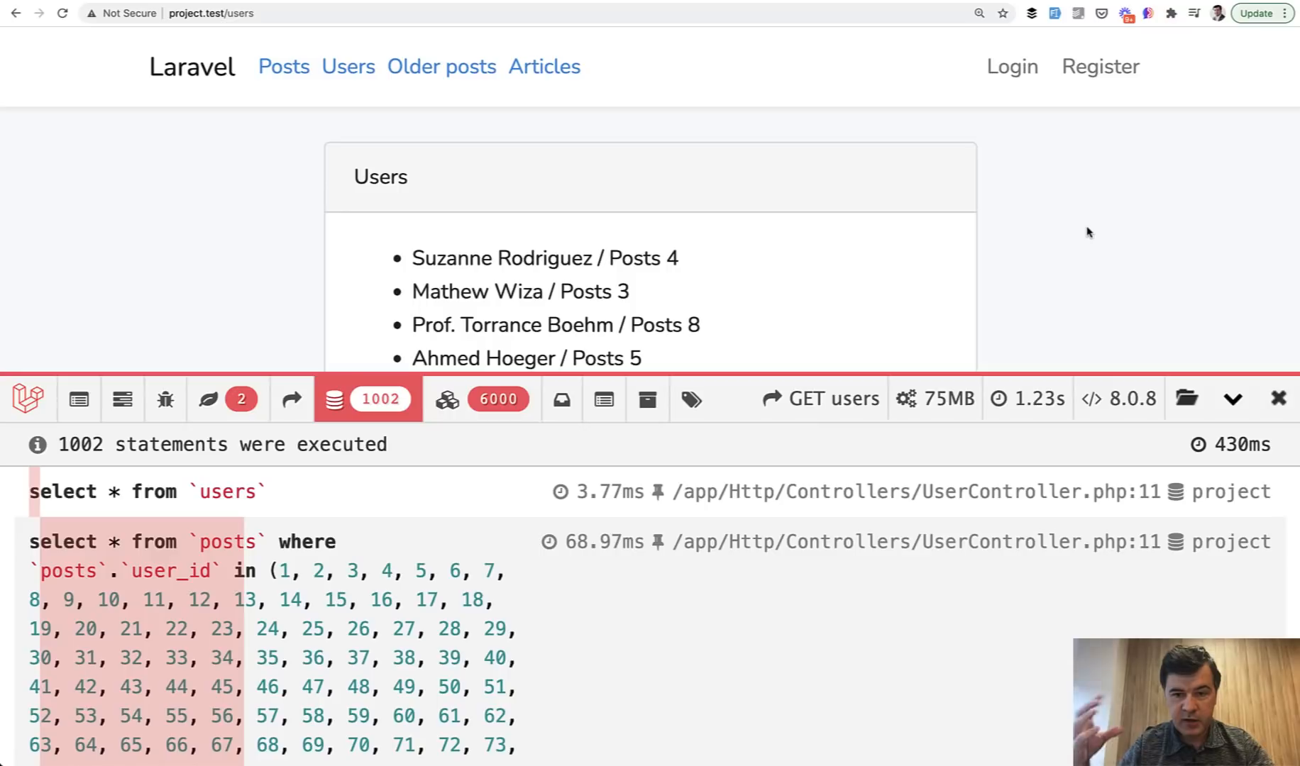
{"action": "mouse_move", "coordinate": [1100, 233]}
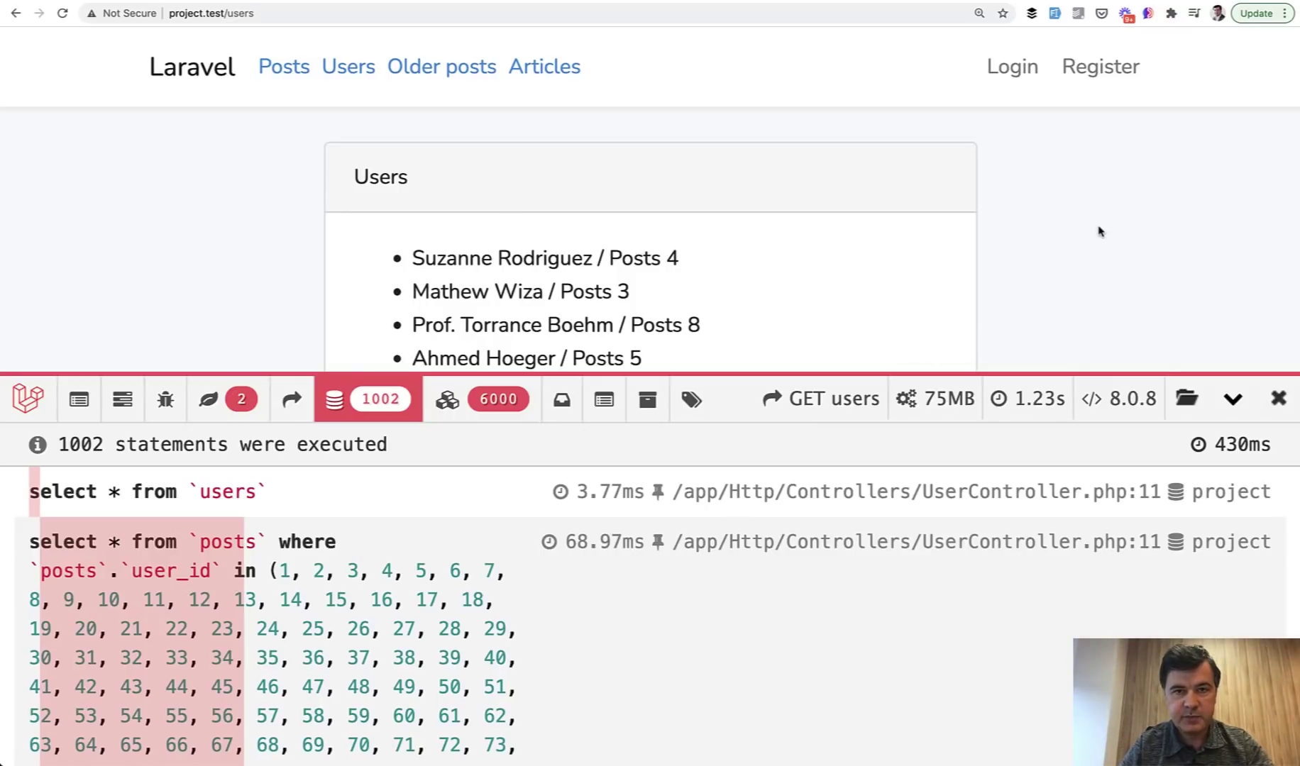
{"action": "mouse_move", "coordinate": [1111, 273]}
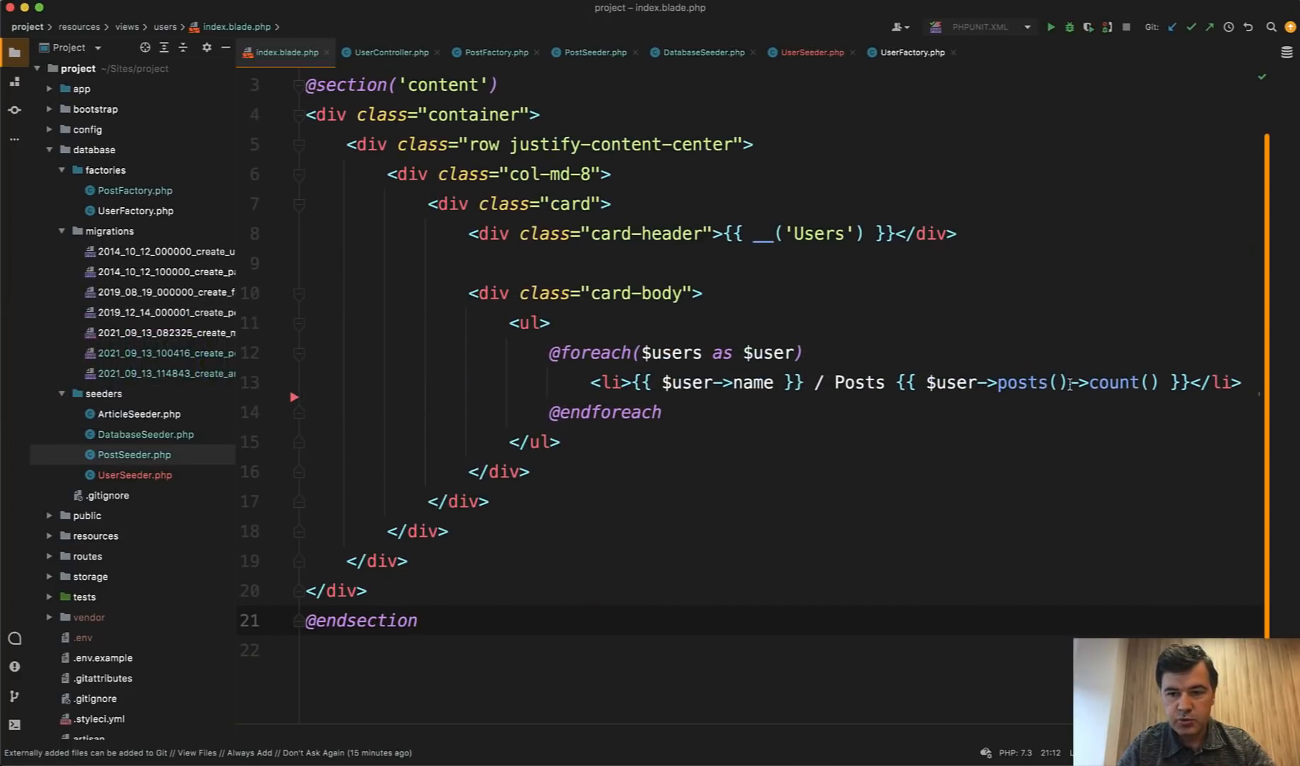
Step: Edit index.blade.php's list item to output $user->name / Posts {{ $user->posts->count() }}
{"action": "left_click", "coordinate": [1070, 381]}
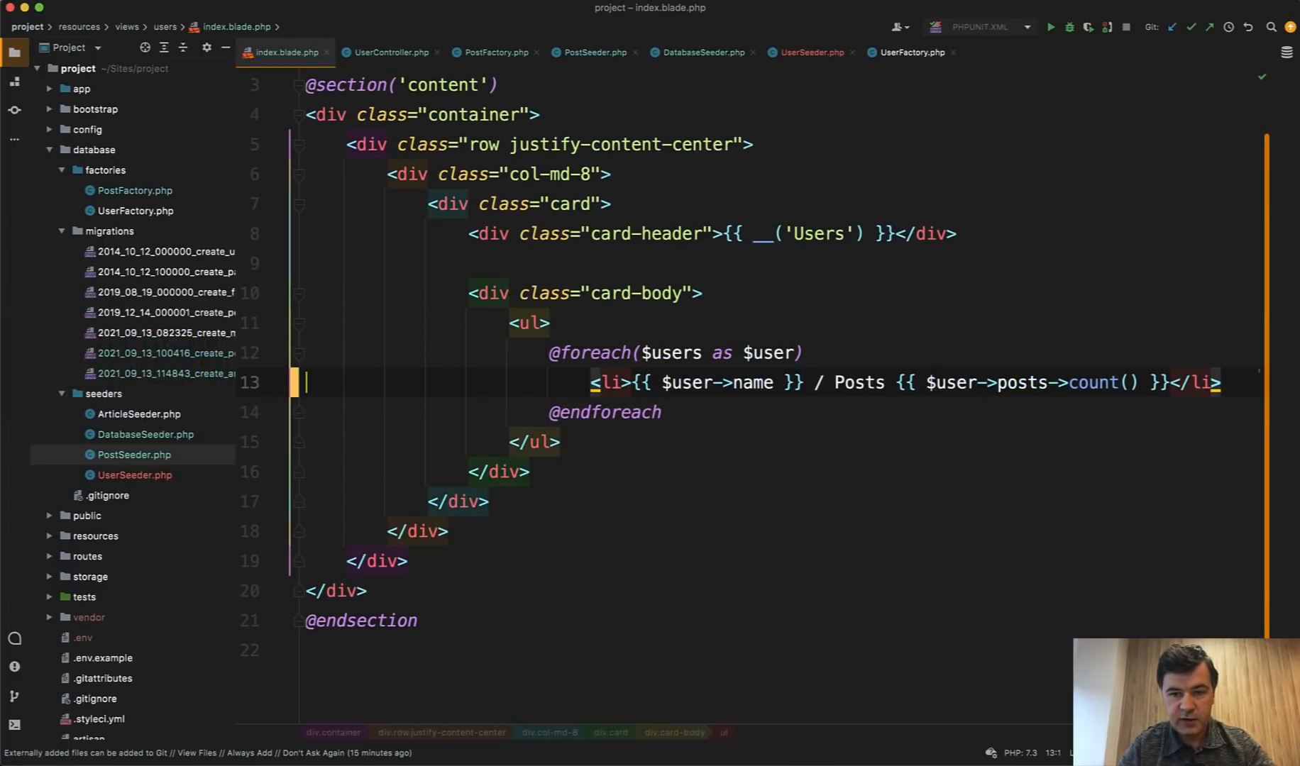
{"action": "left_click", "coordinate": [387, 53]}
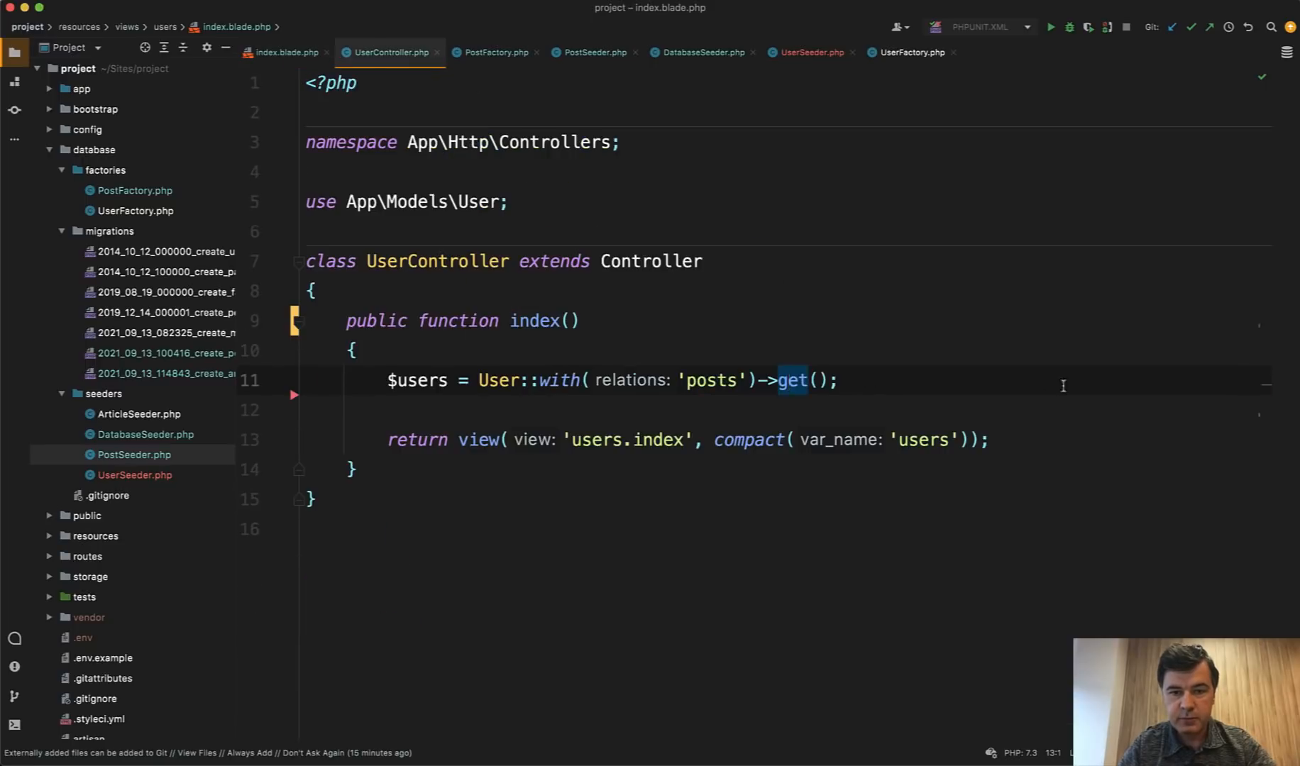
{"action": "left_click", "coordinate": [284, 51]}
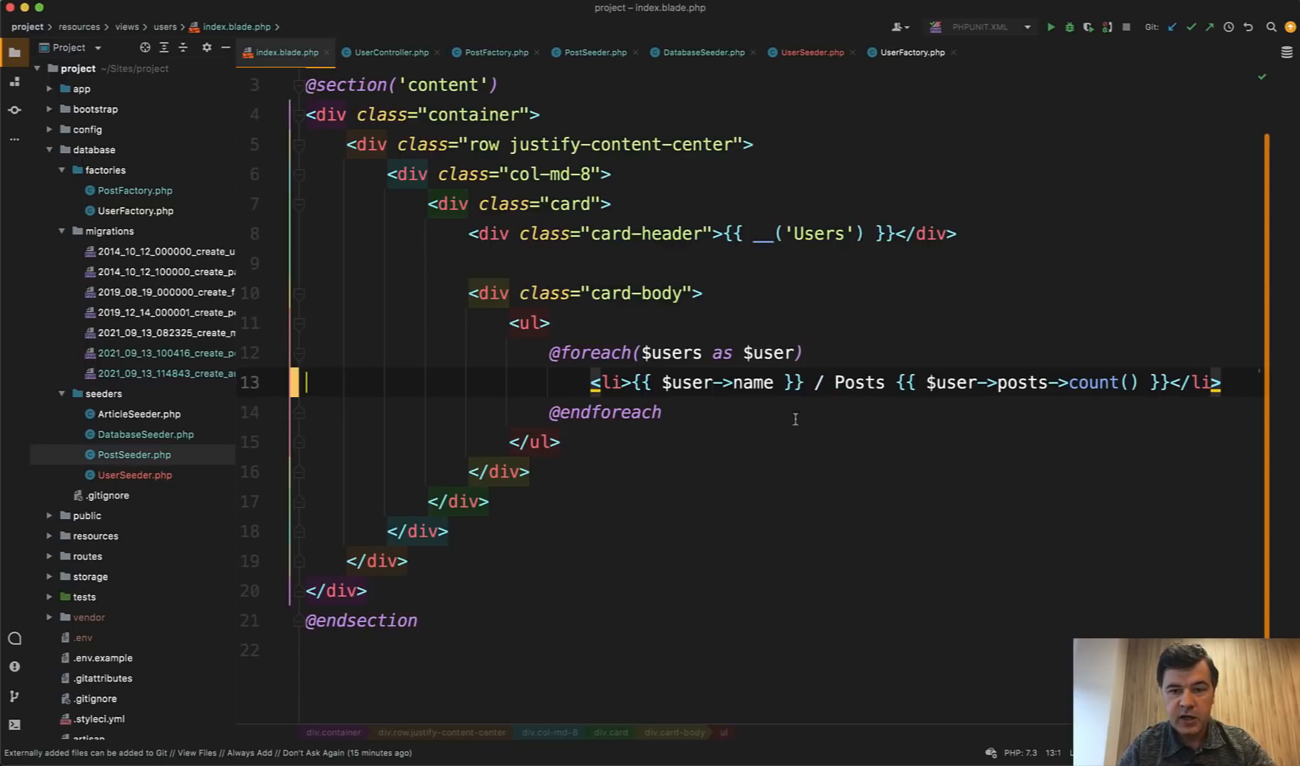
{"action": "left_click", "coordinate": [864, 382]}
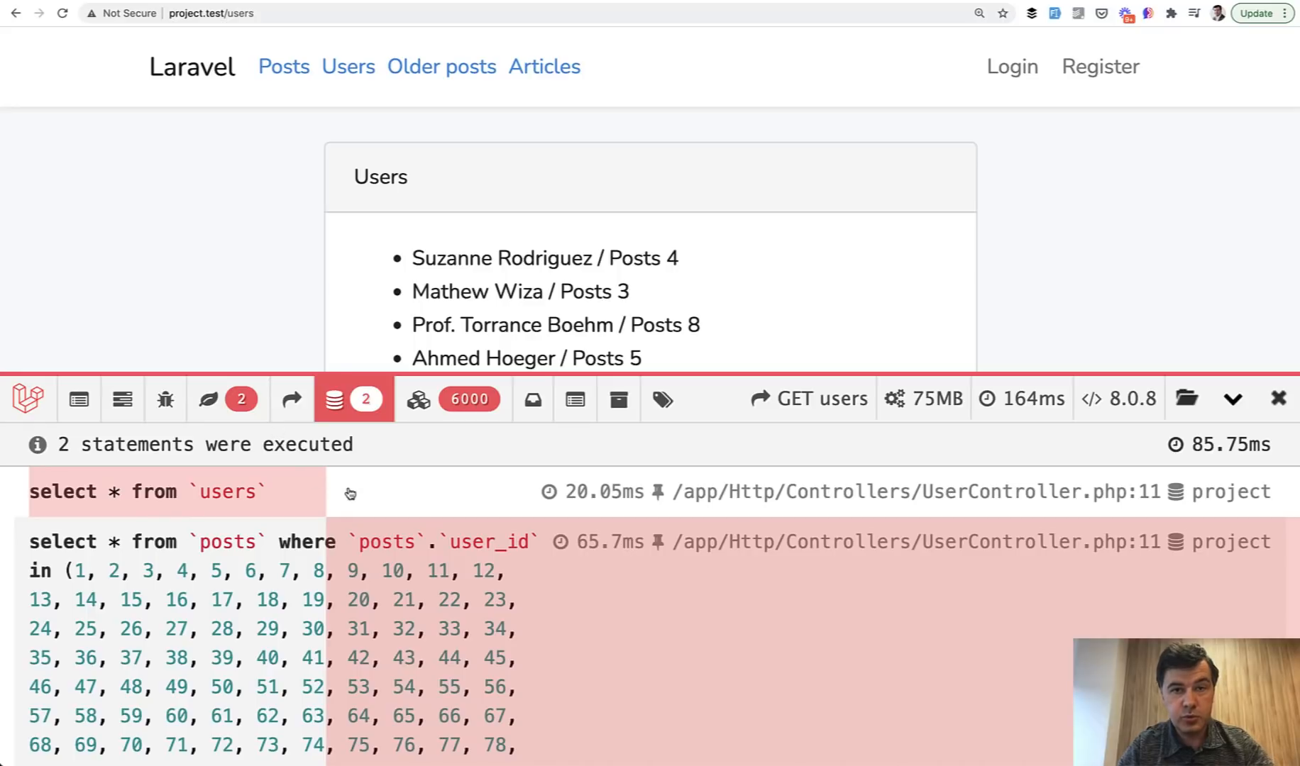
{"action": "mouse_move", "coordinate": [956, 558]}
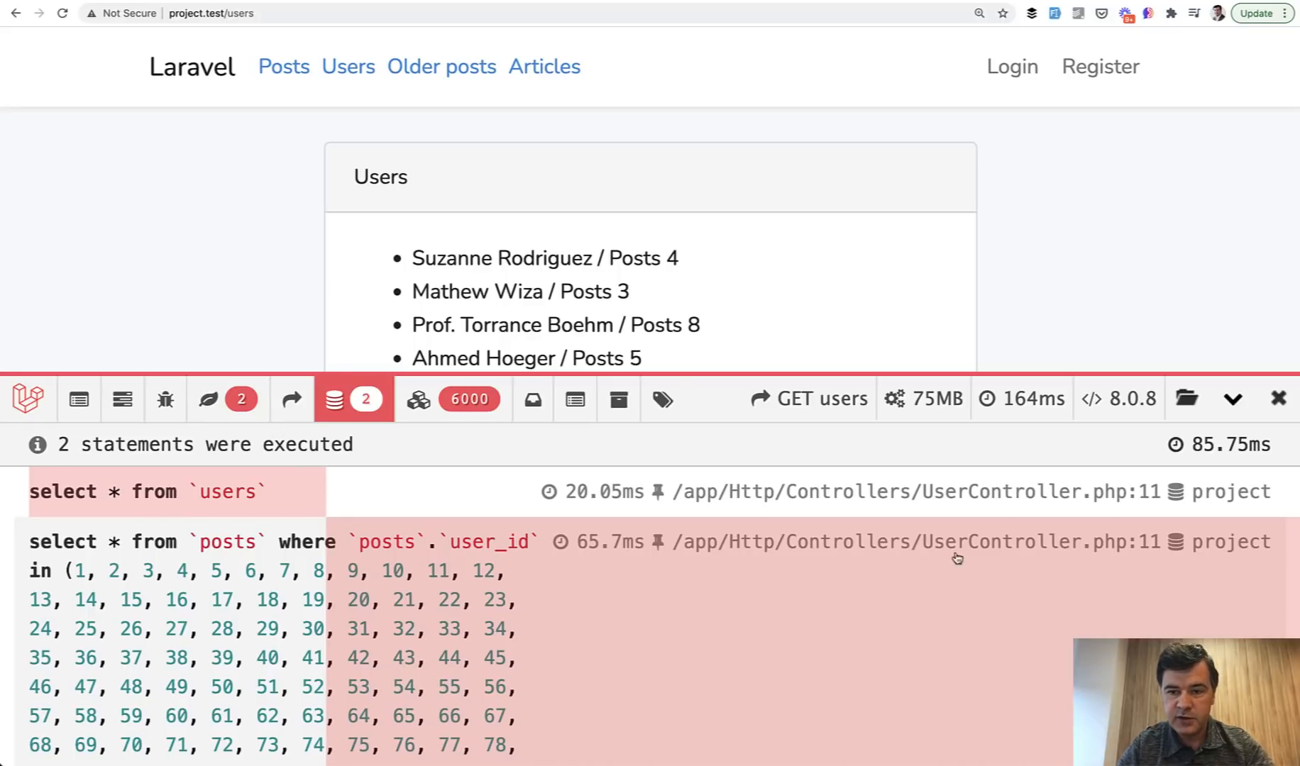
{"action": "mouse_move", "coordinate": [1022, 398]}
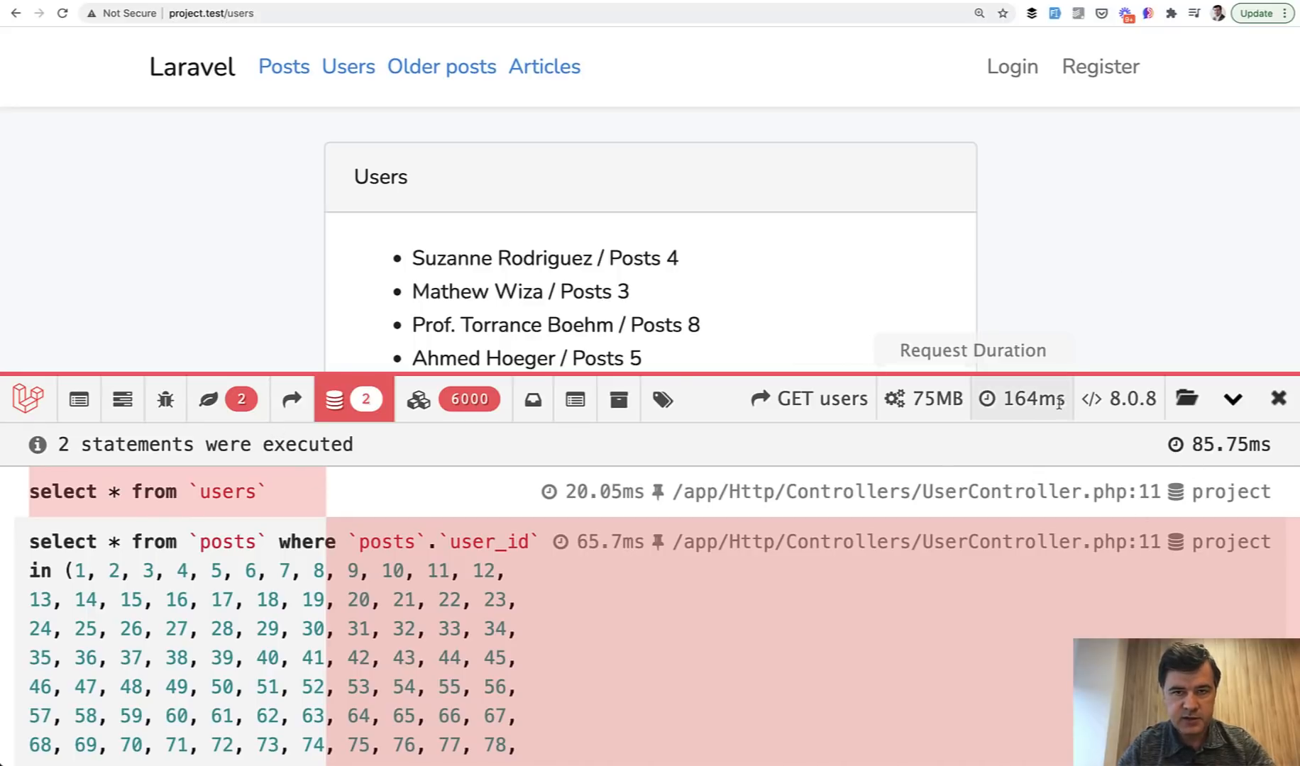
{"action": "mouse_move", "coordinate": [1097, 237]}
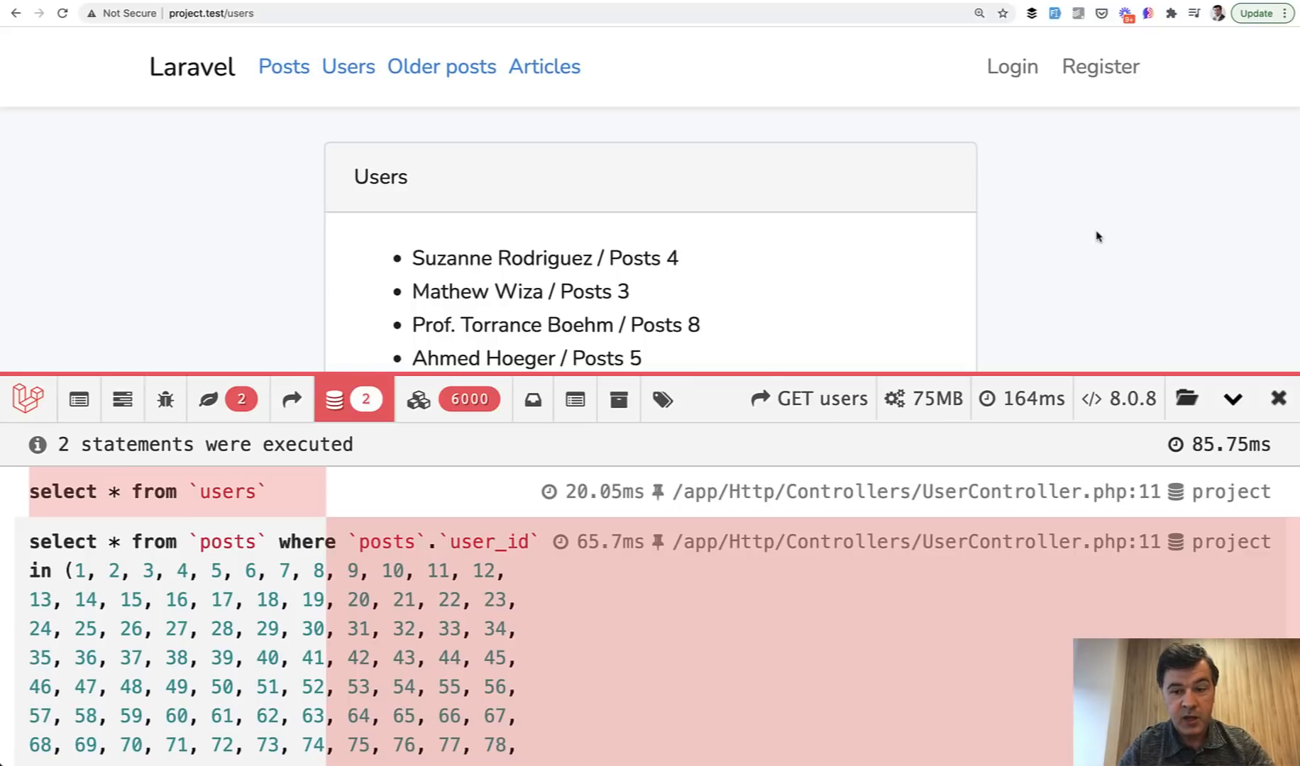
{"action": "mouse_move", "coordinate": [1115, 281]}
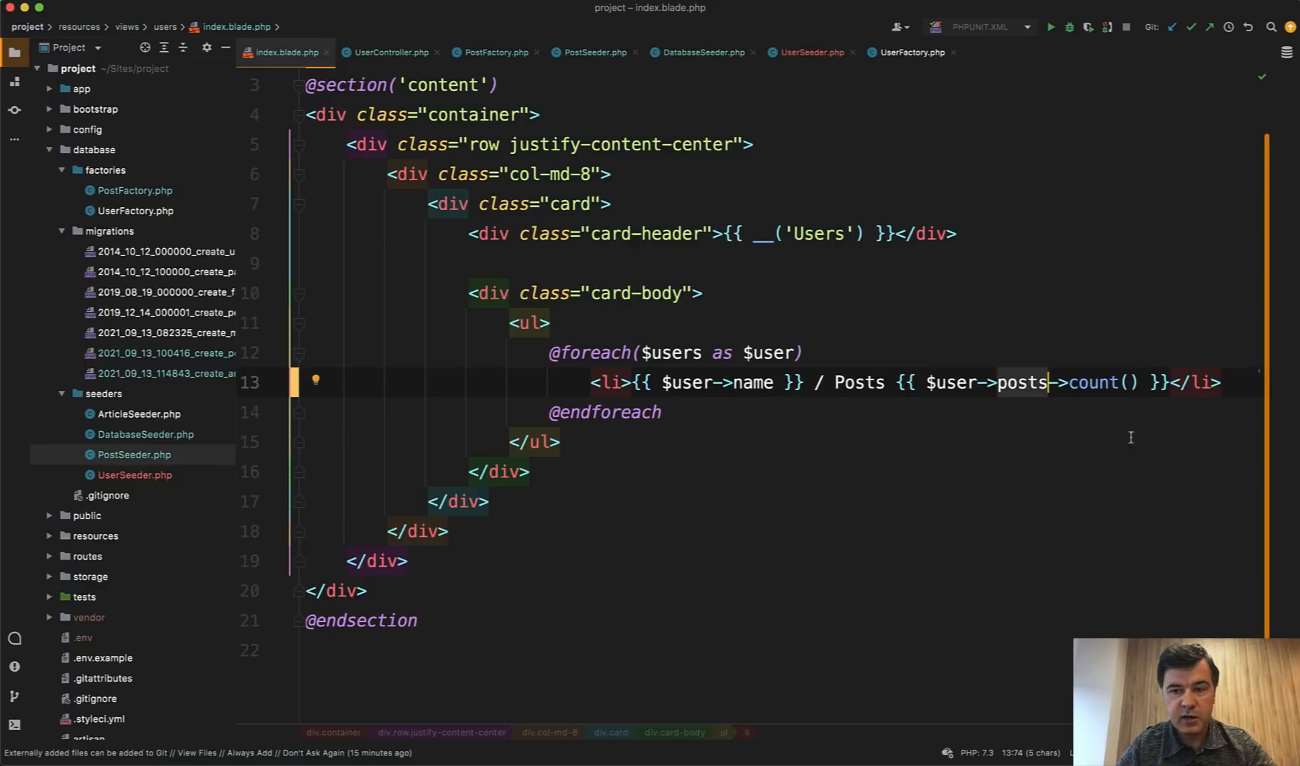
{"action": "mouse_move", "coordinate": [927, 433]}
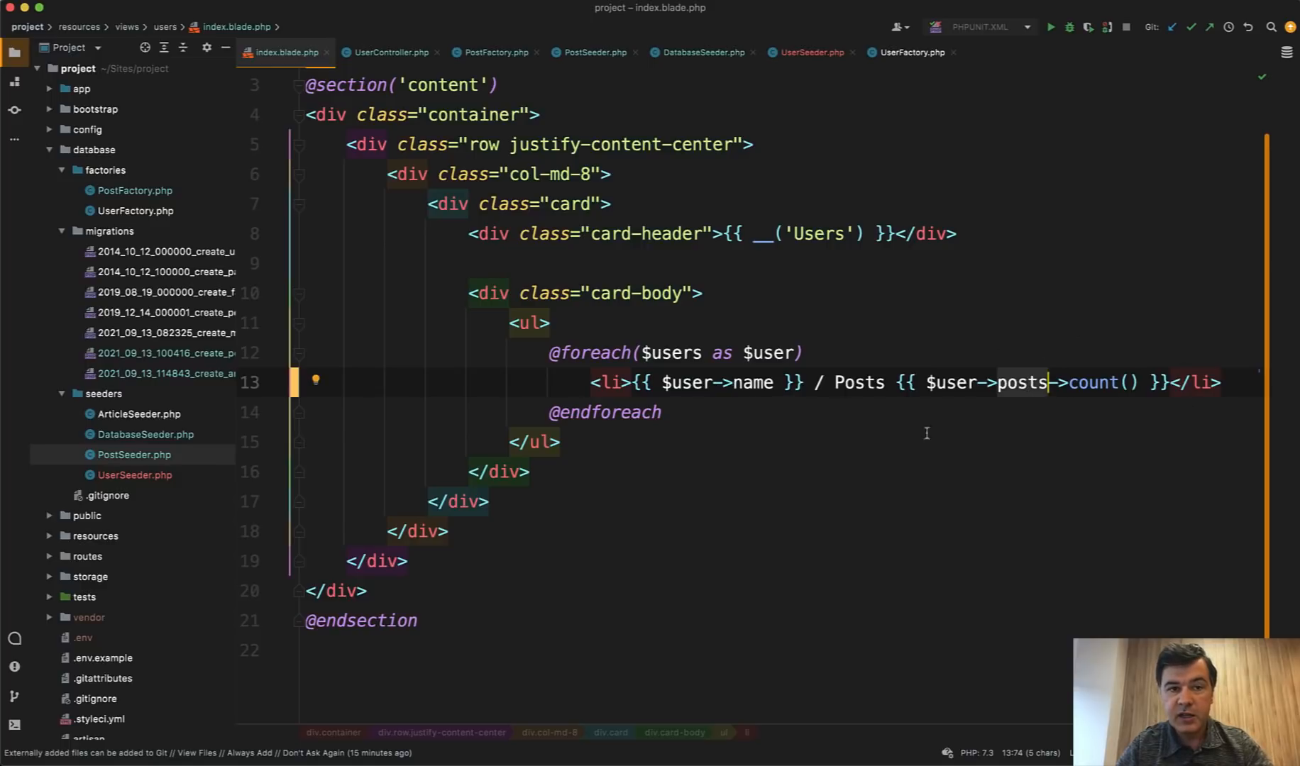
{"action": "mouse_move", "coordinate": [666, 90]}
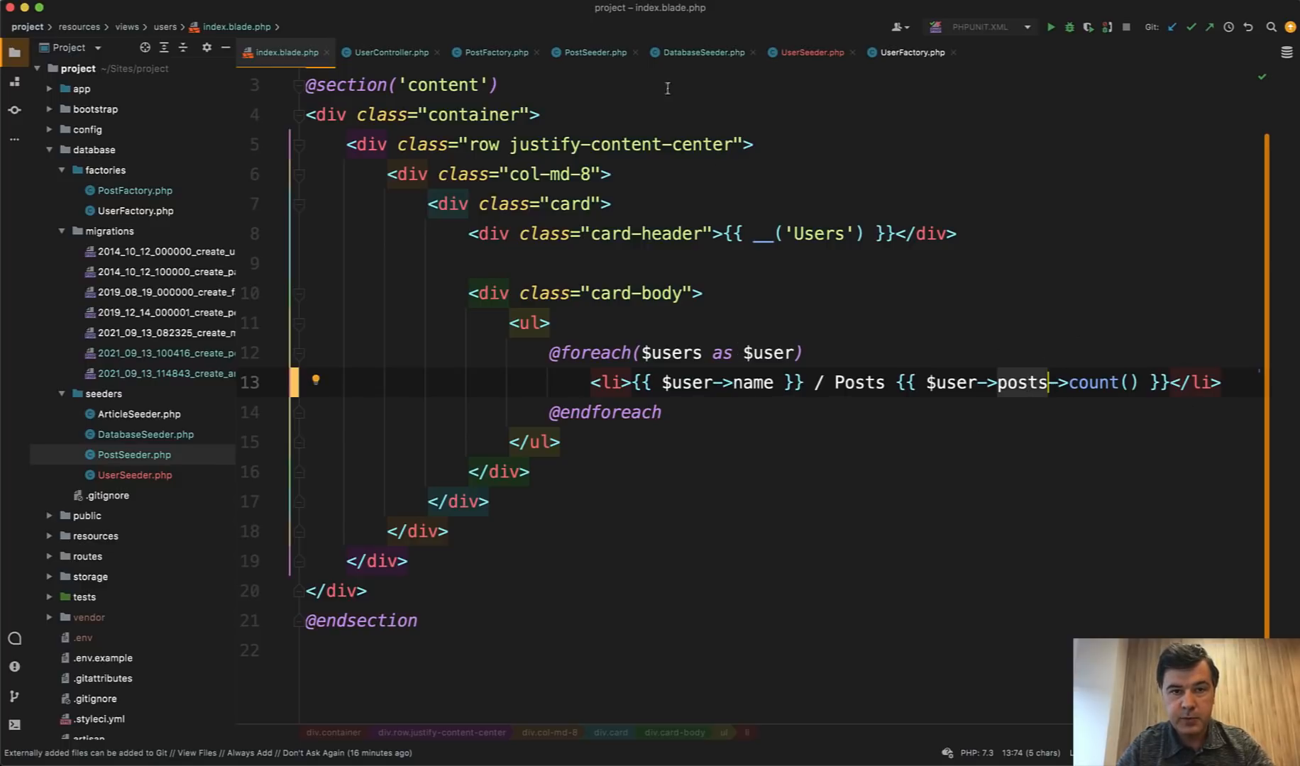
Step: Check PostFactory's text length, then change UserController's query to User::withCount('posts')->get()
{"action": "left_click", "coordinate": [494, 51]}
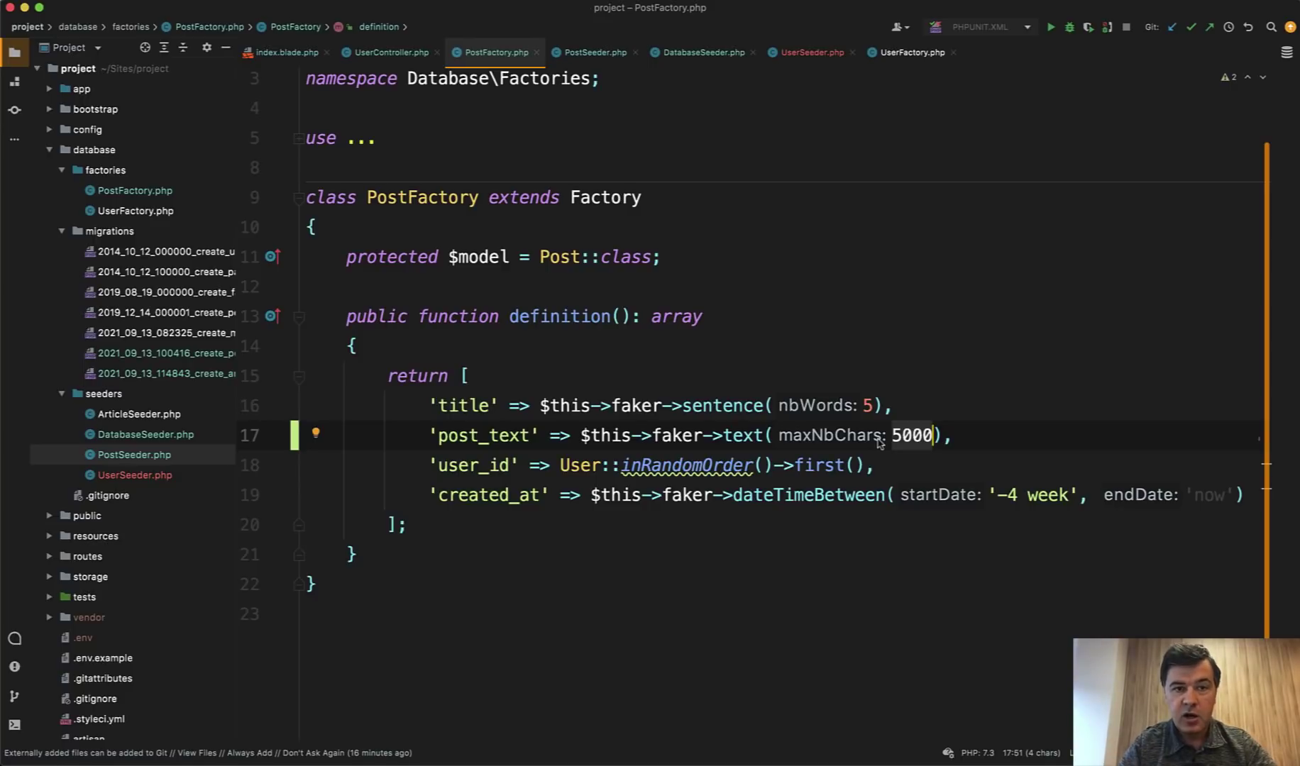
{"action": "left_click", "coordinate": [285, 52]}
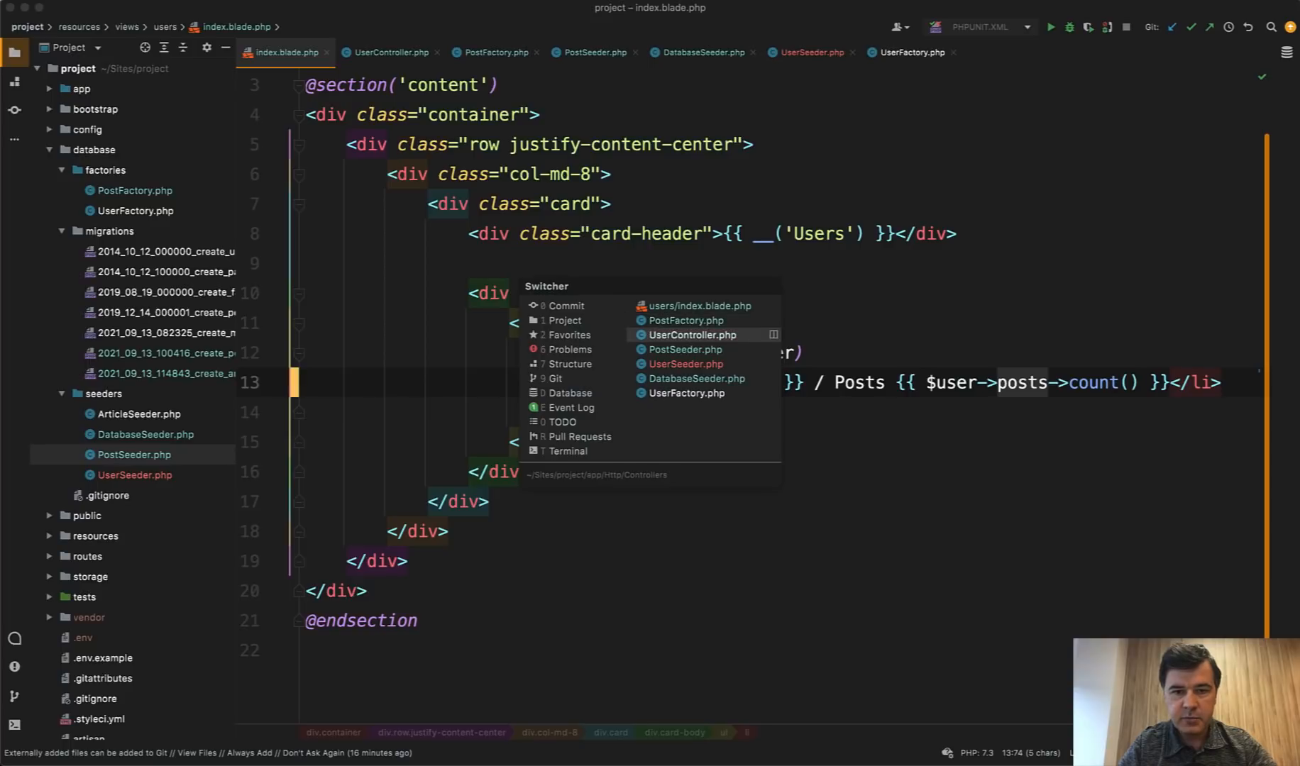
{"action": "left_click", "coordinate": [691, 335]}
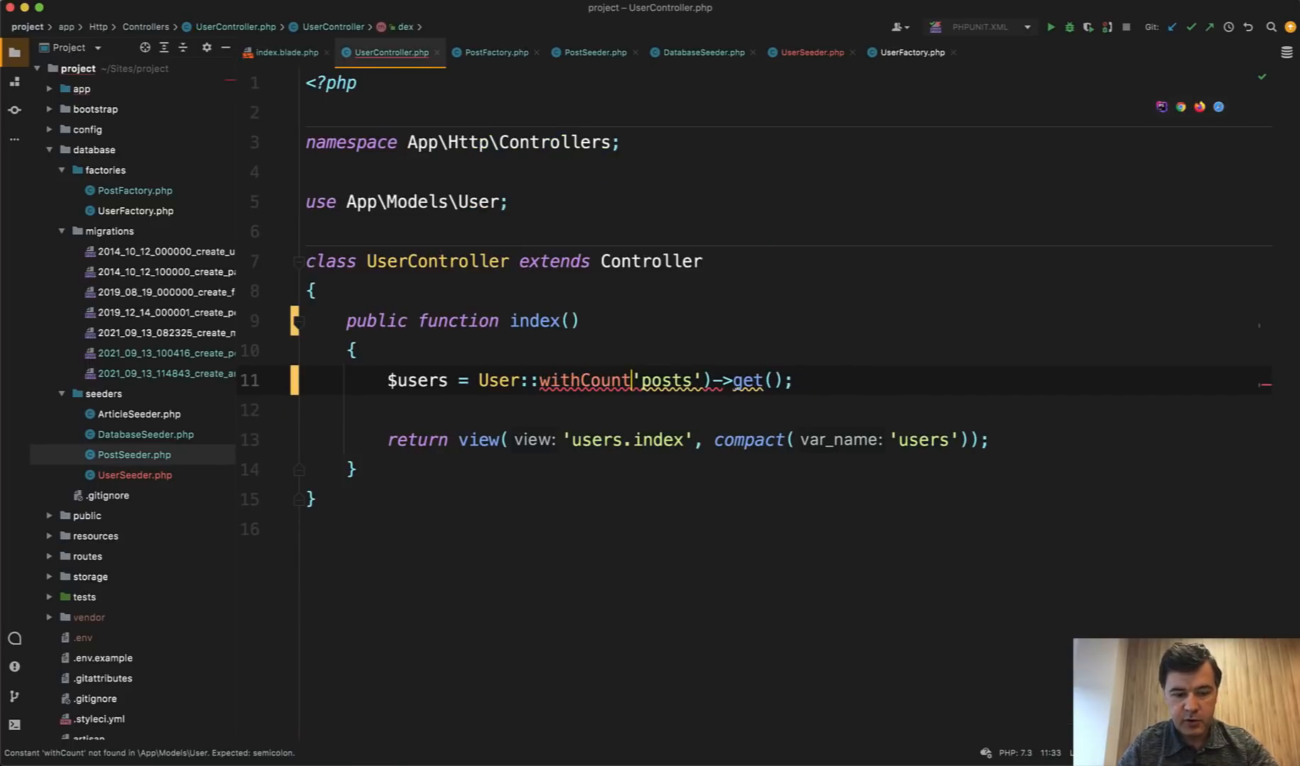
{"action": "left_click", "coordinate": [285, 53]}
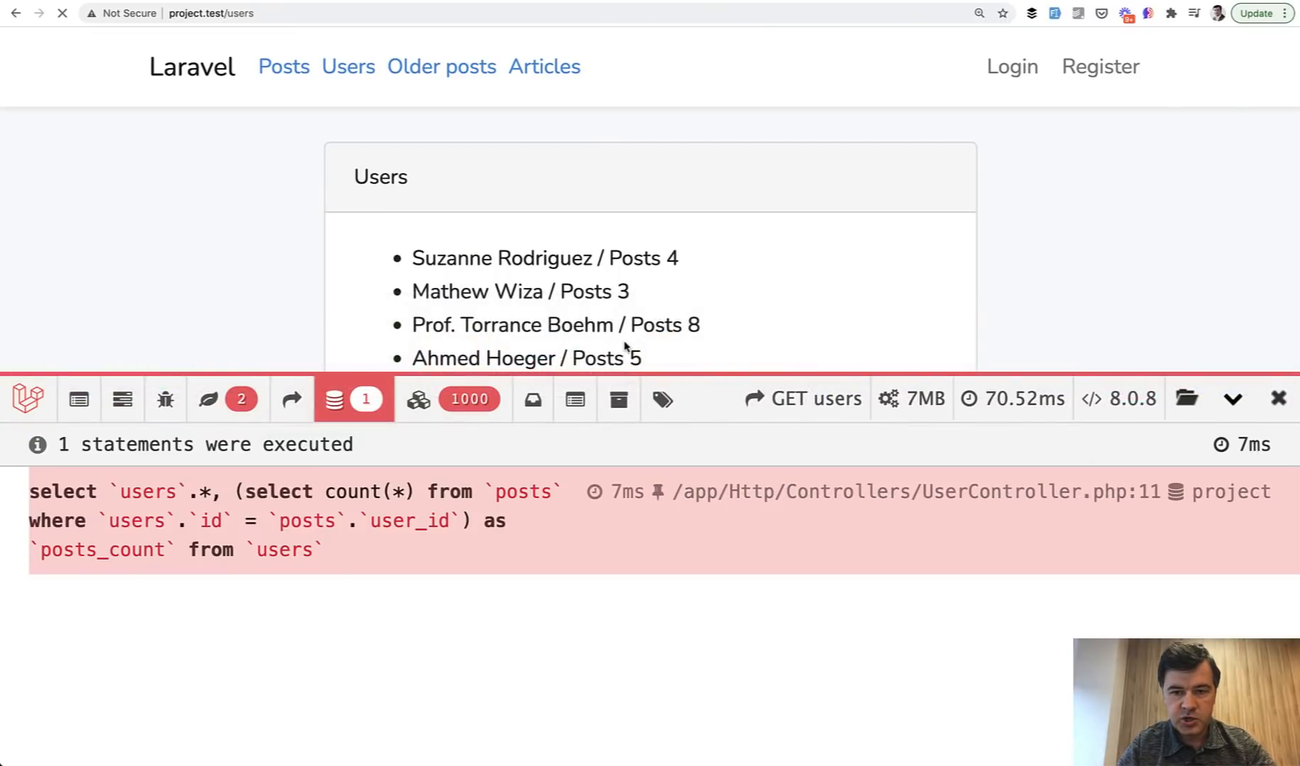
{"action": "mouse_move", "coordinate": [1146, 274]}
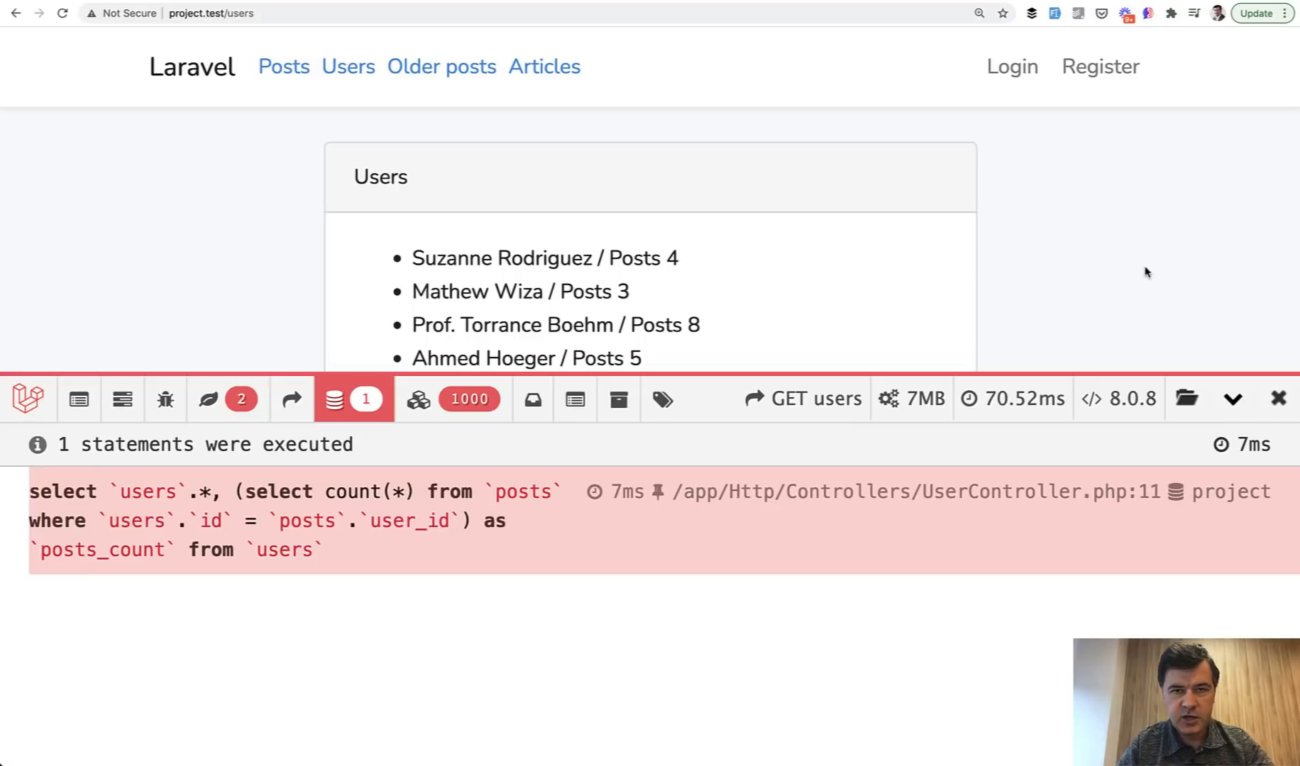
{"action": "mouse_move", "coordinate": [937, 475]}
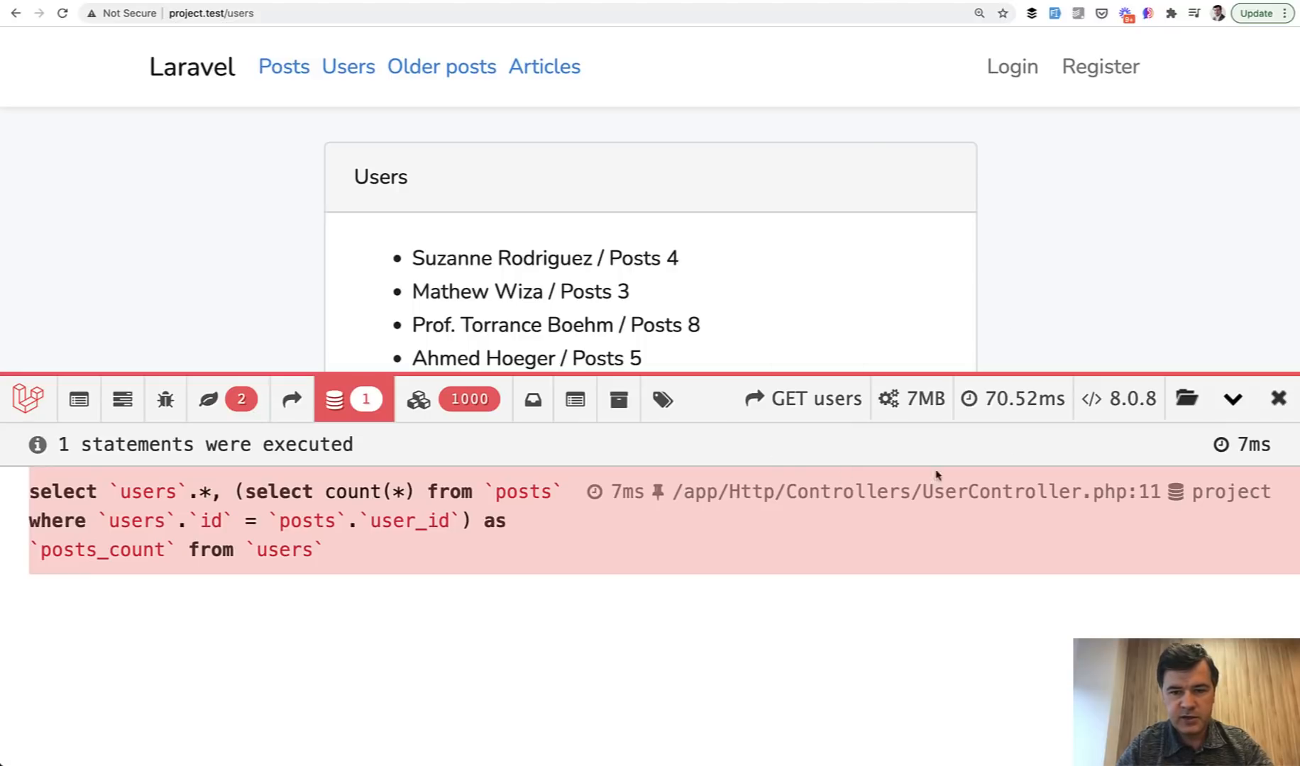
{"action": "mouse_move", "coordinate": [1108, 313]}
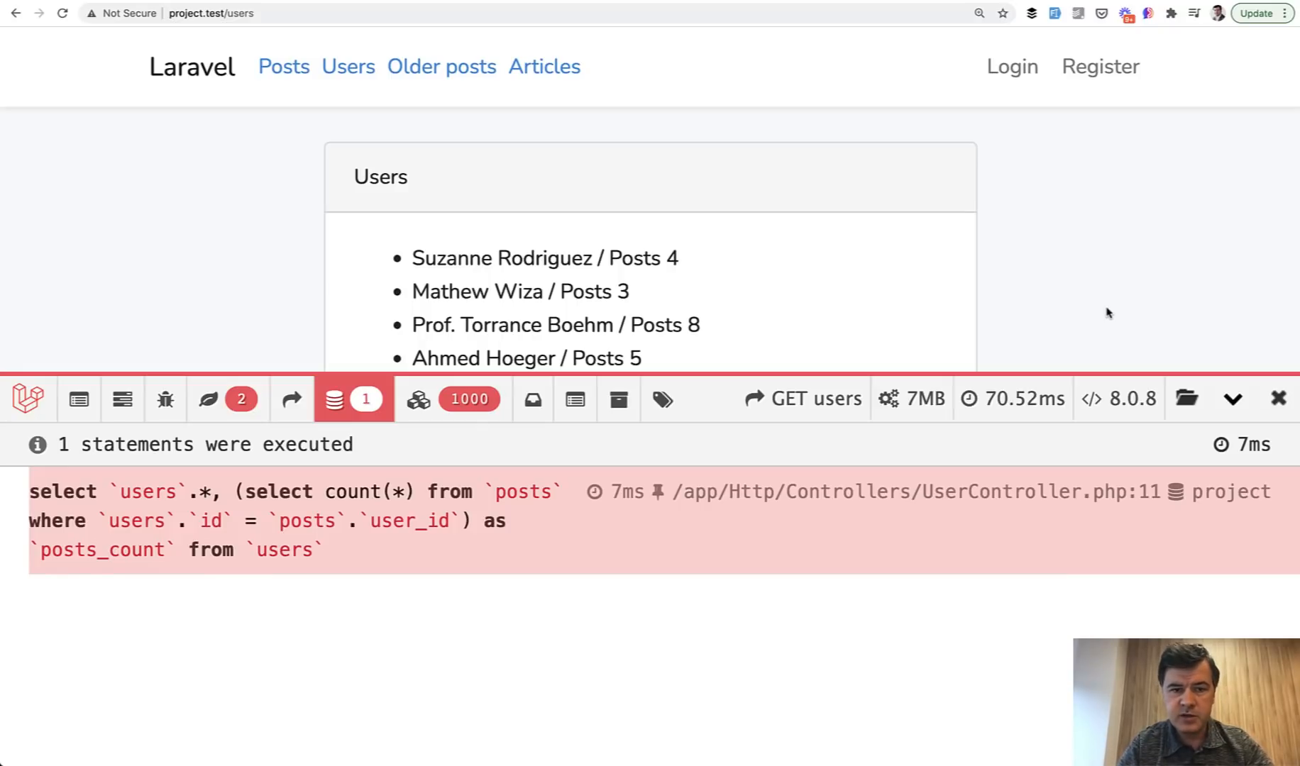
{"action": "mouse_move", "coordinate": [1133, 266]}
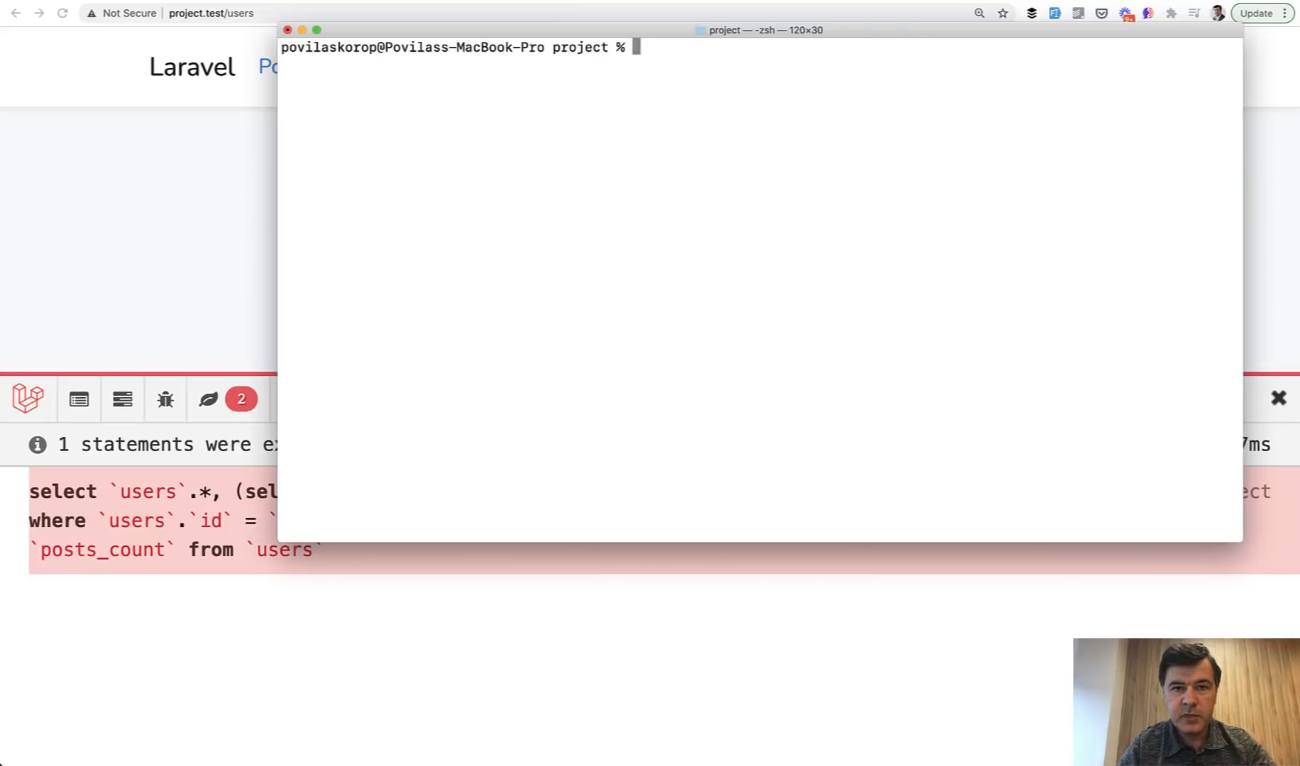
Step: Run php artisan make:model Project -mfs to generate the model, migration, factory and seeder
{"action": "type", "text": "php art"}
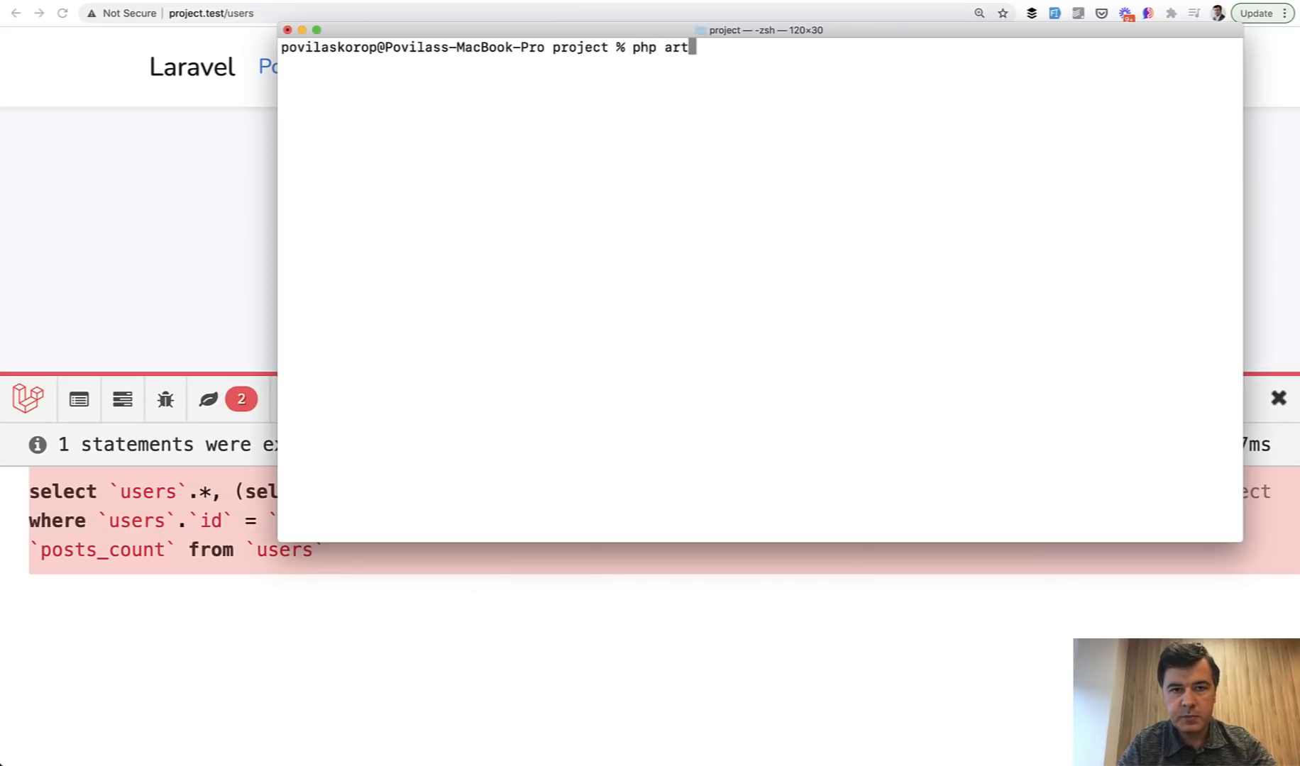
{"action": "type", "text": "isan make:model"}
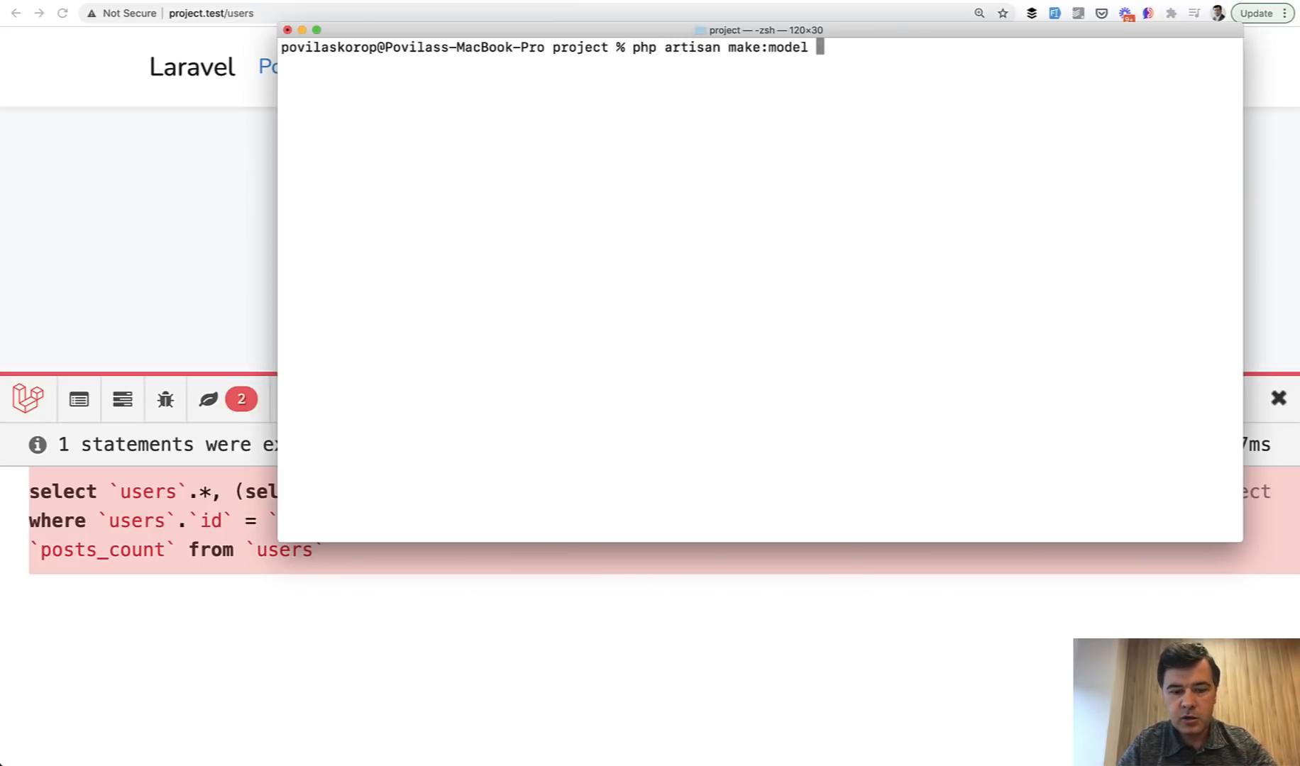
{"action": "type", "text": "Project"}
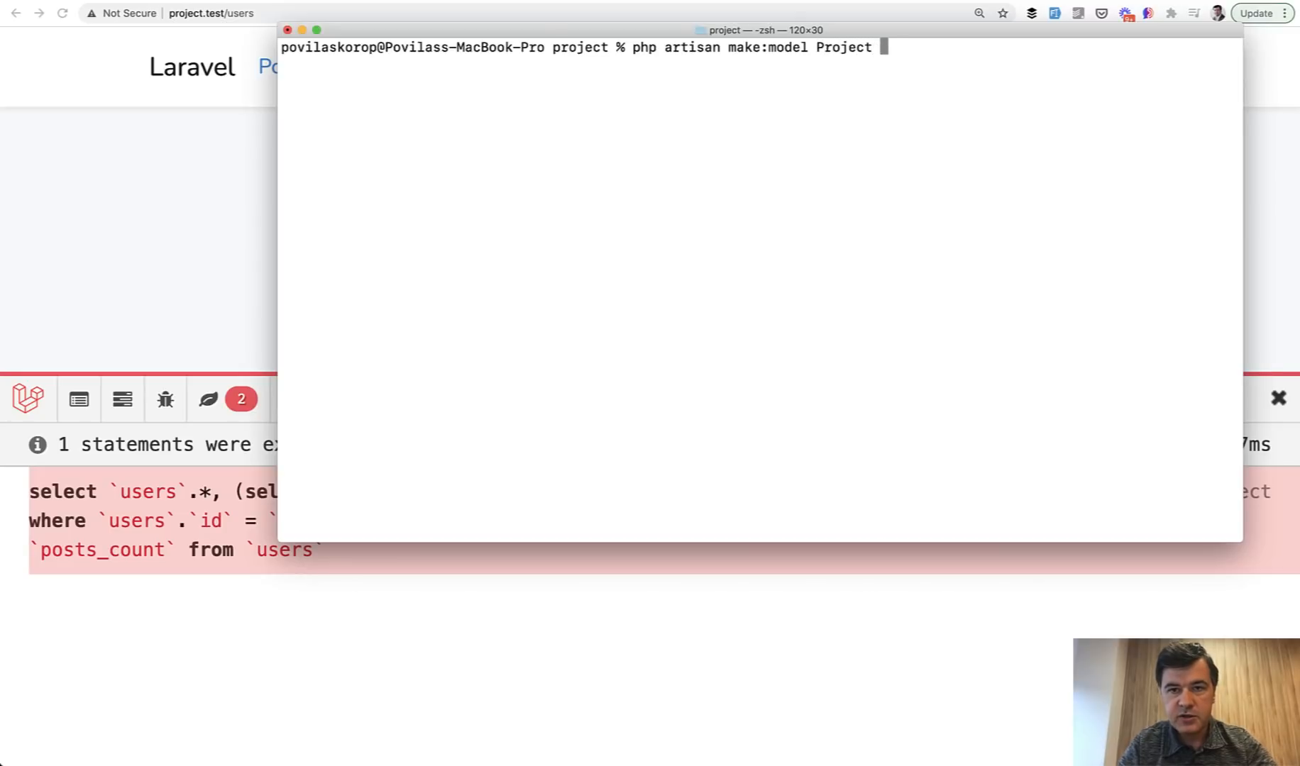
{"action": "type", "text": "-m"}
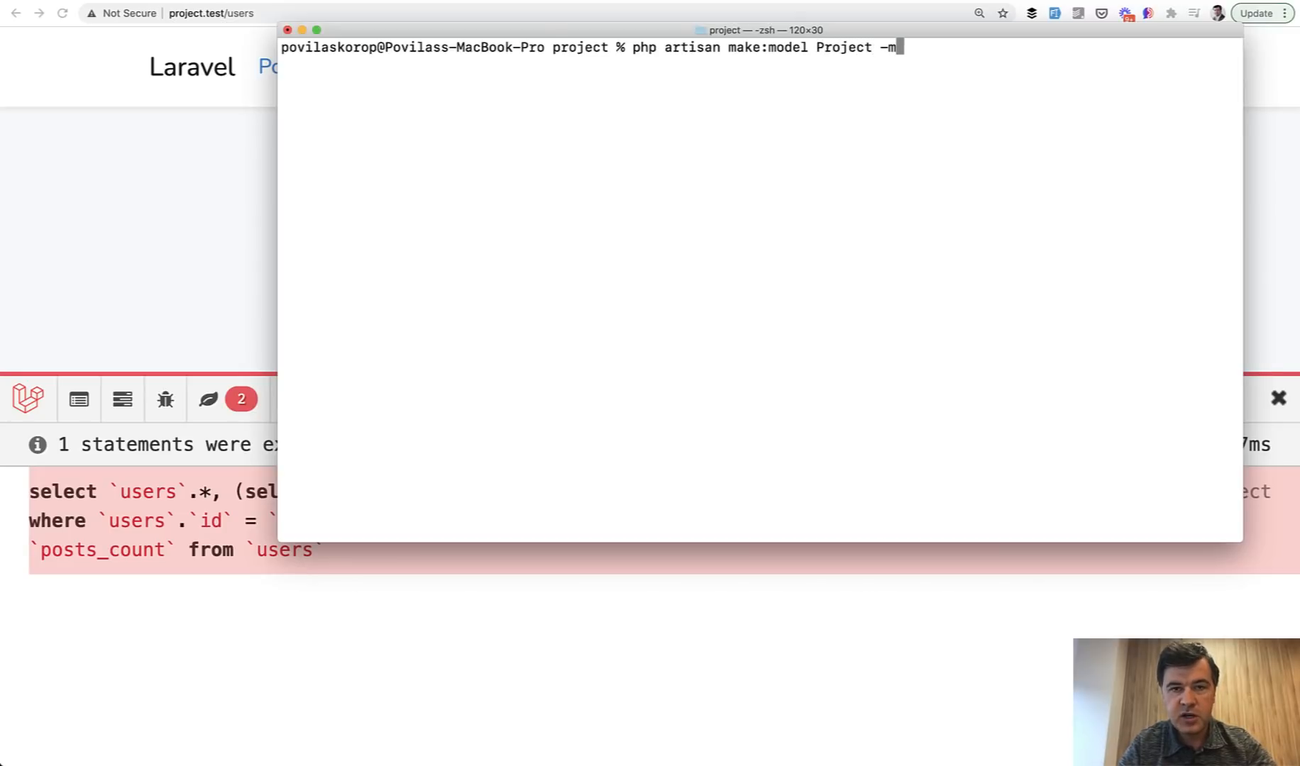
{"action": "type", "text": "fs"}
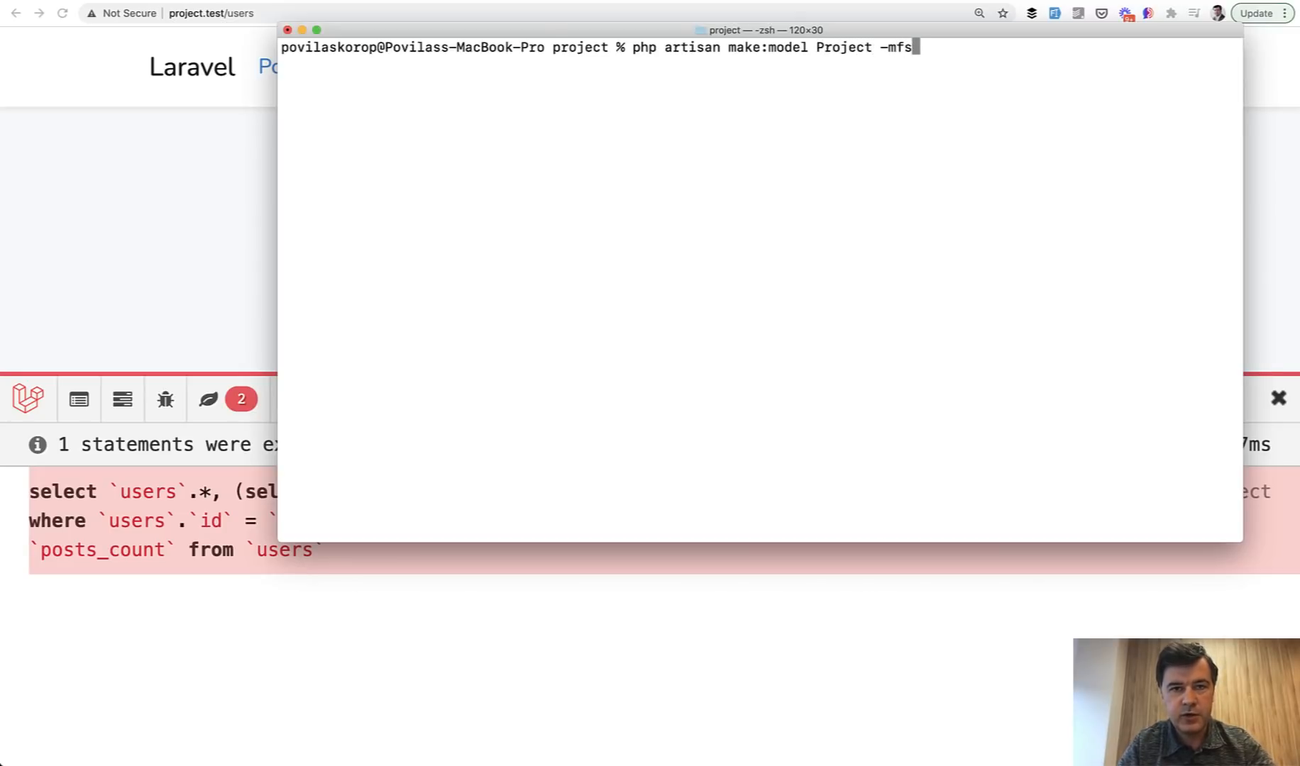
{"action": "key", "text": "Return"}
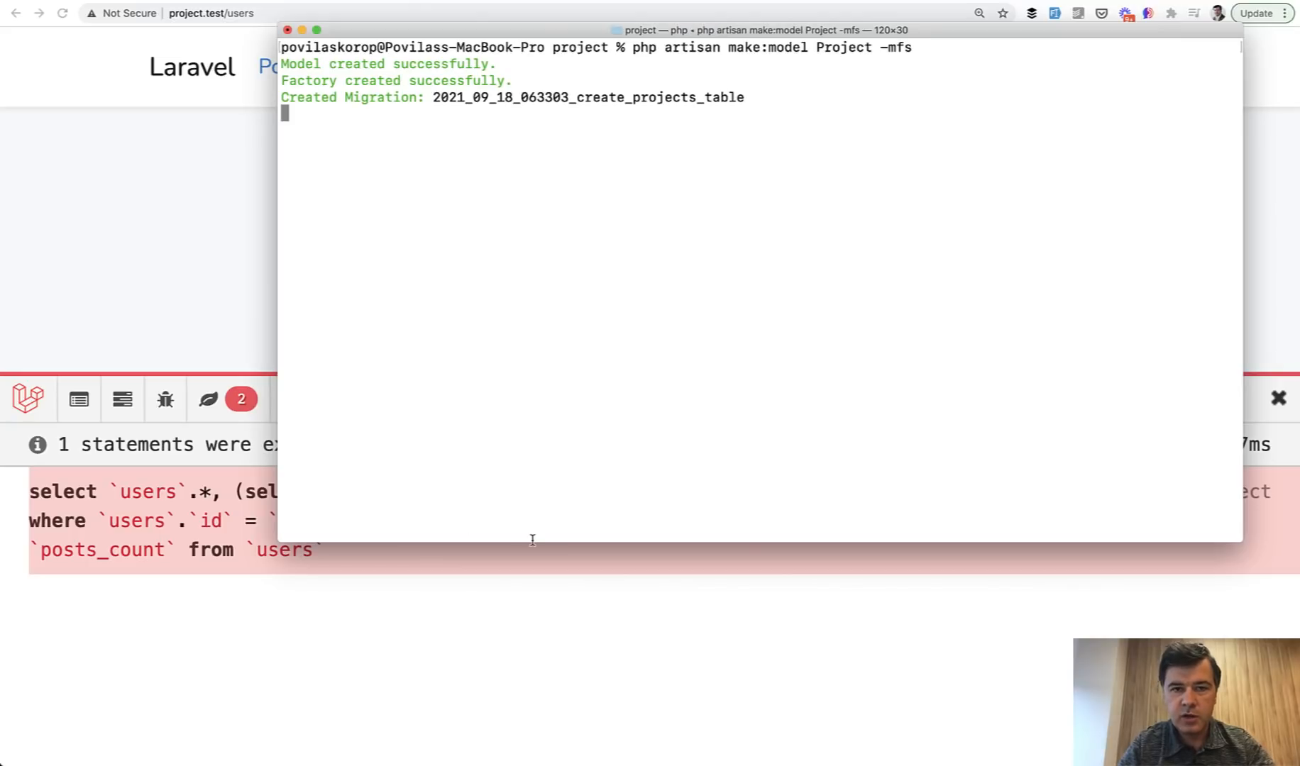
{"action": "key", "text": "Return"}
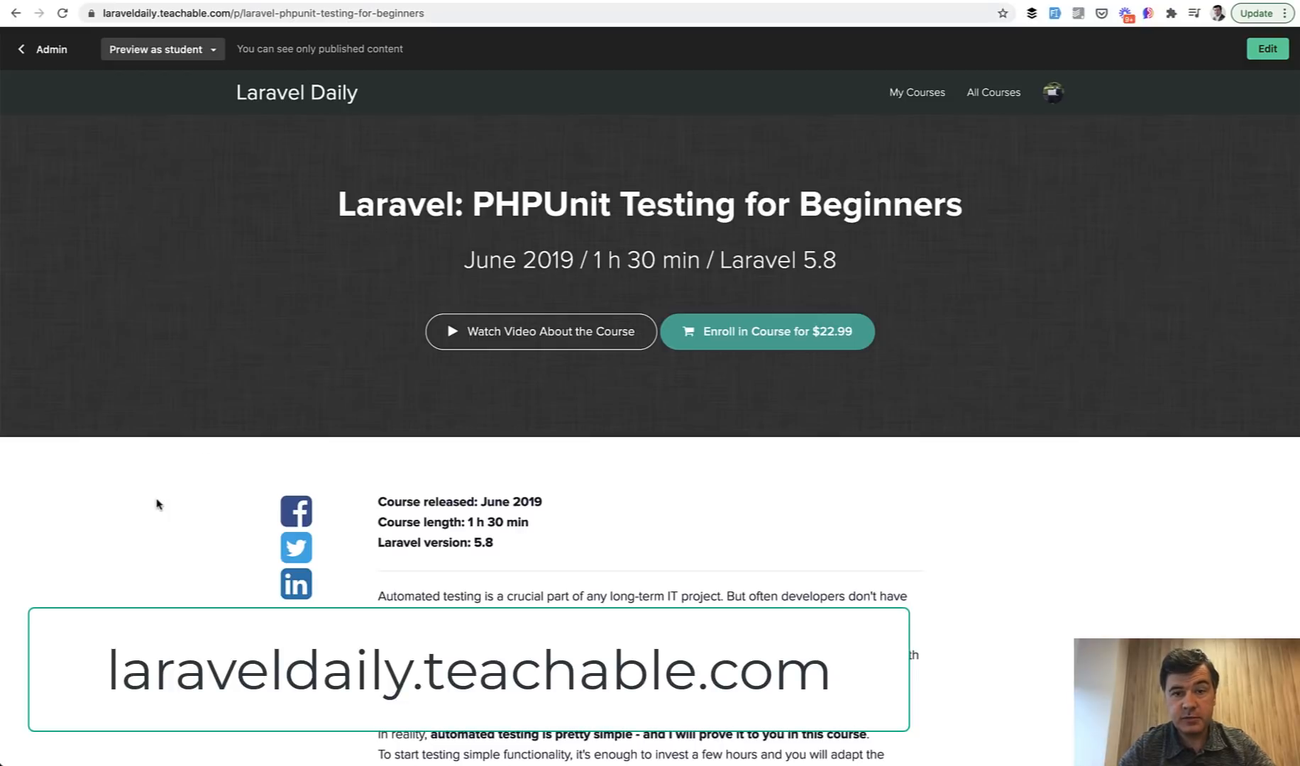
{"action": "mouse_move", "coordinate": [159, 486]}
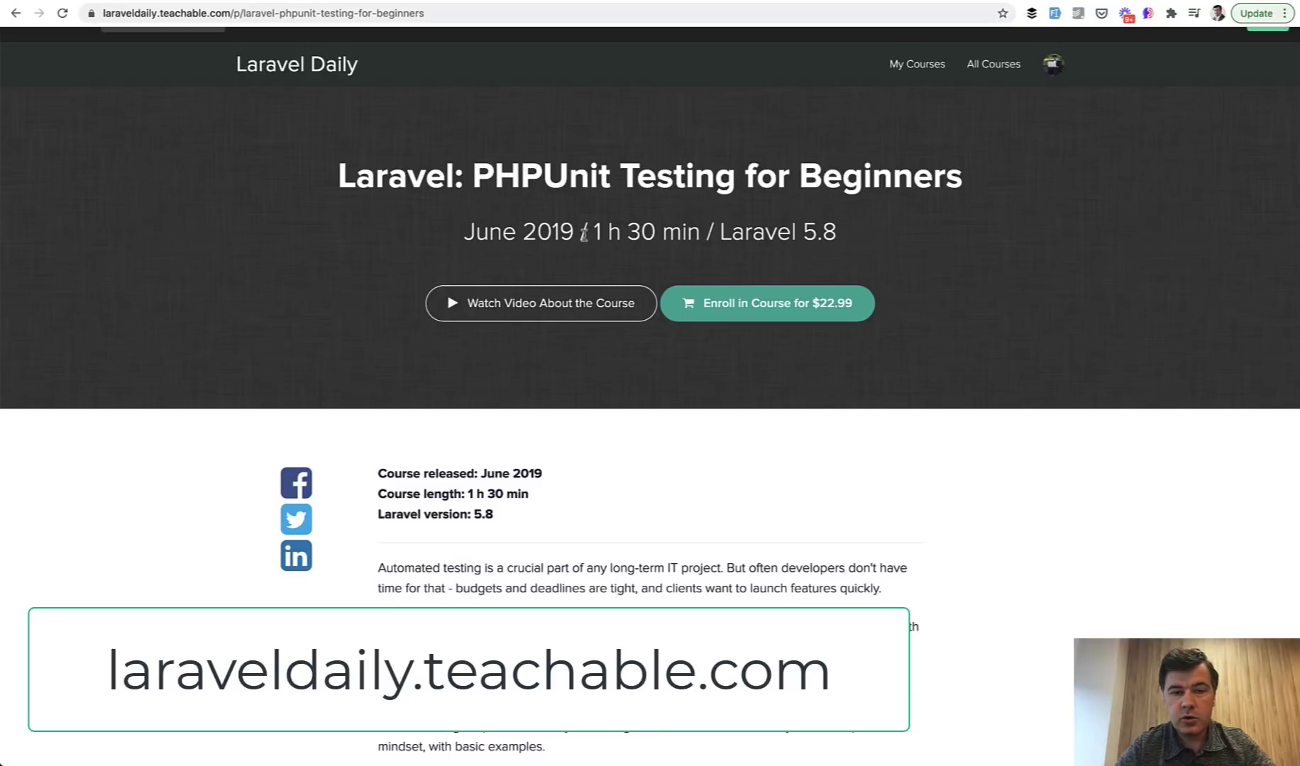
{"action": "mouse_move", "coordinate": [1002, 360]}
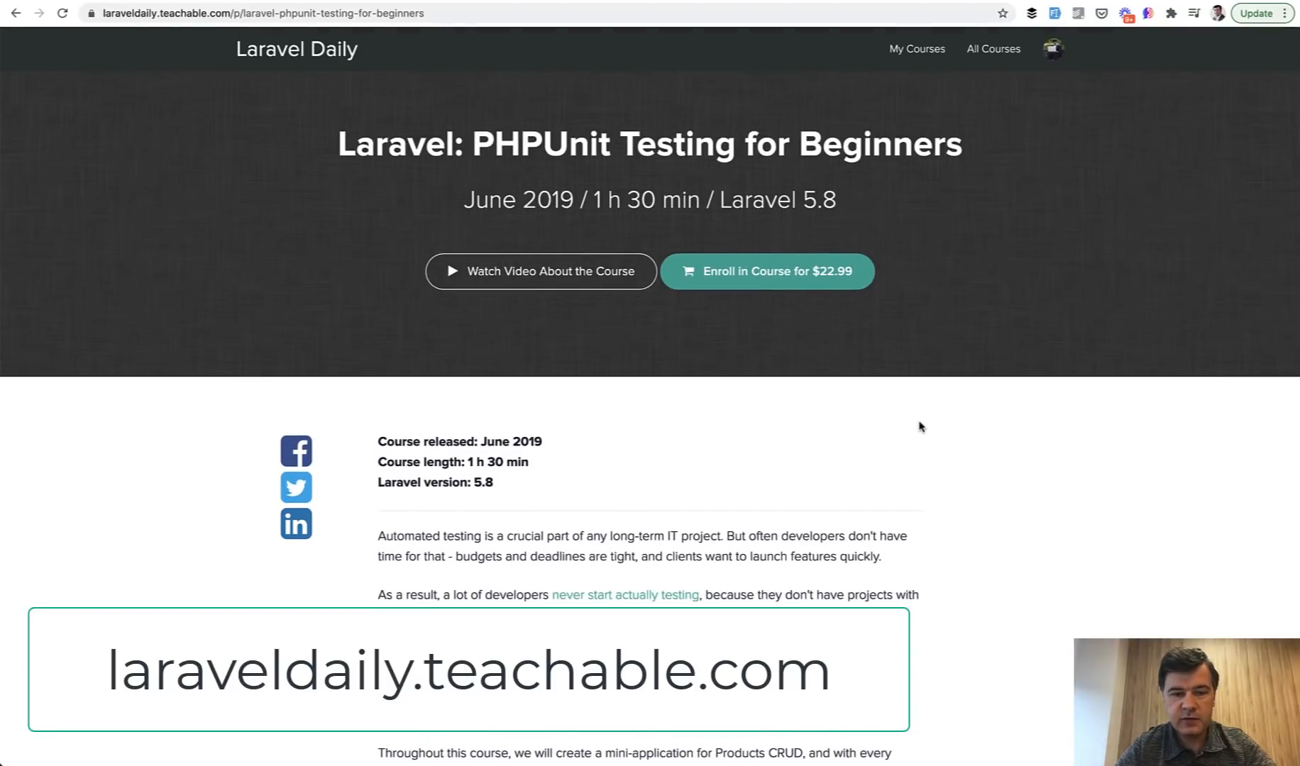
Step: Scroll the PHPUnit Testing for Beginners course page down to the Comments from students section
{"action": "scroll", "scroll_direction": "down", "scroll_amount": 3}
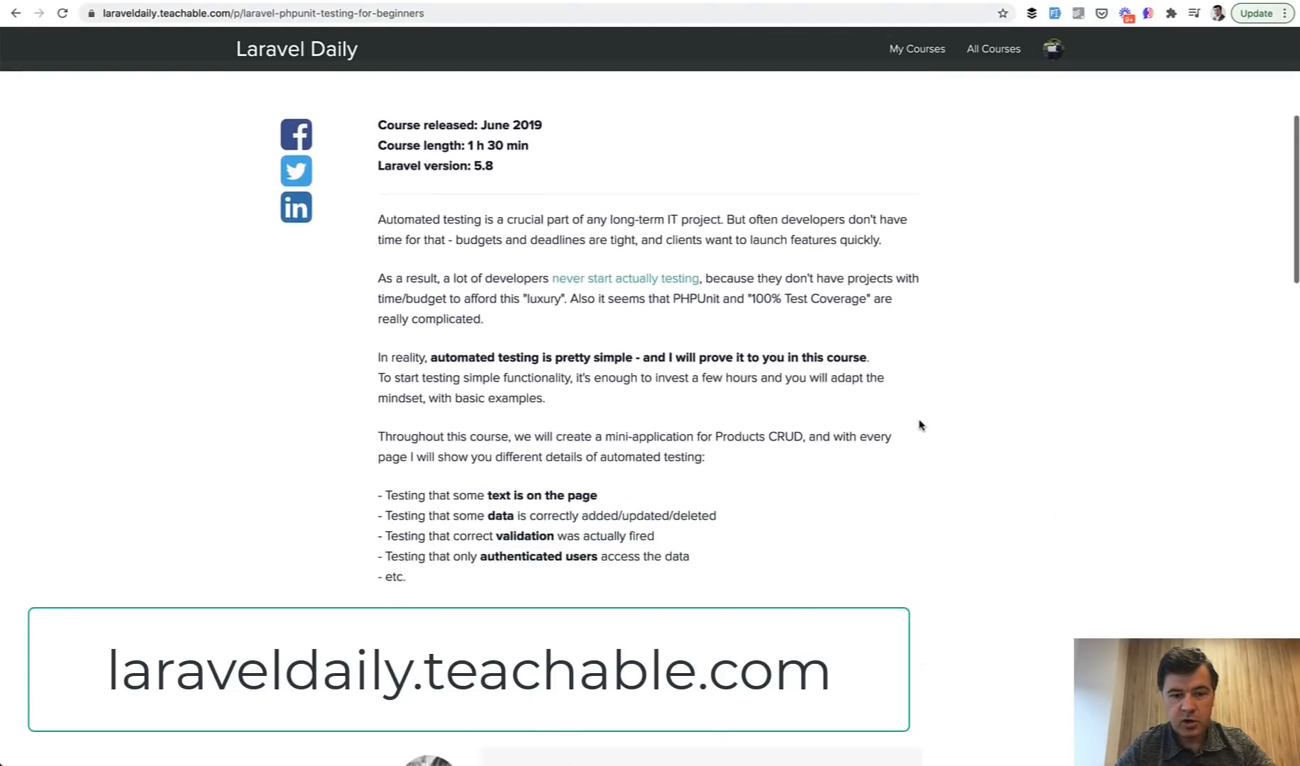
{"action": "scroll", "scroll_direction": "down", "scroll_amount": 3}
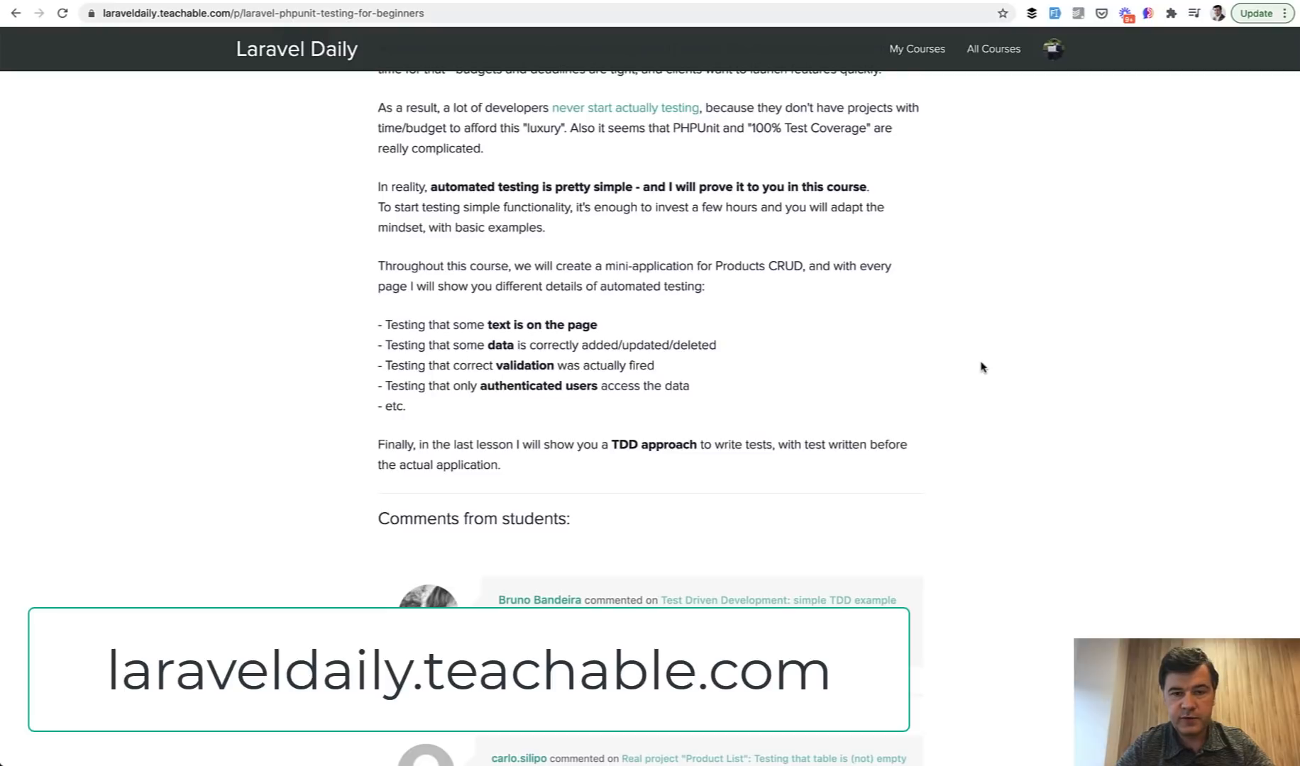
{"action": "scroll", "scroll_direction": "down", "scroll_amount": 3}
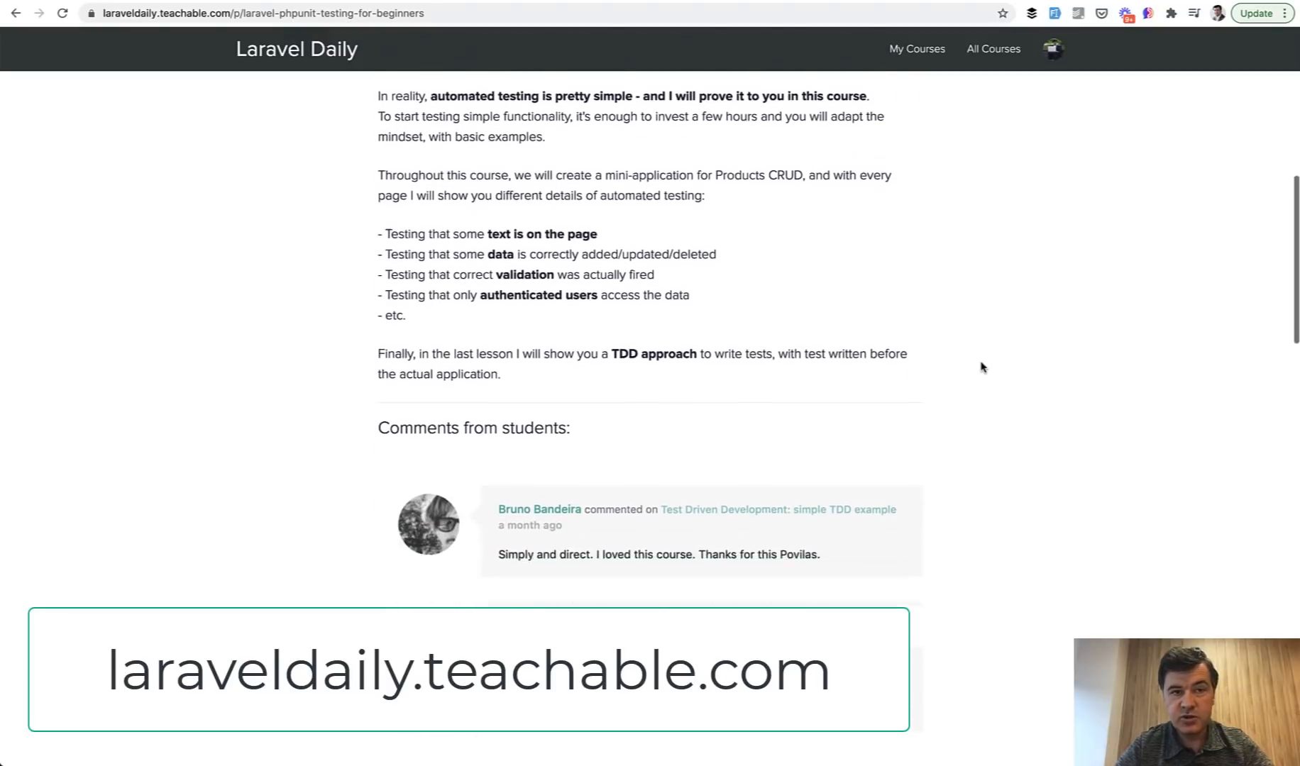
{"action": "scroll", "scroll_direction": "down", "scroll_amount": 3}
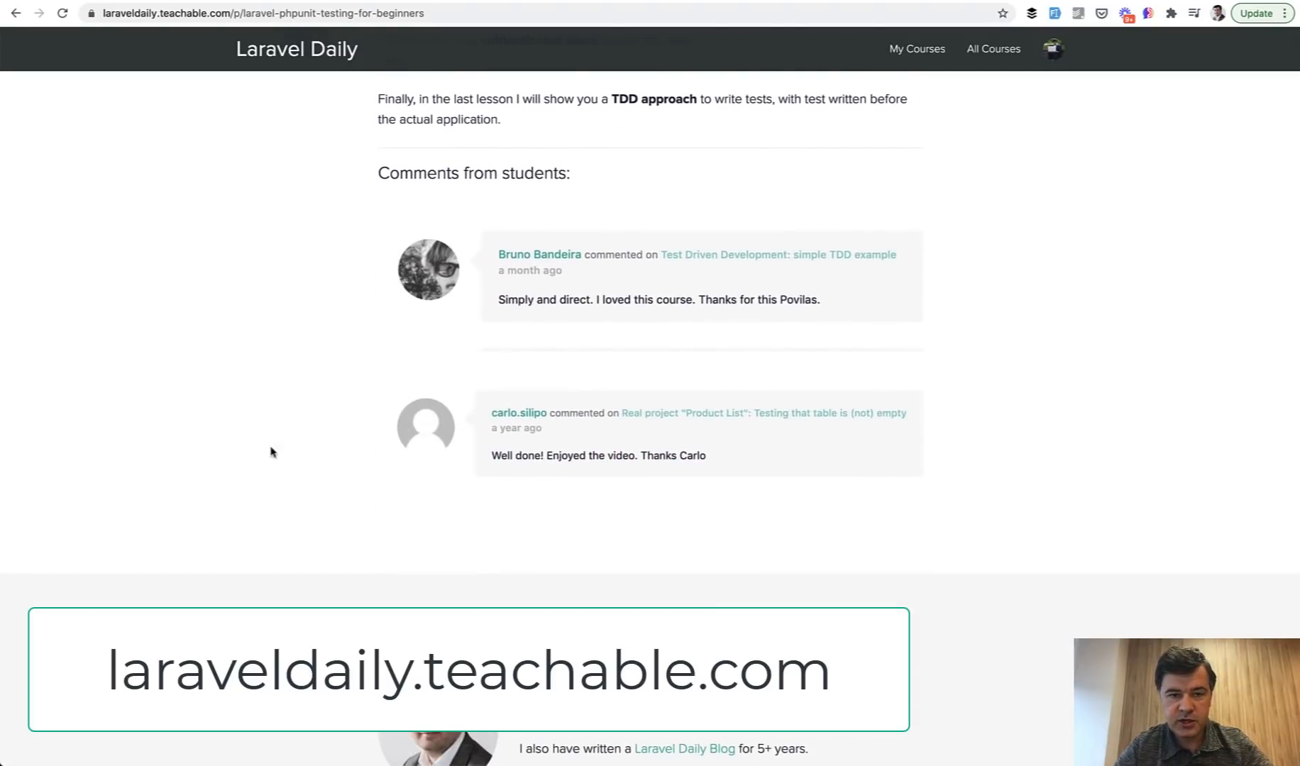
{"action": "mouse_move", "coordinate": [102, 374]}
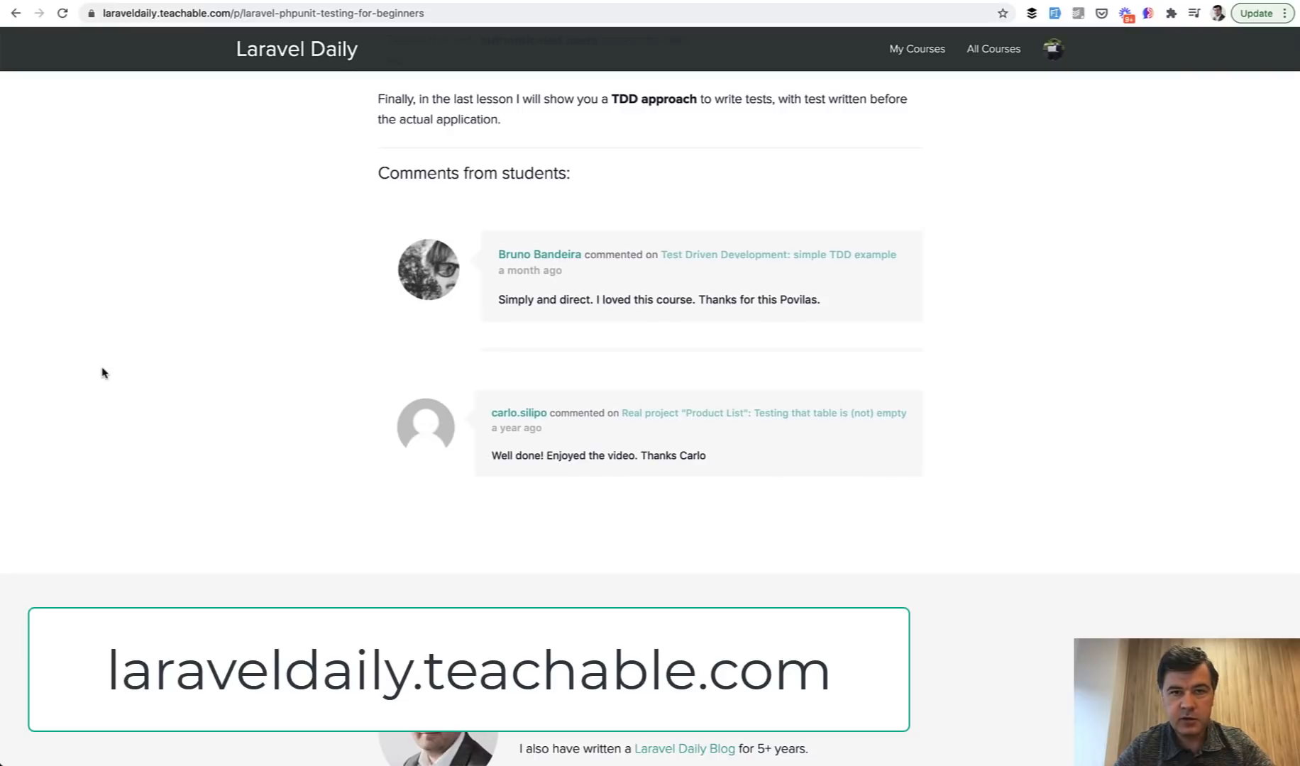